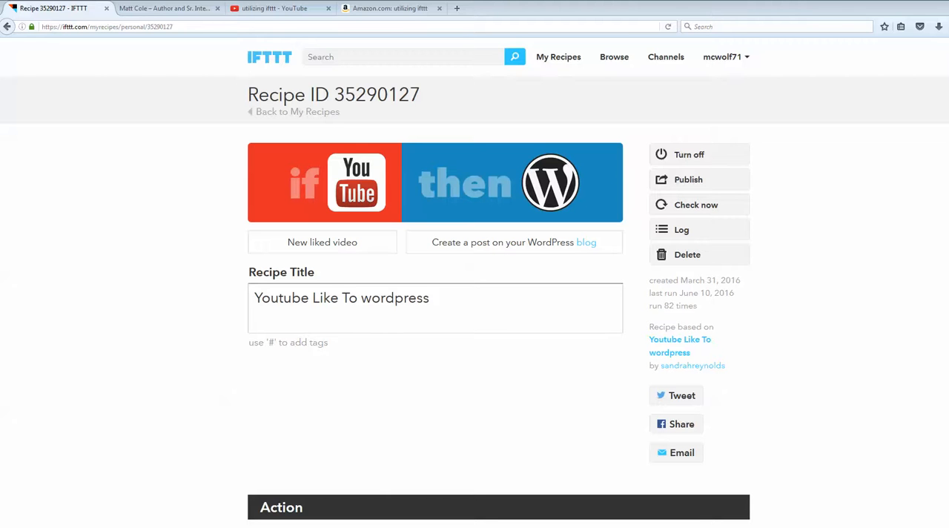
{"action": "mouse_move", "coordinate": [86, 353]}
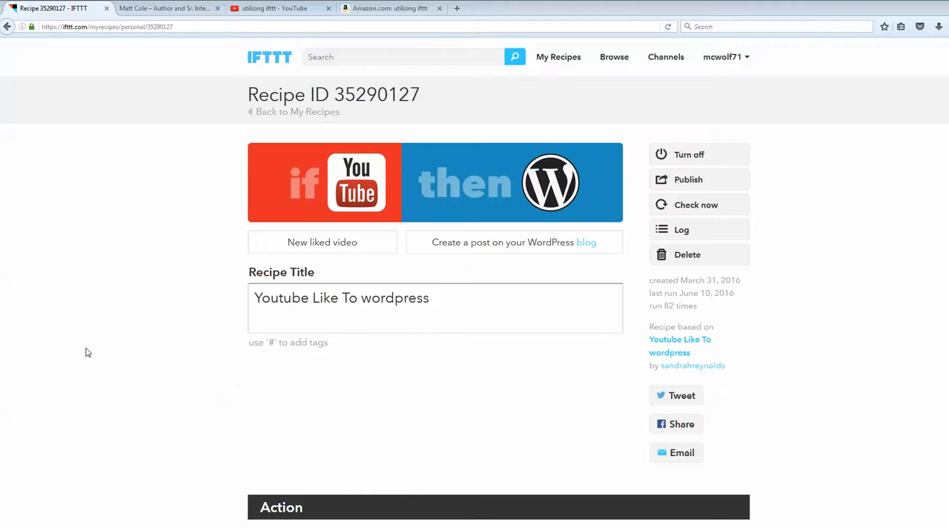
{"action": "mouse_move", "coordinate": [110, 353]}
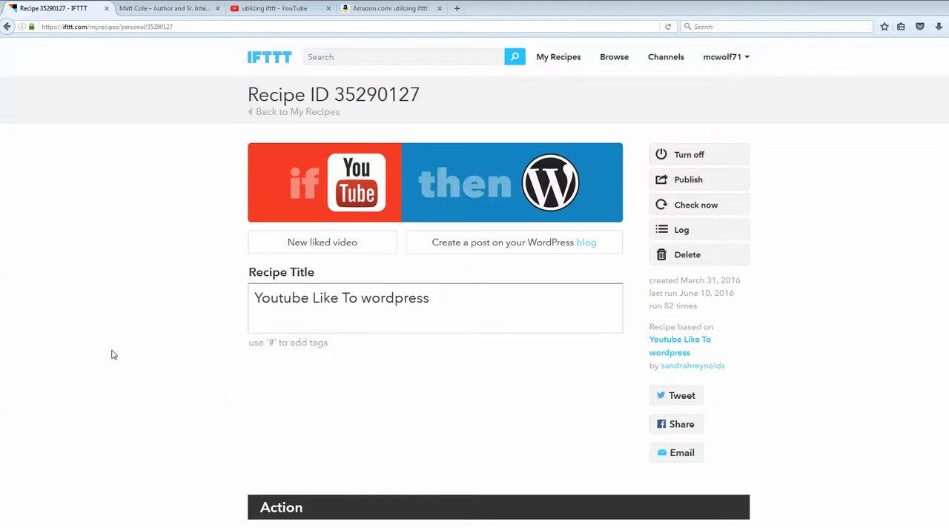
{"action": "mouse_move", "coordinate": [488, 184]}
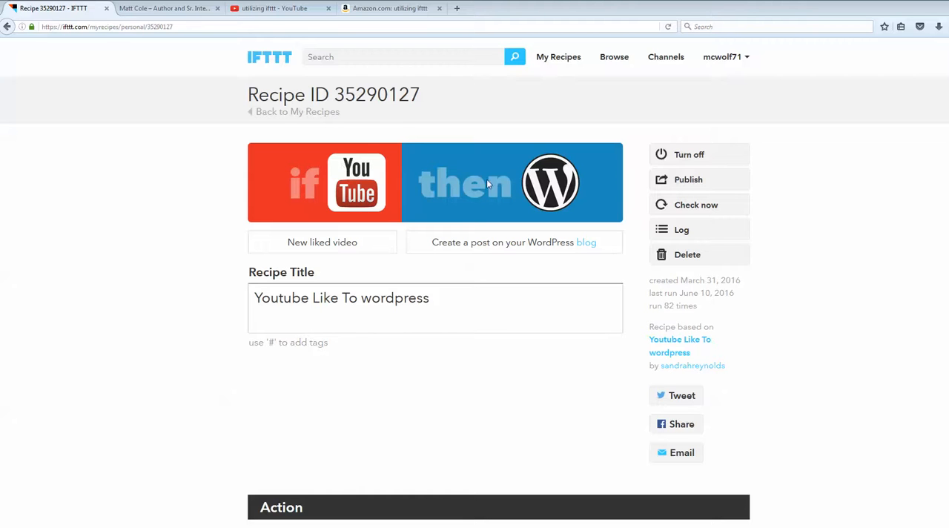
{"action": "mouse_move", "coordinate": [359, 223]}
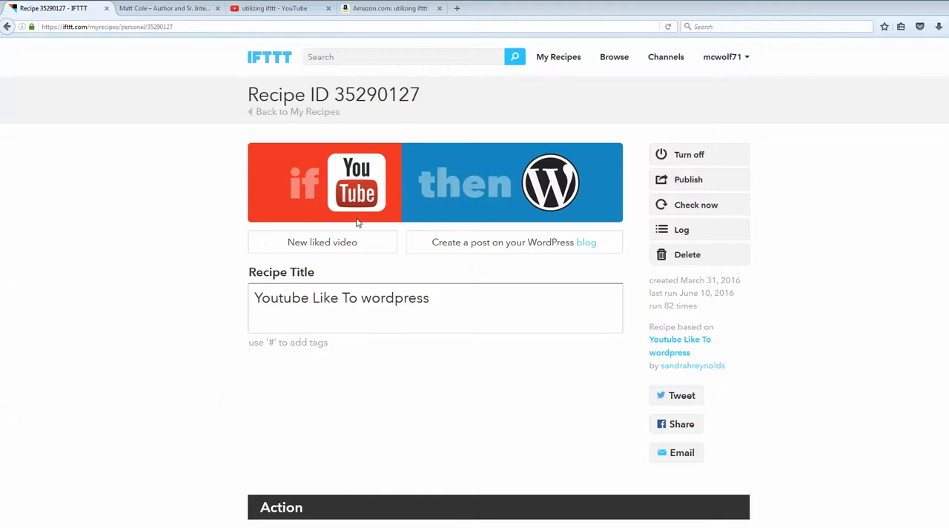
{"action": "mouse_move", "coordinate": [347, 216]}
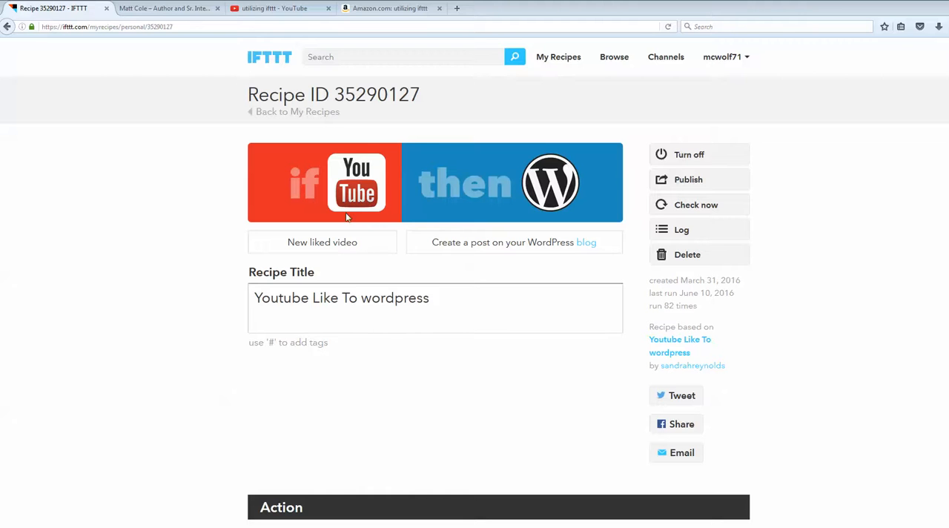
{"action": "mouse_move", "coordinate": [311, 183]}
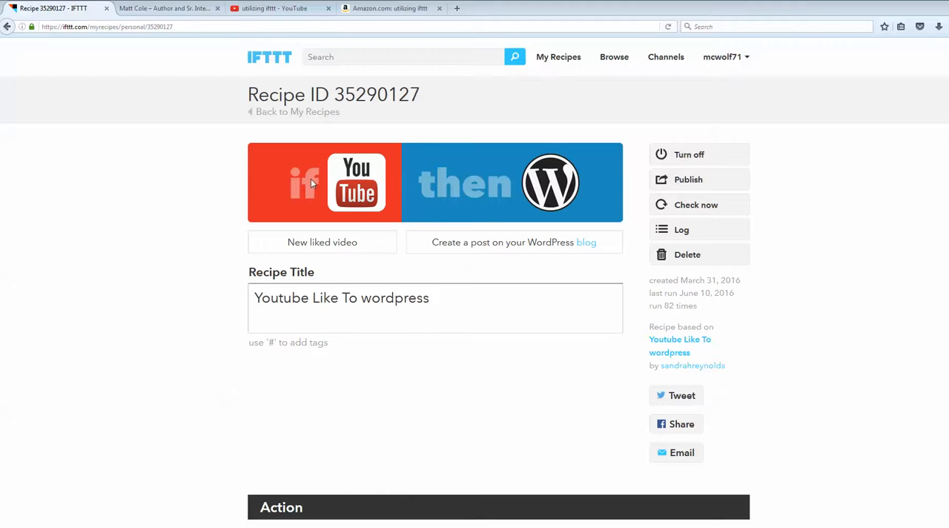
{"action": "mouse_move", "coordinate": [519, 199]}
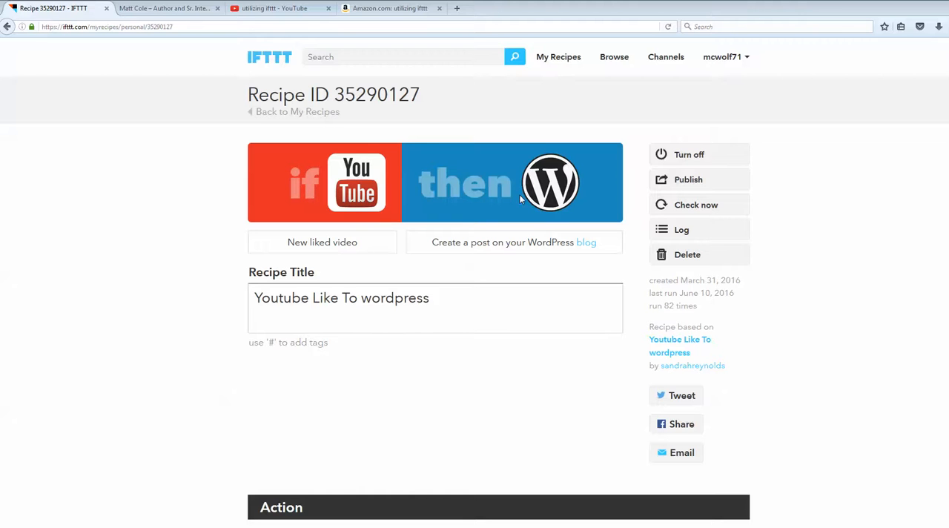
{"action": "mouse_move", "coordinate": [550, 184]}
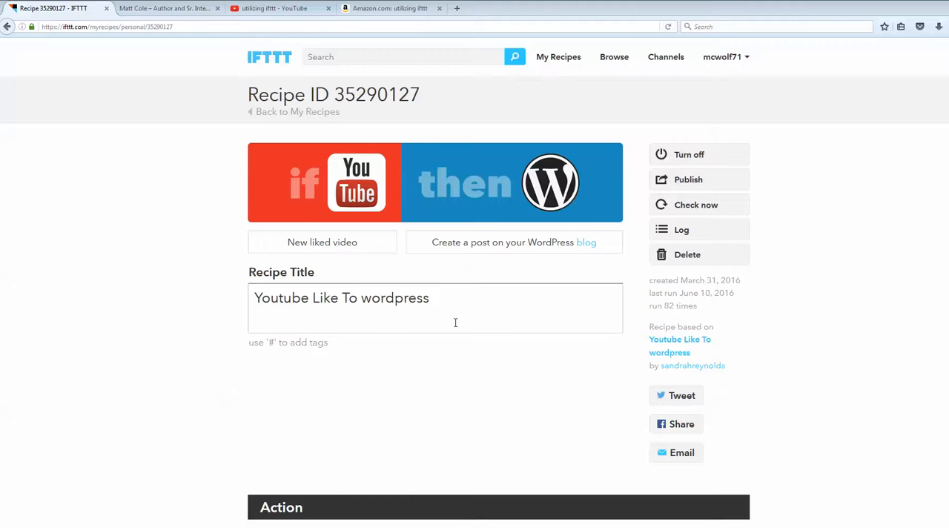
{"action": "mouse_move", "coordinate": [412, 372]}
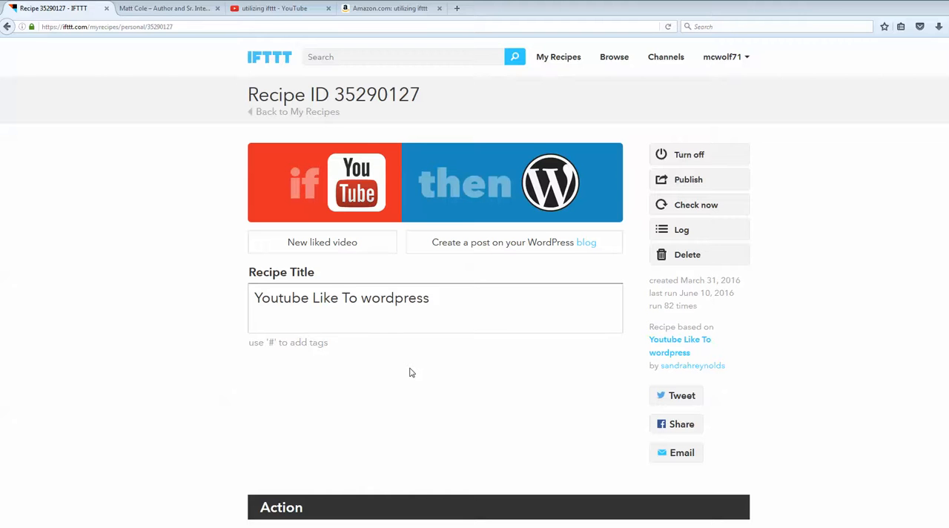
{"action": "mouse_move", "coordinate": [417, 380]}
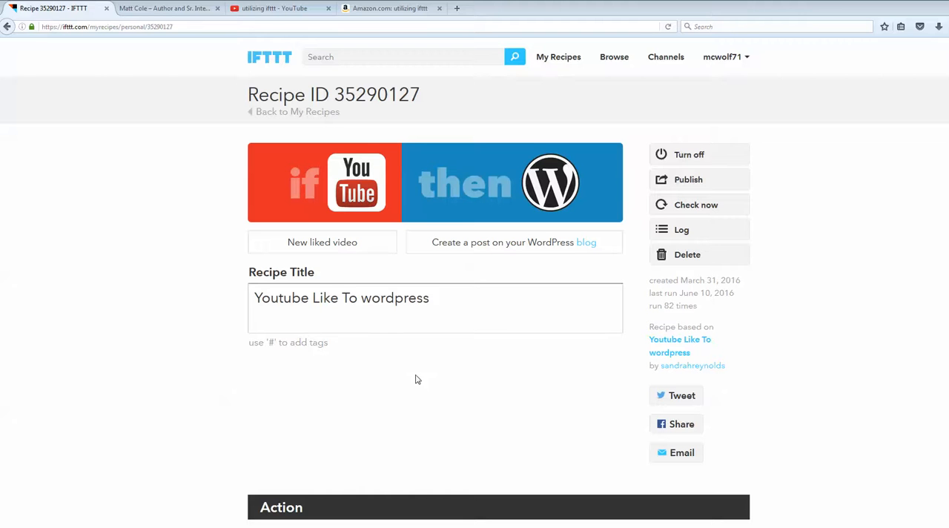
{"action": "mouse_move", "coordinate": [226, 341]}
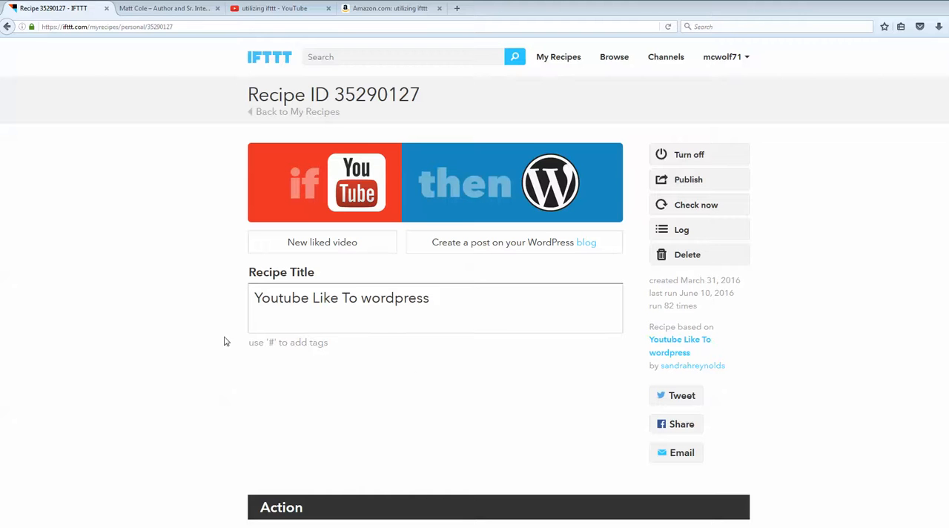
{"action": "mouse_move", "coordinate": [424, 255]}
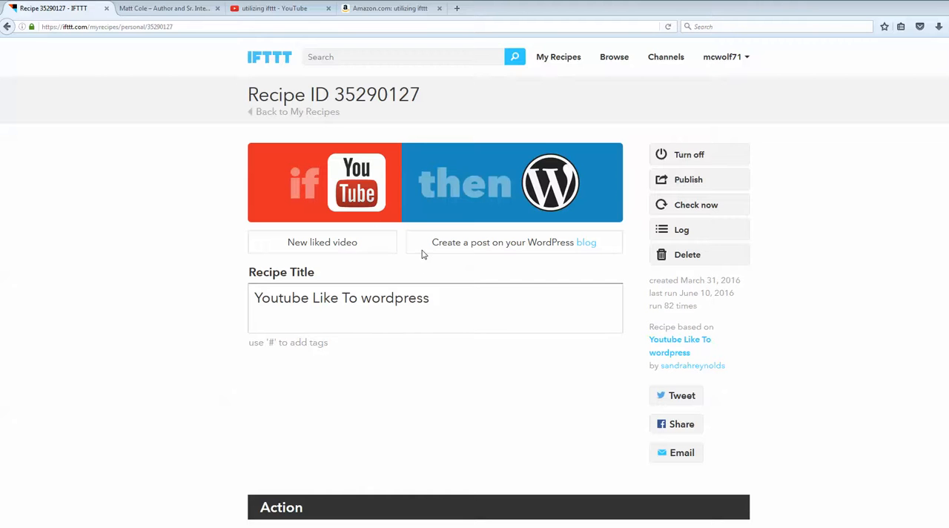
{"action": "mouse_move", "coordinate": [388, 306]}
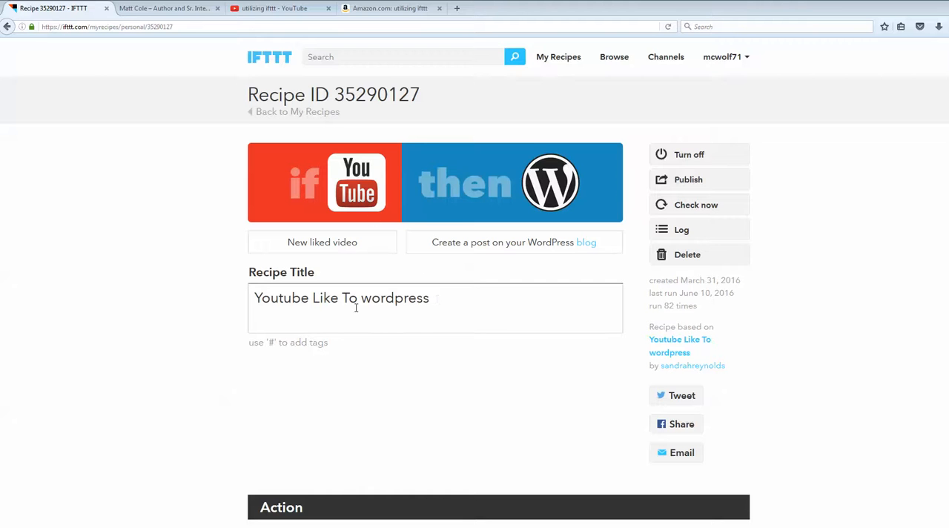
Step: Append ' - [Video]' after the {{Title}} ingredient in the WordPress post Title field
{"action": "scroll", "scroll_direction": "down", "scroll_amount": 3}
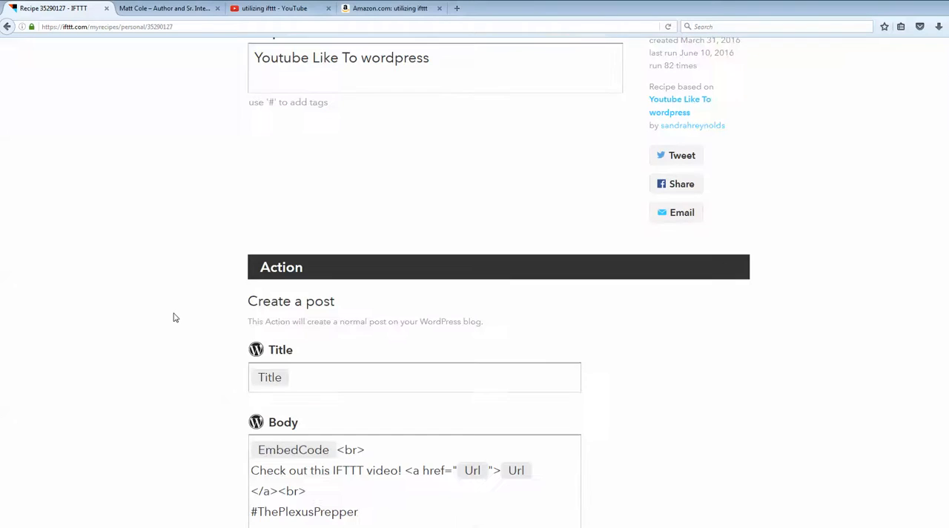
{"action": "scroll", "scroll_direction": "down", "scroll_amount": 3}
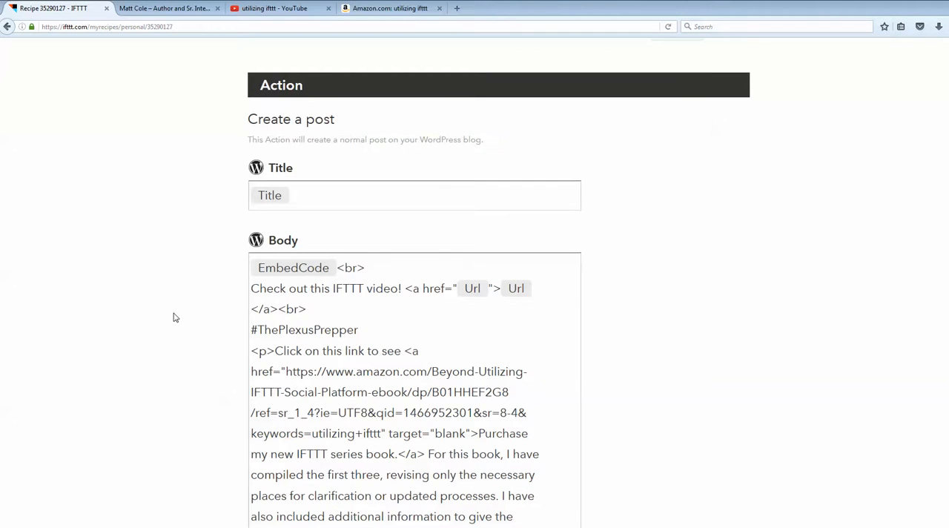
{"action": "scroll", "scroll_direction": "down", "scroll_amount": 3}
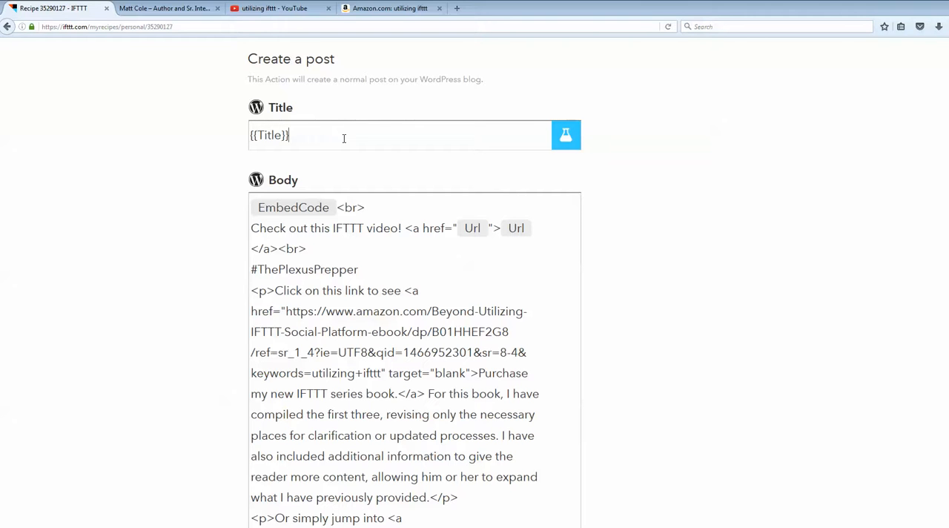
{"action": "mouse_move", "coordinate": [281, 162]}
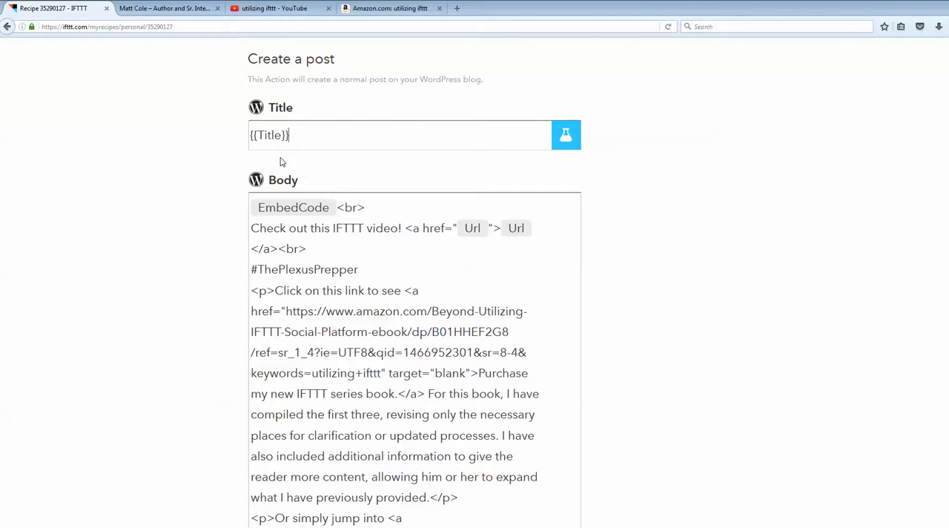
{"action": "mouse_move", "coordinate": [273, 156]}
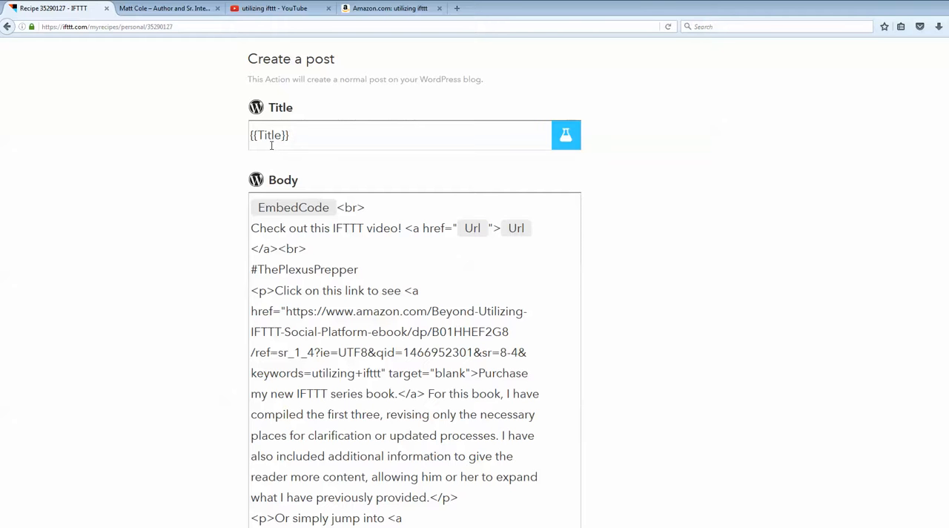
{"action": "mouse_move", "coordinate": [341, 165]}
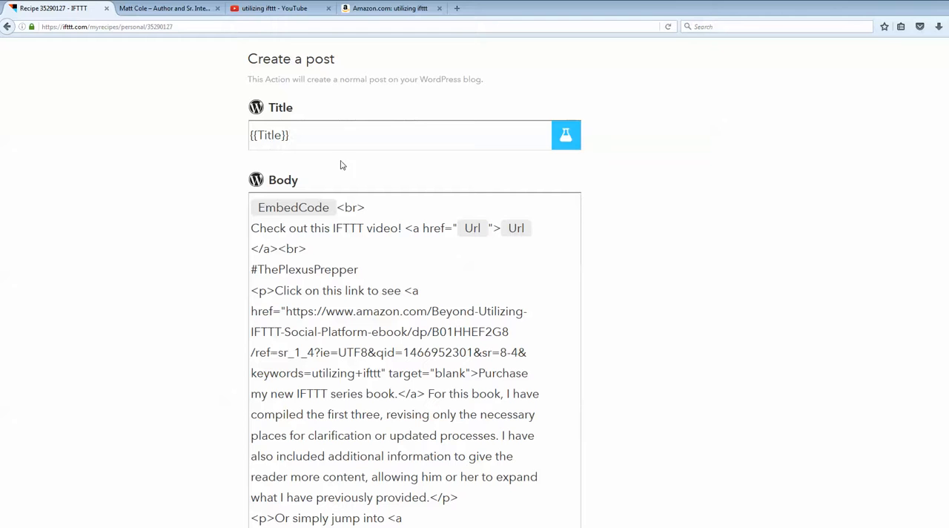
{"action": "type", "text": "- Vid"}
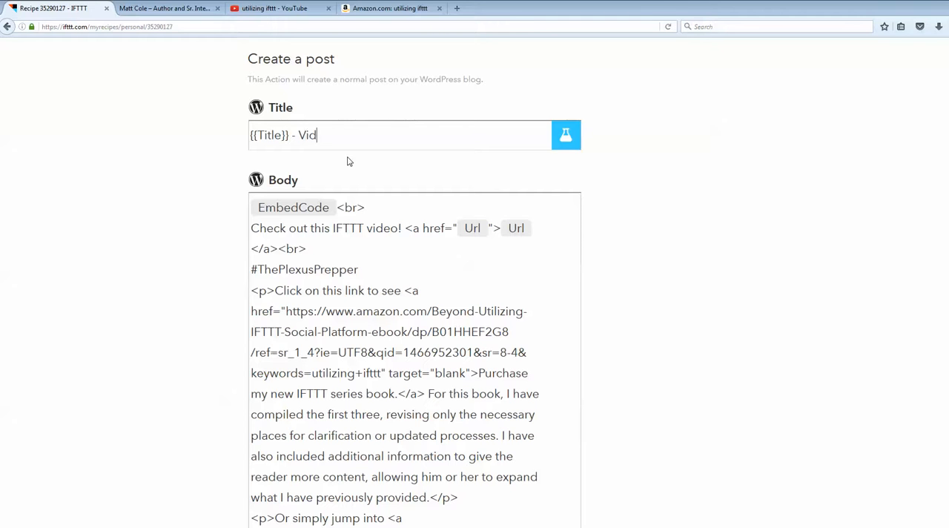
{"action": "type", "text": "eo"}
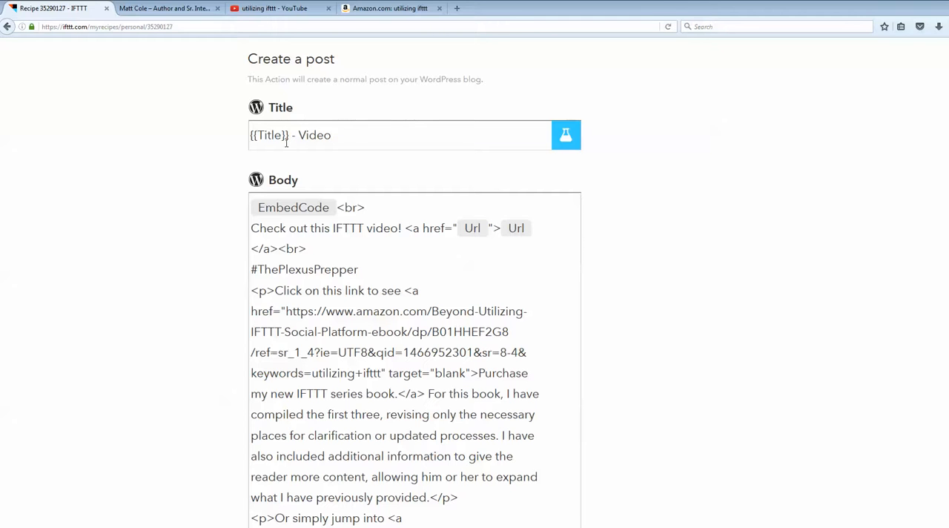
{"action": "mouse_move", "coordinate": [317, 156]}
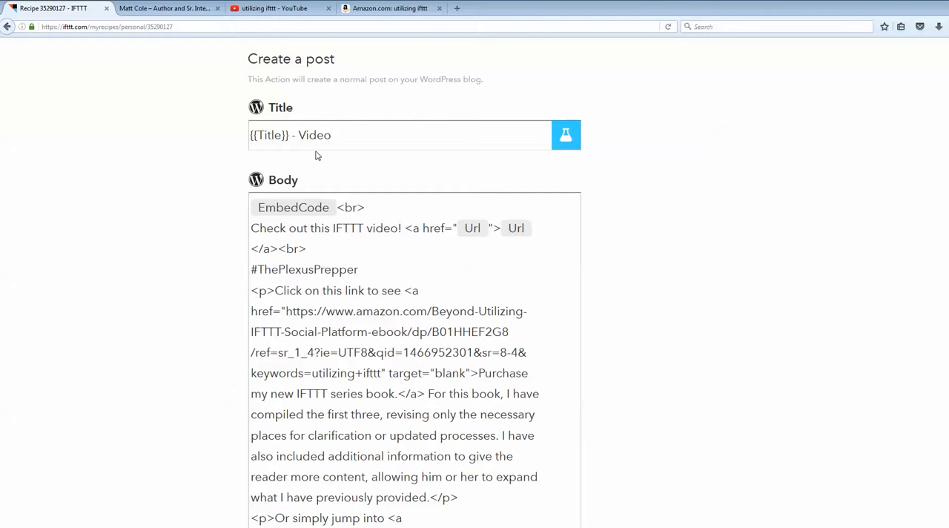
{"action": "type", "text": "["}
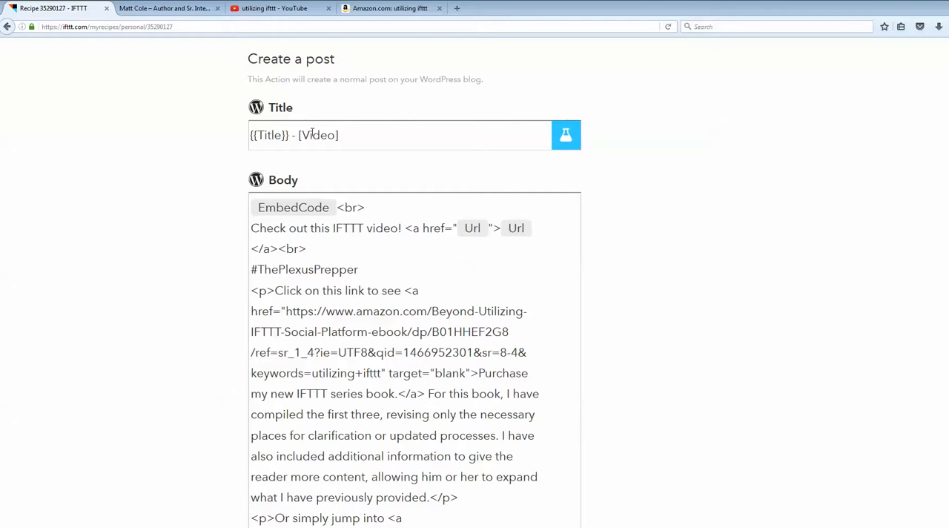
{"action": "mouse_move", "coordinate": [322, 169]}
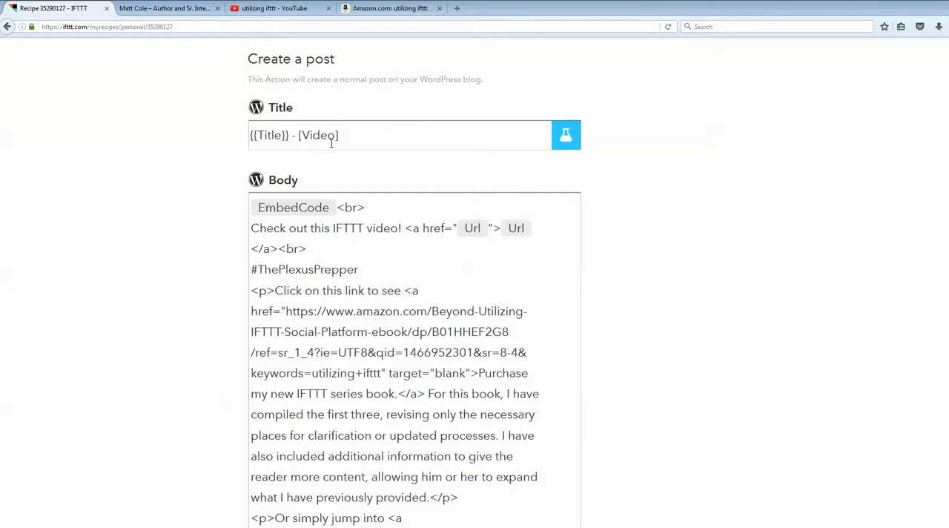
{"action": "mouse_move", "coordinate": [189, 205]}
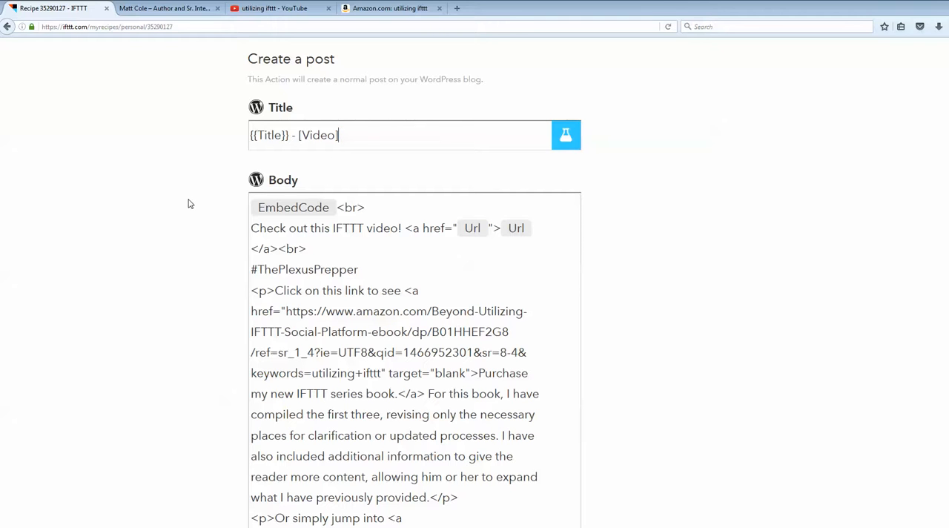
Step: Highlight the 'Check out this IFTTT video!' intro sentence and the video Url link markup in the Body
{"action": "scroll", "scroll_direction": "down", "scroll_amount": 3}
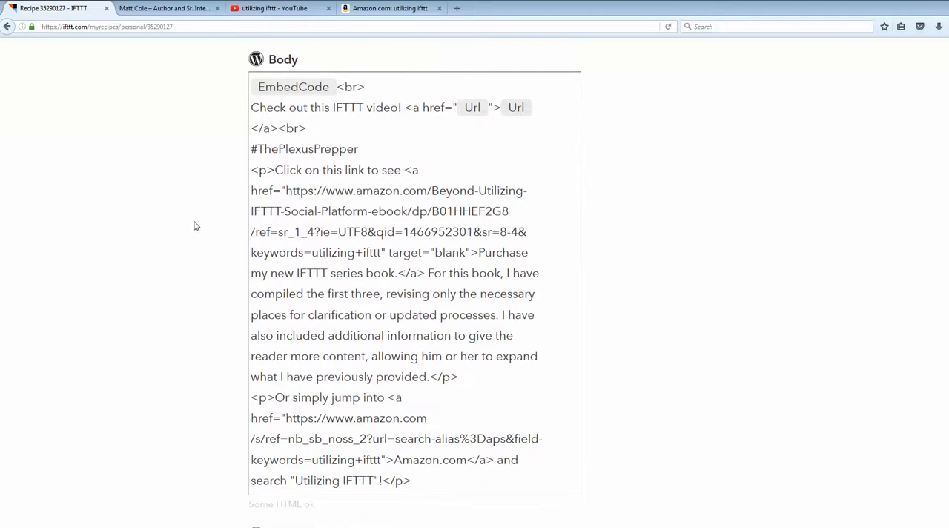
{"action": "mouse_move", "coordinate": [204, 201]}
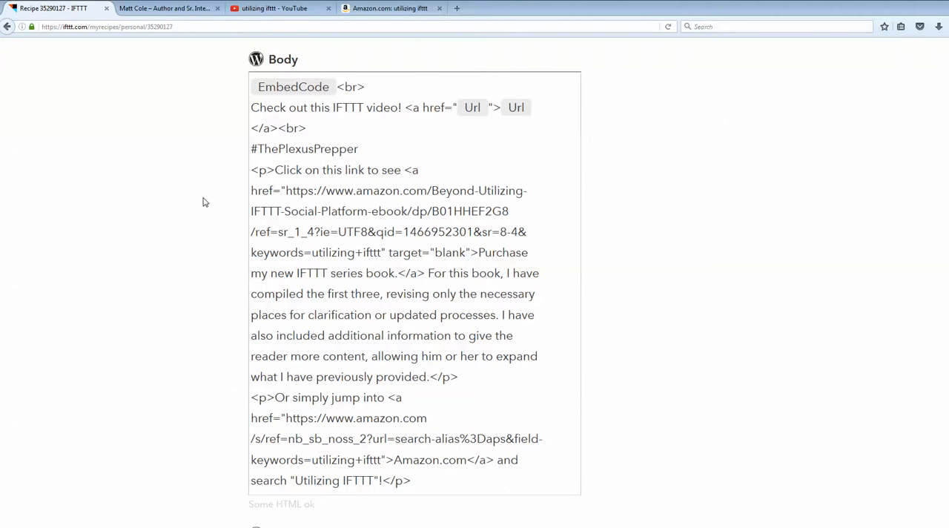
{"action": "mouse_move", "coordinate": [303, 87]}
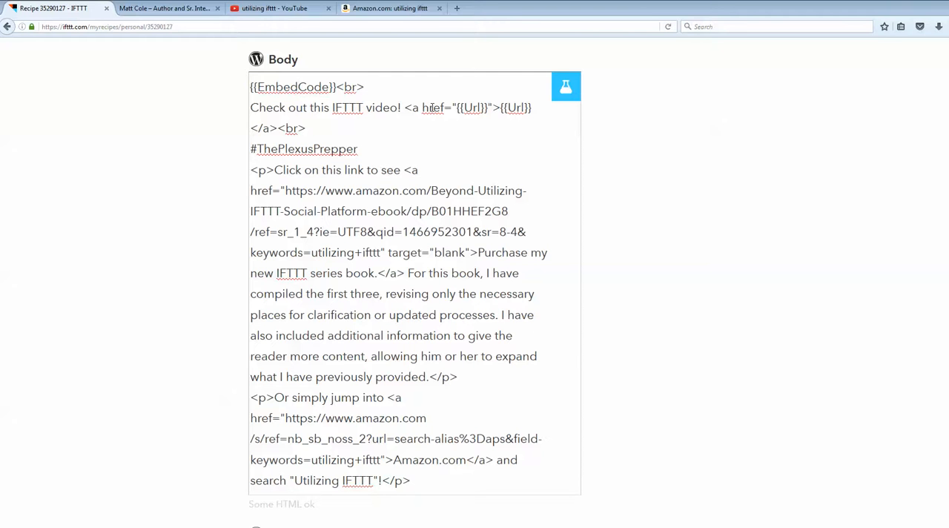
{"action": "mouse_move", "coordinate": [350, 124]}
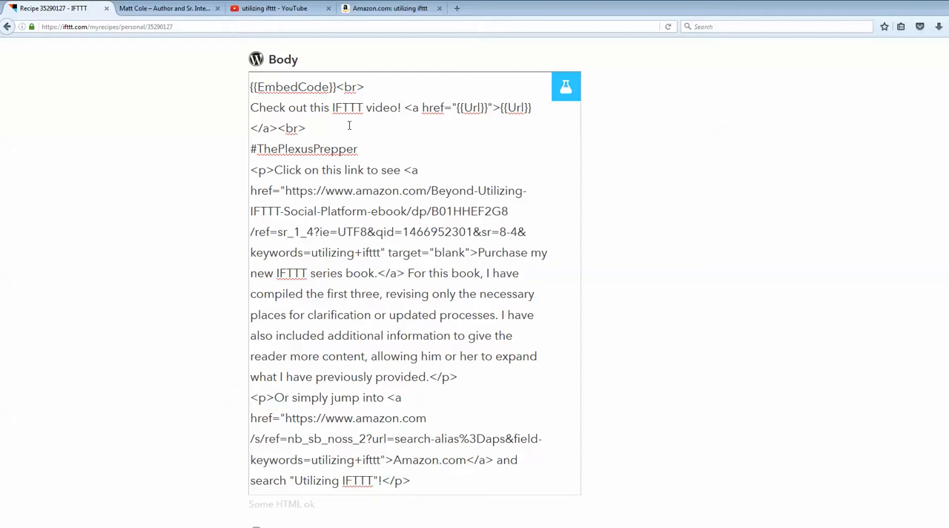
{"action": "mouse_move", "coordinate": [261, 107]}
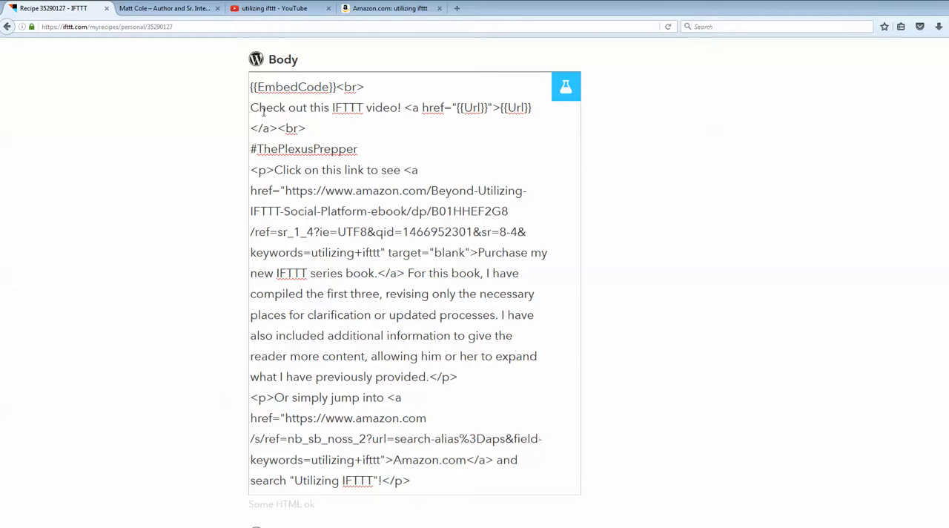
{"action": "left_click", "coordinate": [404, 107]}
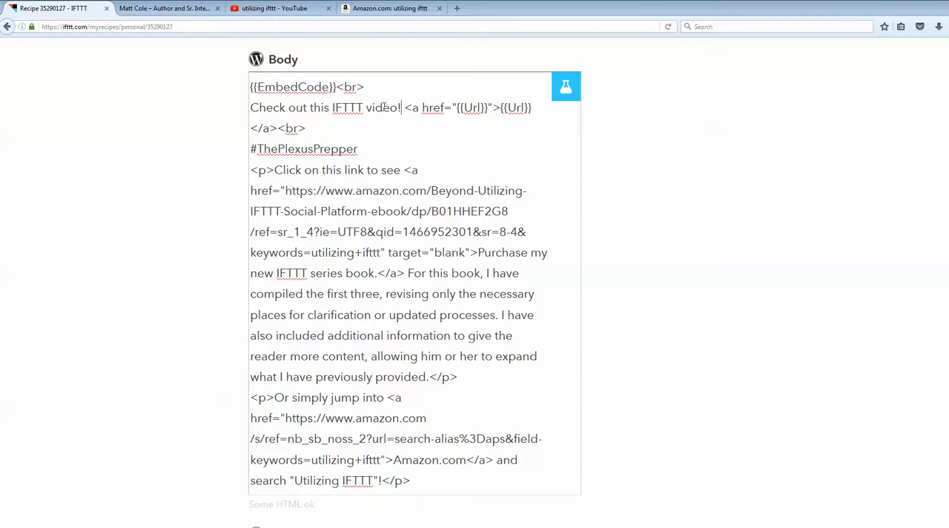
{"action": "left_click_drag", "start_coordinate": [249, 107], "coordinate": [400, 107]}
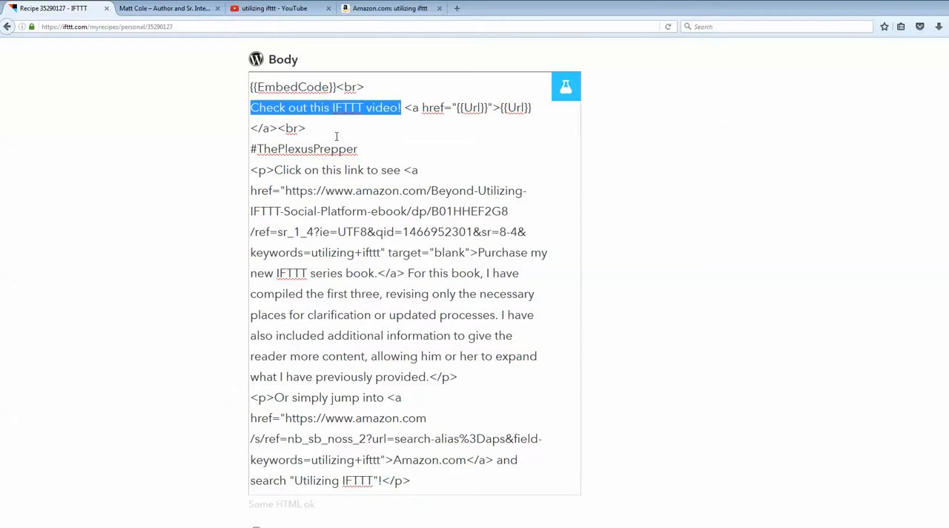
{"action": "left_click", "coordinate": [406, 107]}
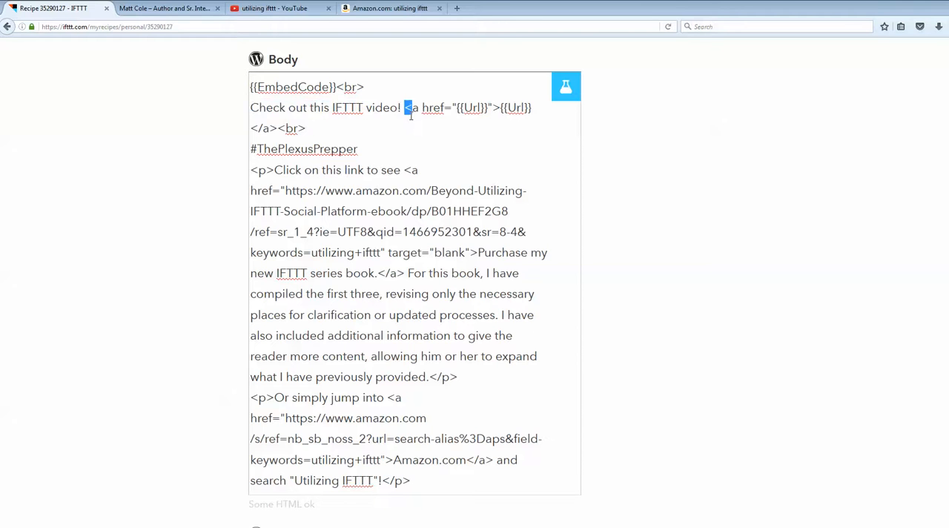
{"action": "left_click_drag", "start_coordinate": [406, 107], "coordinate": [306, 127]}
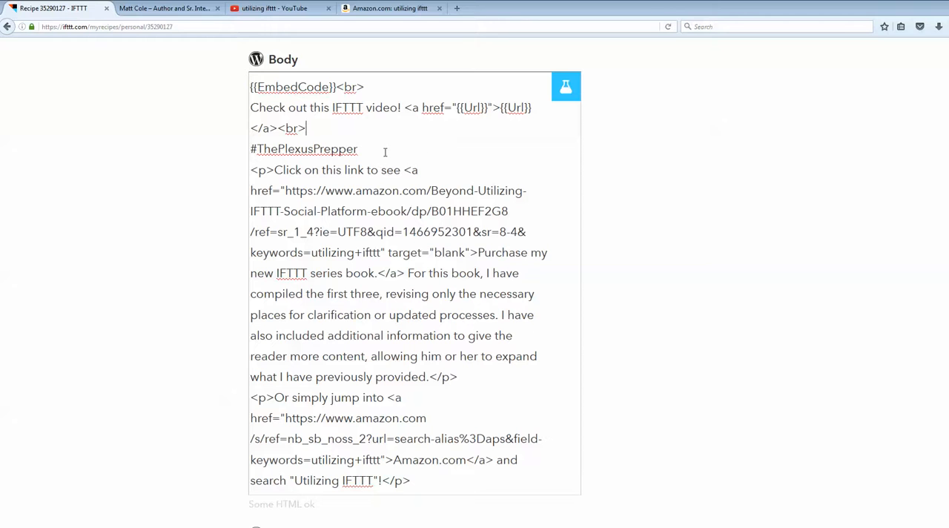
Step: Highlight the #ThePlexusPrepper hashtag and the book description sentences in the Body
{"action": "double_click", "coordinate": [304, 149]}
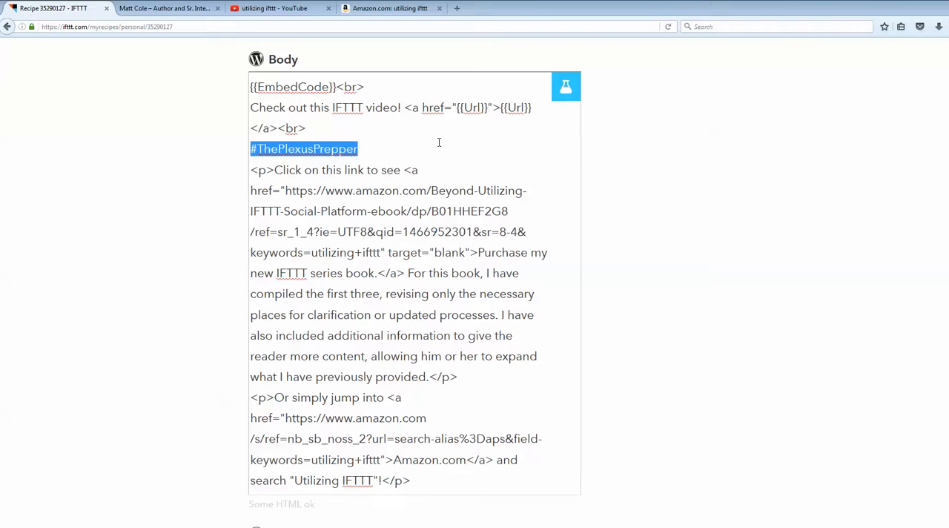
{"action": "left_click", "coordinate": [261, 171]}
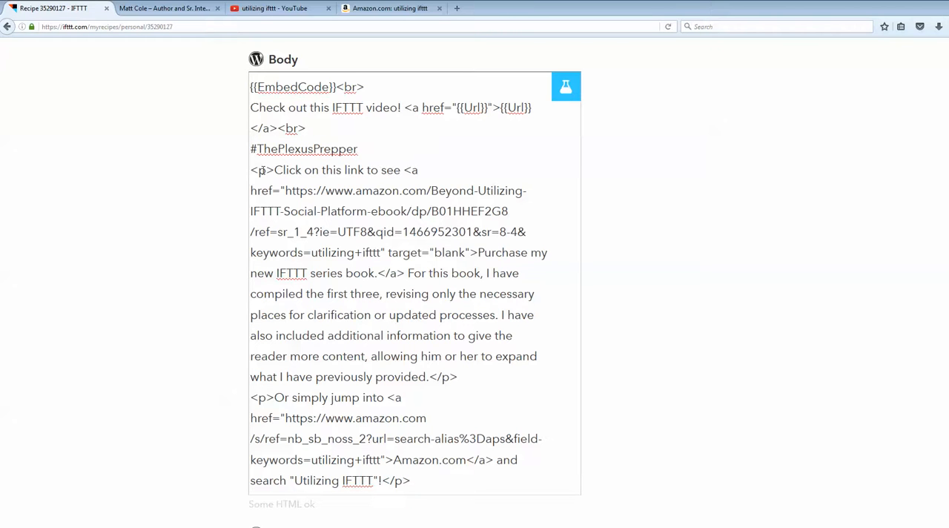
{"action": "left_click", "coordinate": [359, 149]}
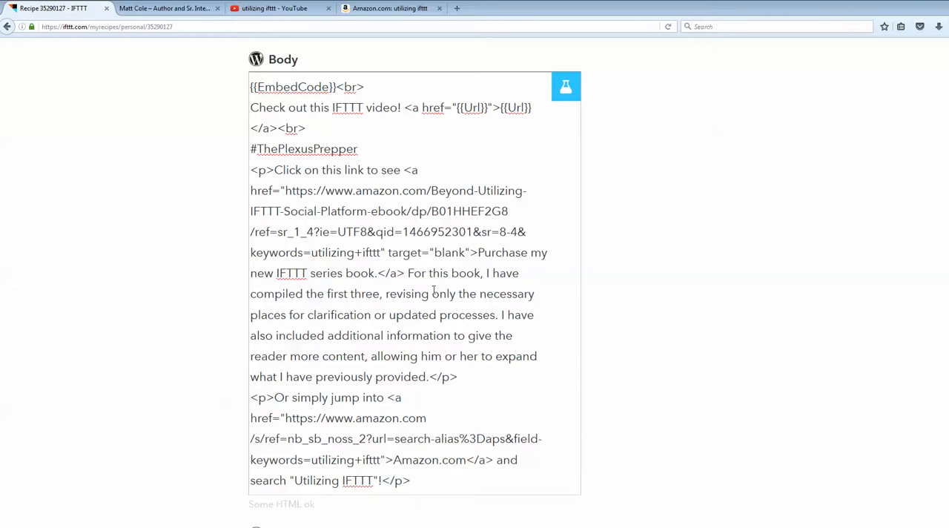
{"action": "mouse_move", "coordinate": [418, 282]}
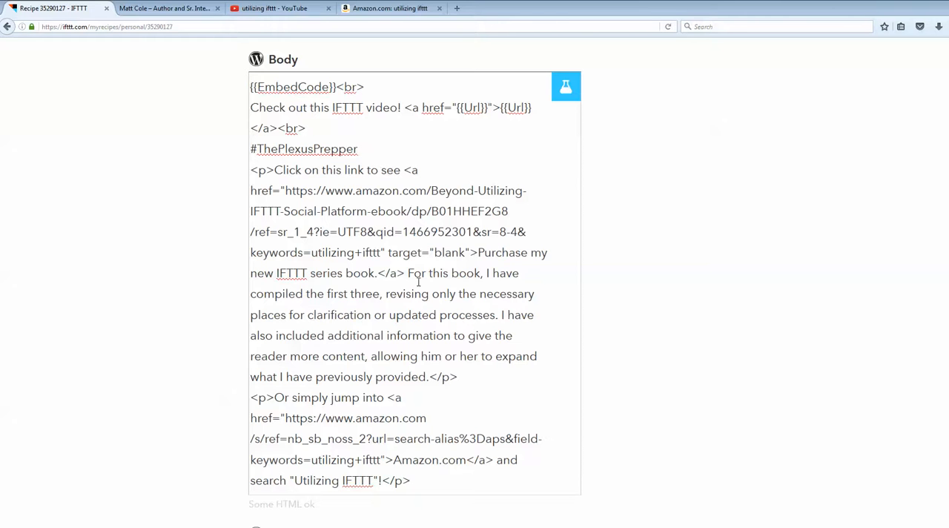
{"action": "left_click_drag", "start_coordinate": [408, 272], "coordinate": [427, 376]}
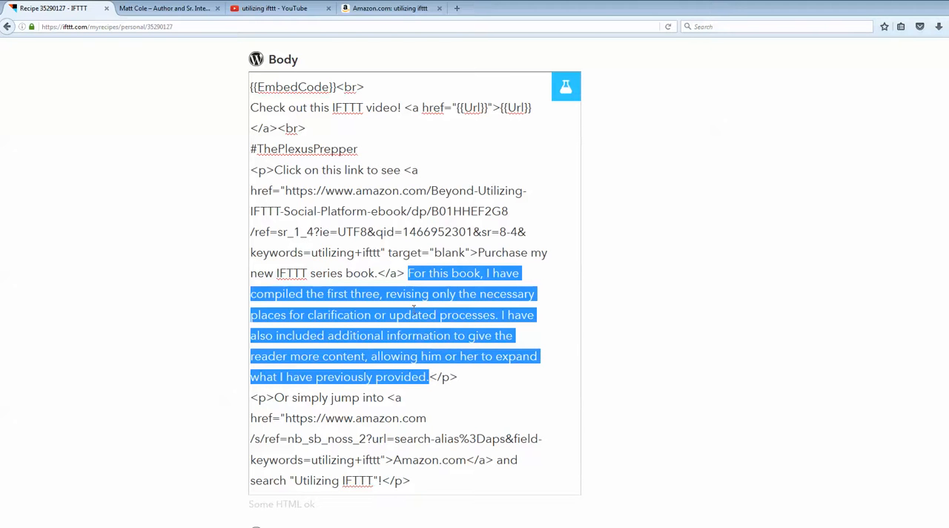
{"action": "left_click", "coordinate": [424, 445]}
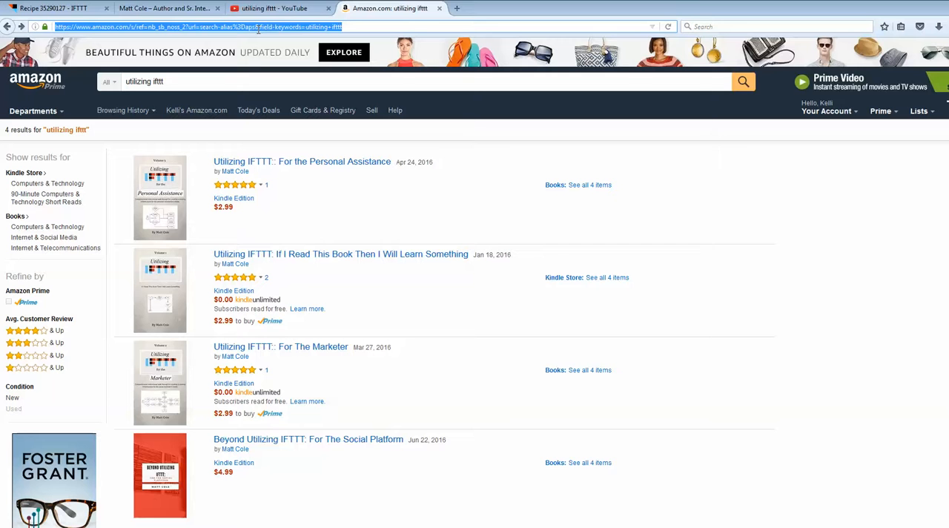
{"action": "mouse_move", "coordinate": [353, 338]}
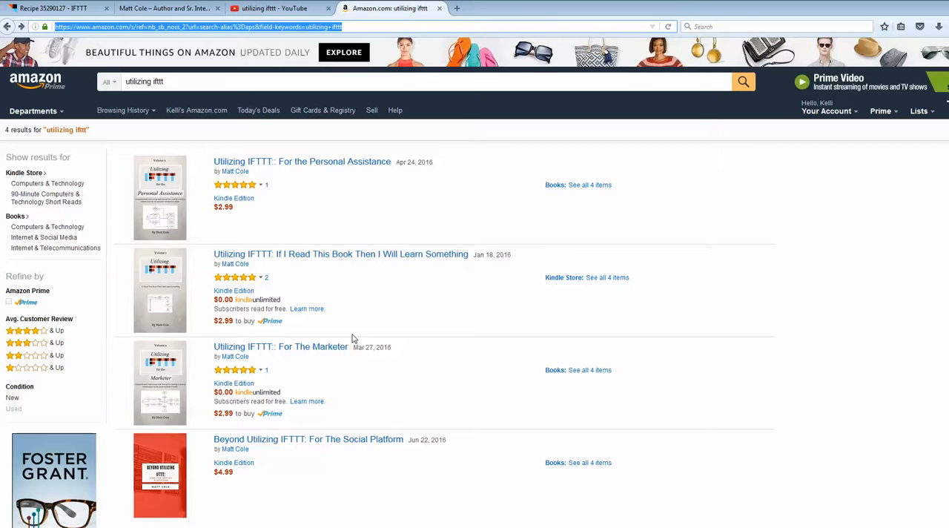
{"action": "mouse_move", "coordinate": [302, 411]}
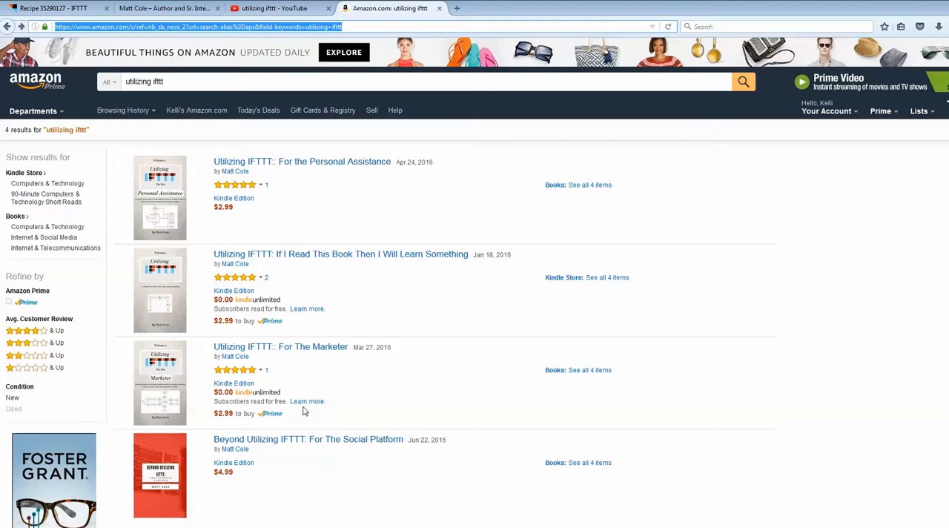
{"action": "mouse_move", "coordinate": [296, 448]}
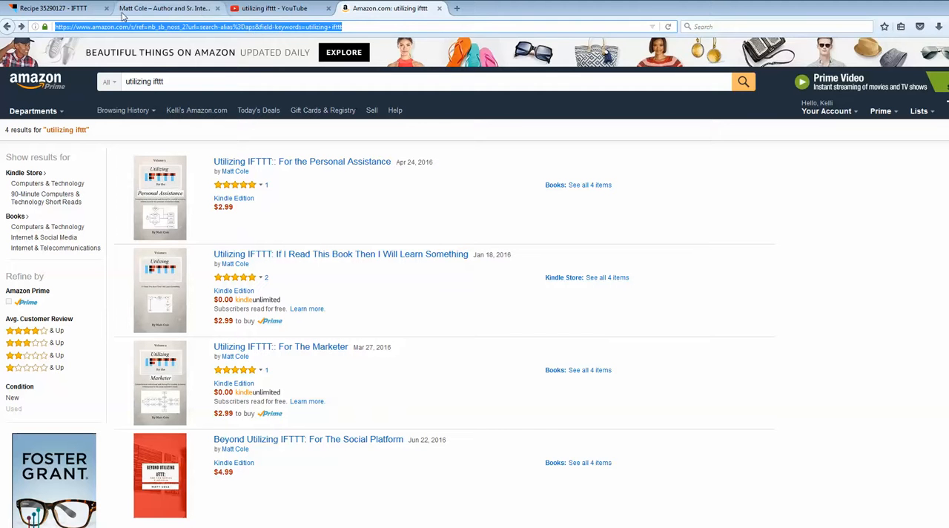
Step: Return to the IFTTT recipe and bring the Categories (Tech) and Tags fields into view
{"action": "left_click", "coordinate": [52, 9]}
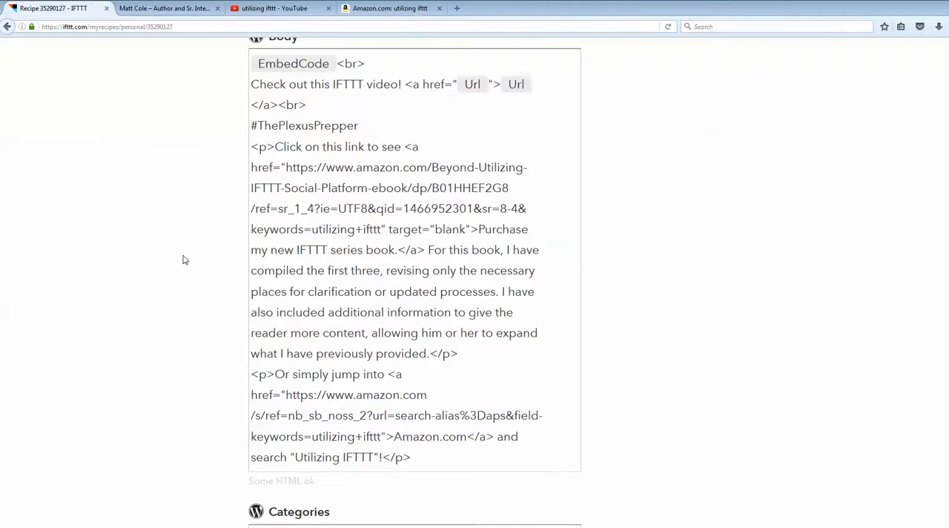
{"action": "scroll", "scroll_direction": "down", "scroll_amount": 3}
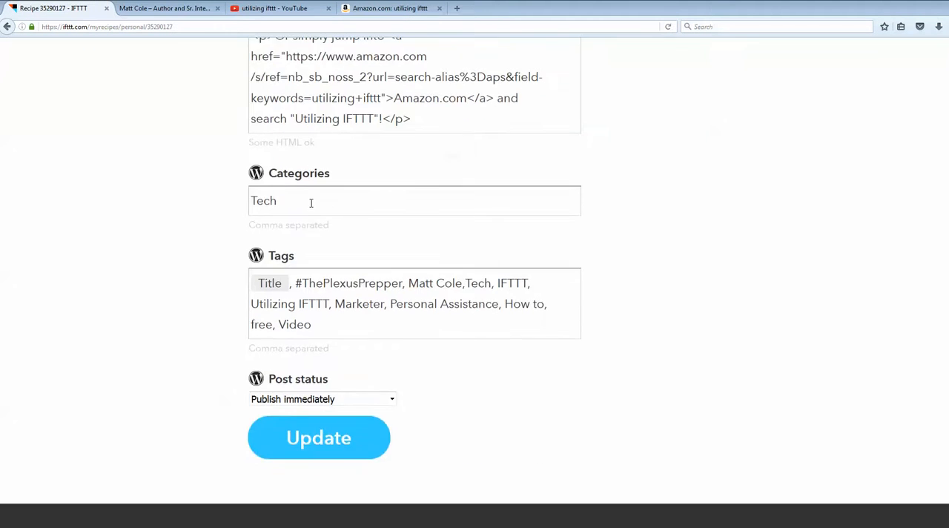
{"action": "mouse_move", "coordinate": [294, 206]}
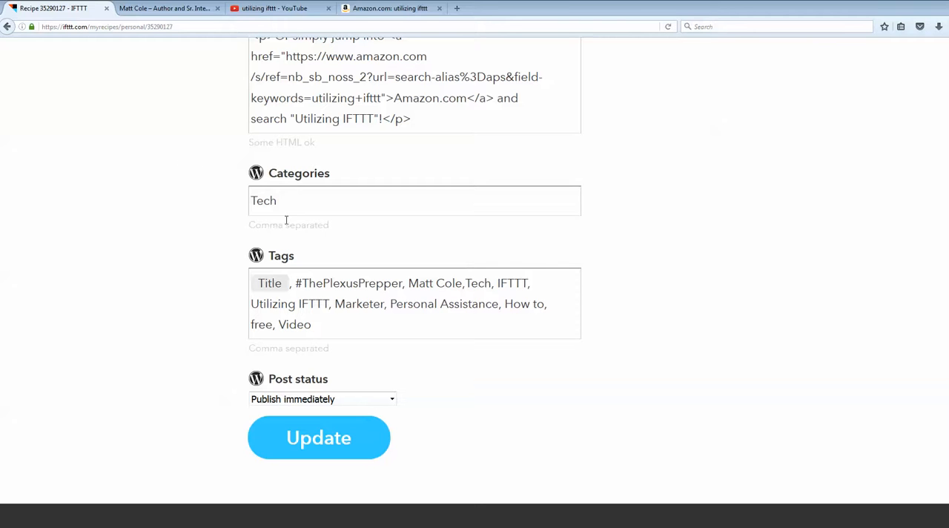
{"action": "mouse_move", "coordinate": [187, 202]}
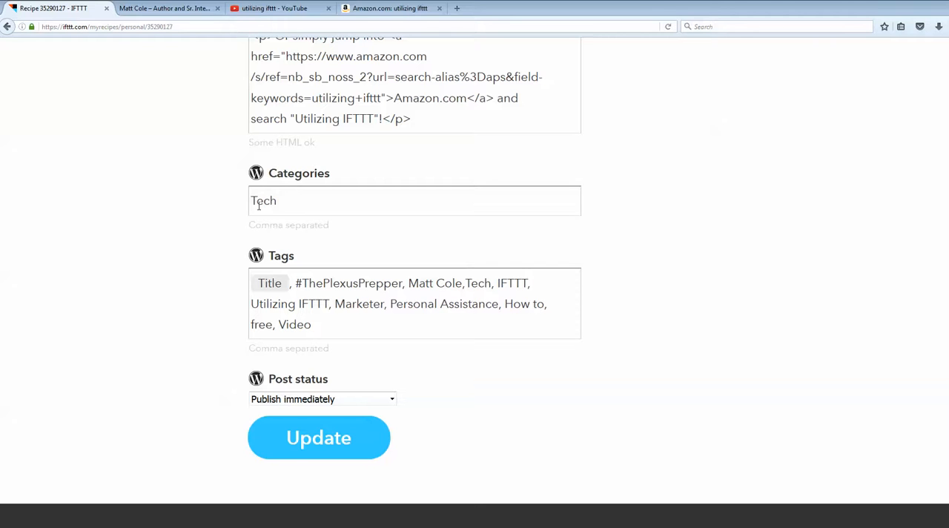
{"action": "mouse_move", "coordinate": [275, 202]}
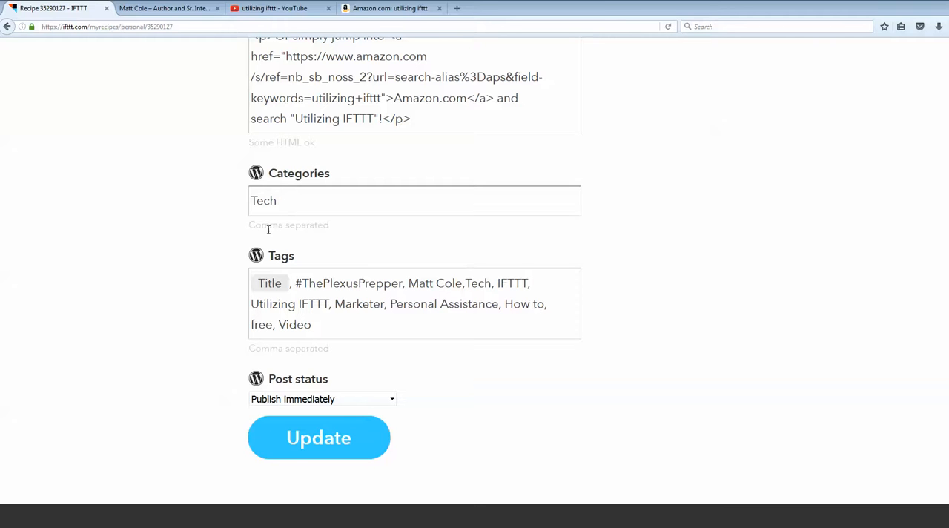
{"action": "mouse_move", "coordinate": [226, 219]}
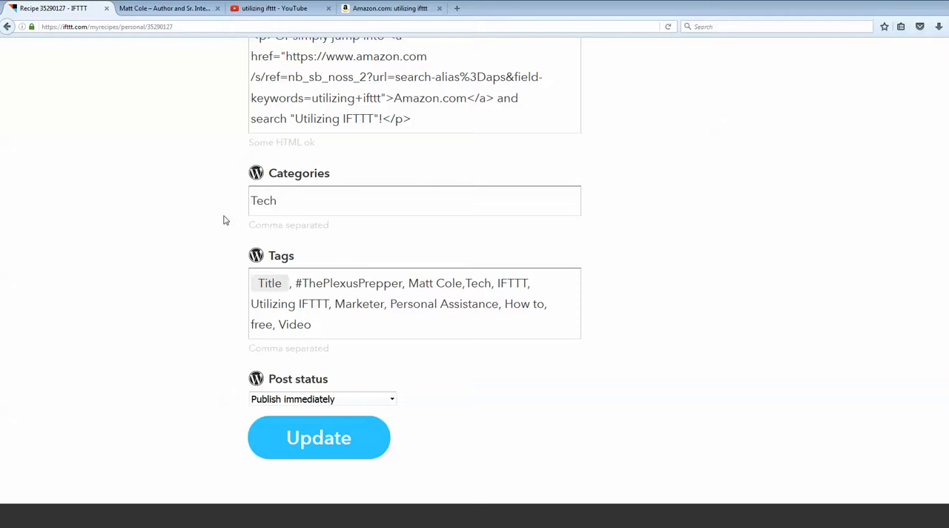
{"action": "mouse_move", "coordinate": [200, 219]}
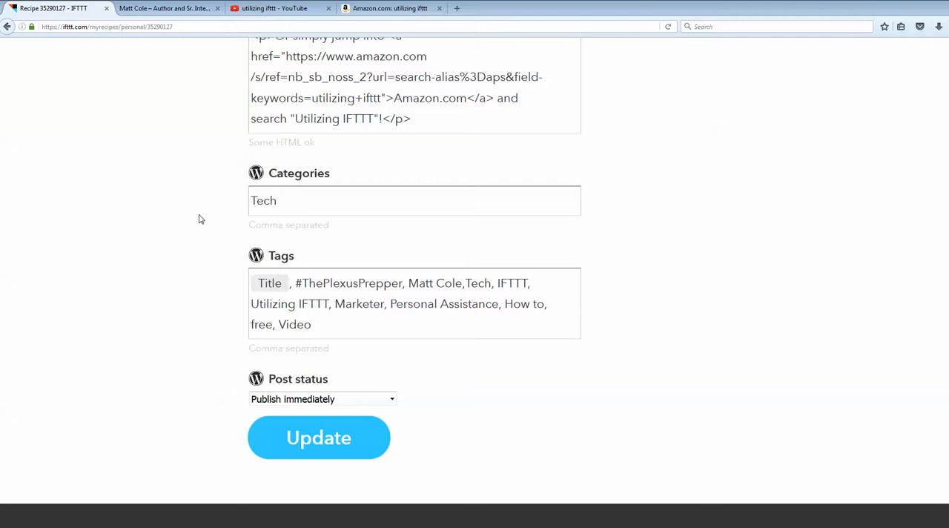
{"action": "mouse_move", "coordinate": [193, 220]}
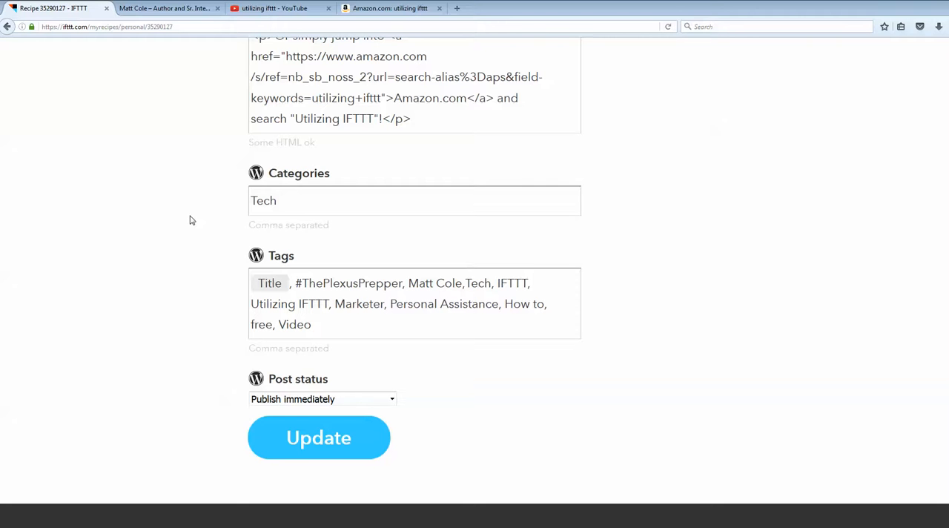
{"action": "scroll", "scroll_direction": "down", "scroll_amount": 3}
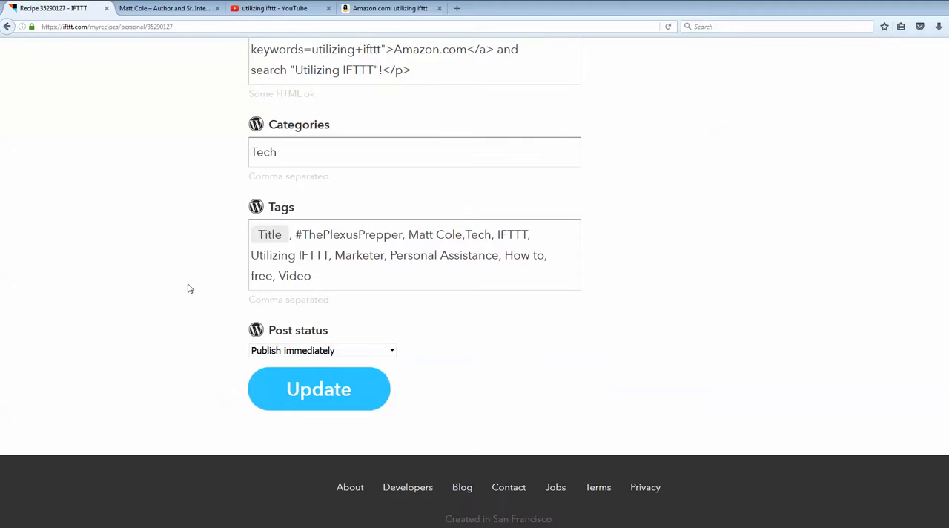
{"action": "left_click", "coordinate": [270, 234]}
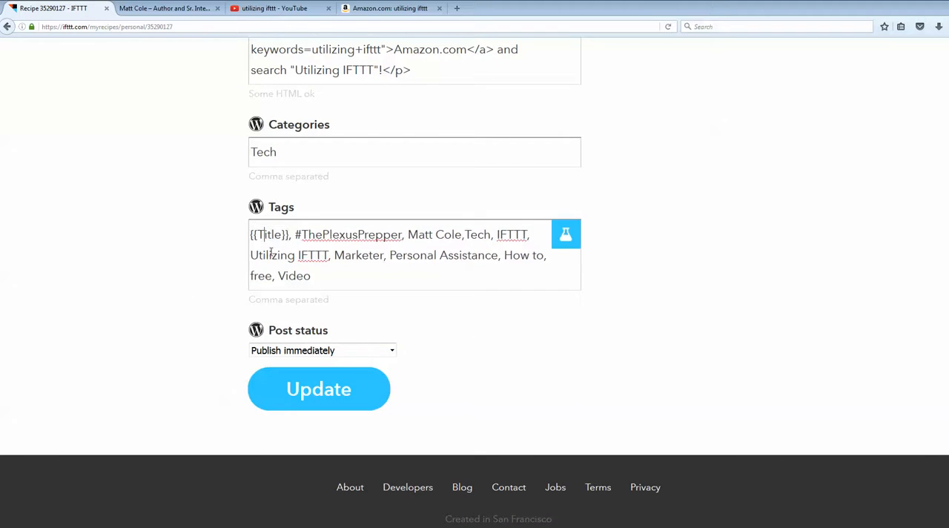
{"action": "double_click", "coordinate": [269, 234]}
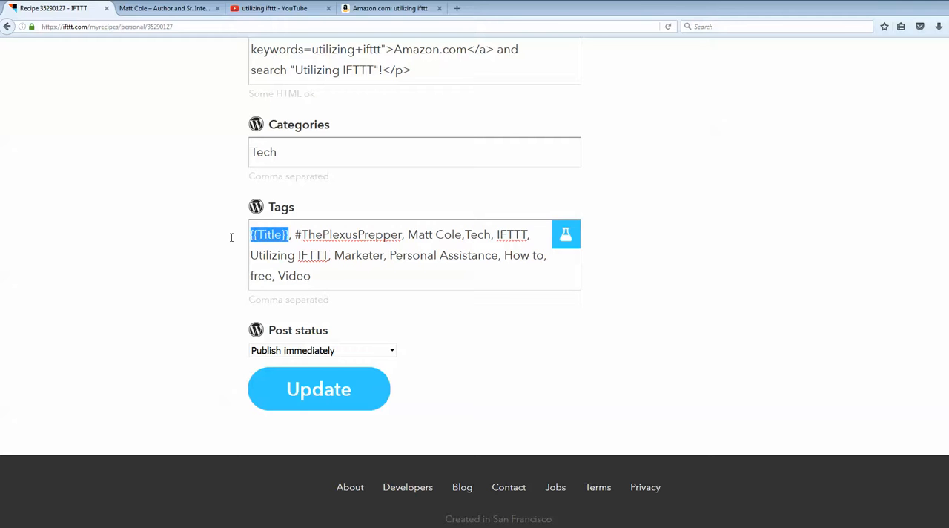
{"action": "mouse_move", "coordinate": [132, 235]}
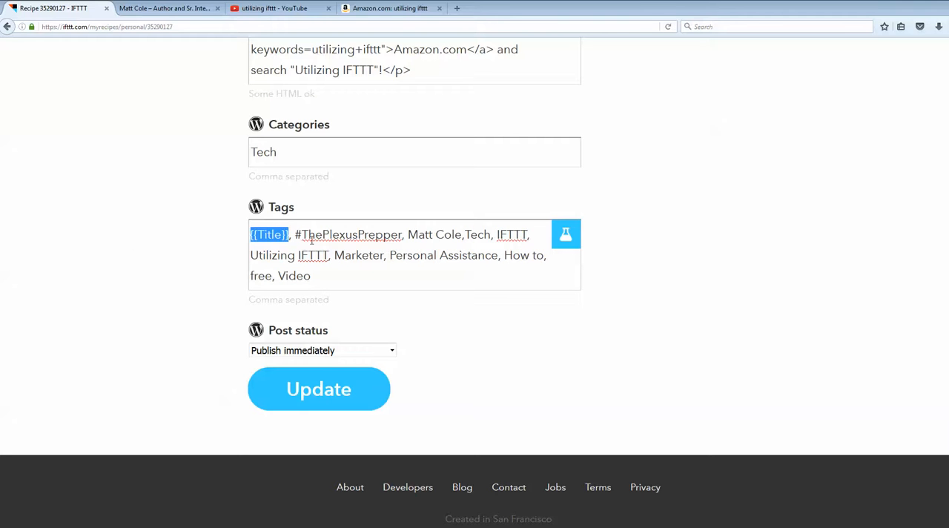
{"action": "mouse_move", "coordinate": [470, 261]}
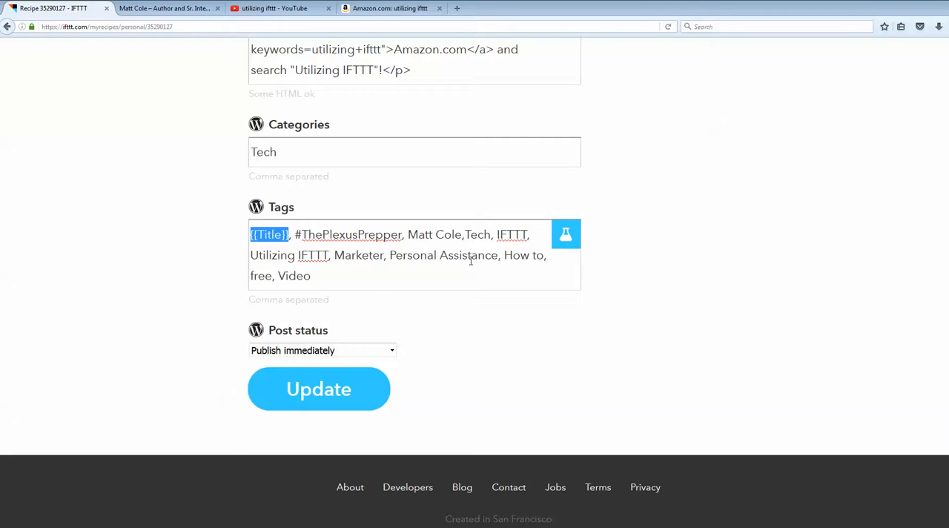
{"action": "mouse_move", "coordinate": [368, 276]}
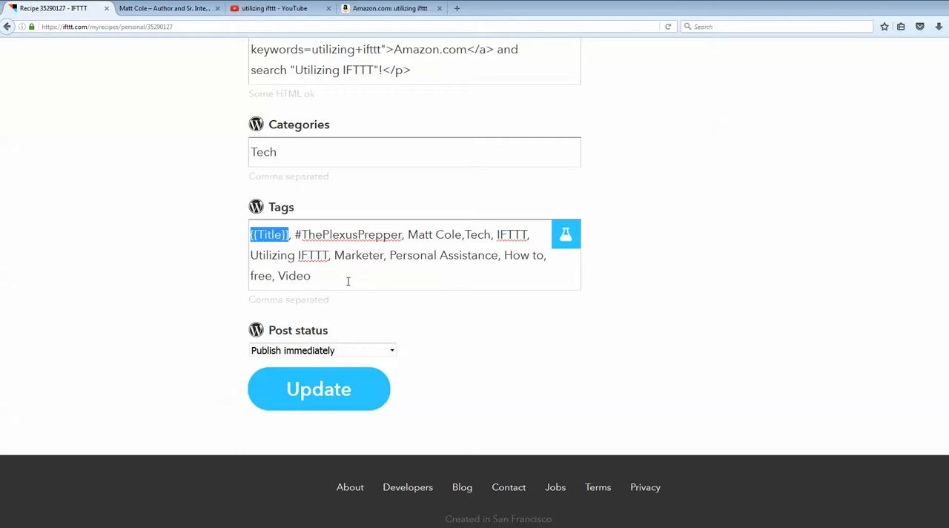
{"action": "mouse_move", "coordinate": [409, 287]}
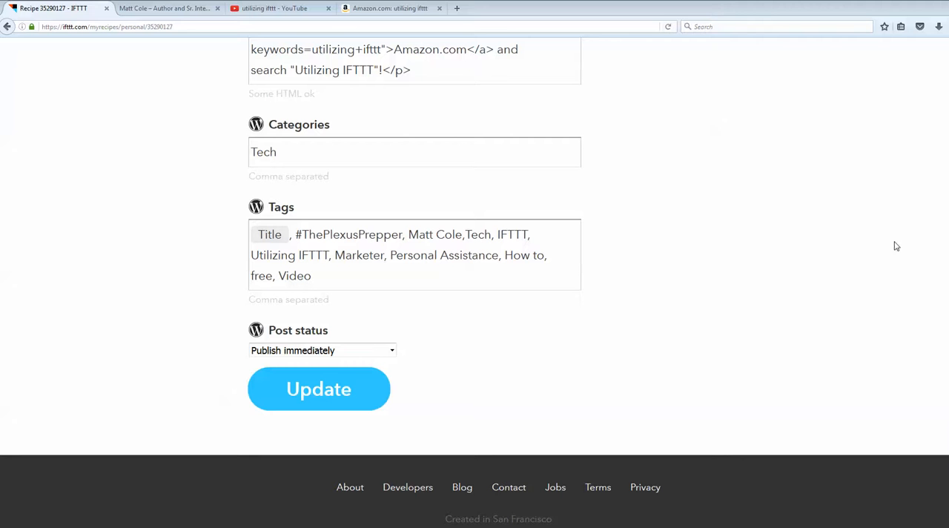
{"action": "mouse_move", "coordinate": [149, 191]}
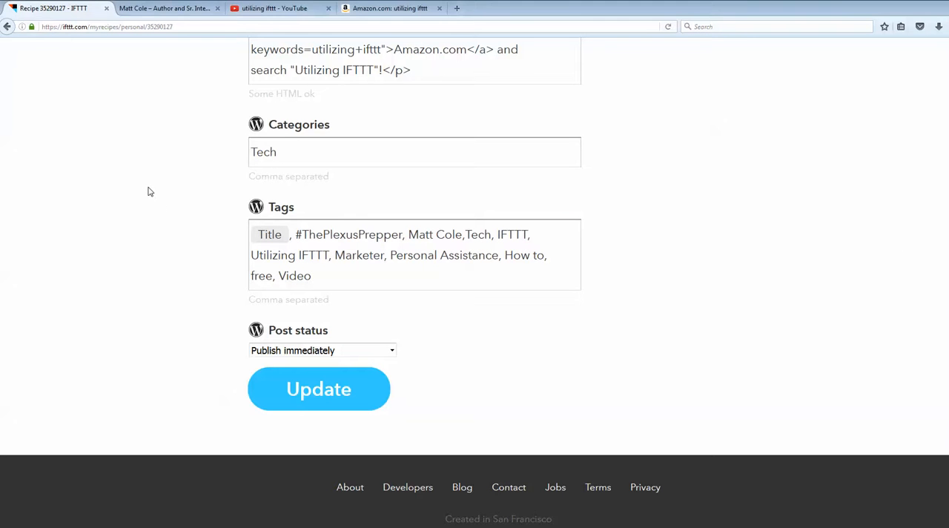
Step: Review the recipe page from its Youtube Like To wordpress title back down to the post Title and Body fields
{"action": "scroll", "scroll_direction": "up", "scroll_amount": 3}
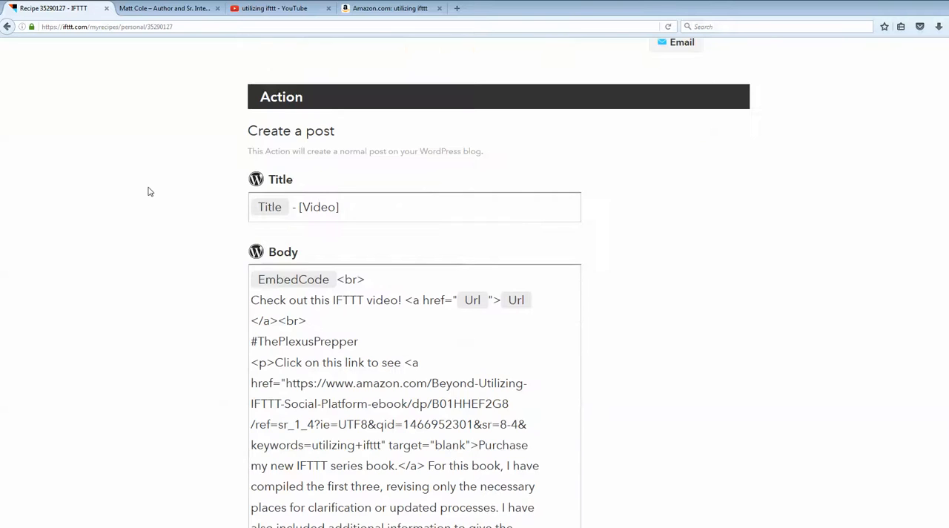
{"action": "scroll", "scroll_direction": "up", "scroll_amount": 3}
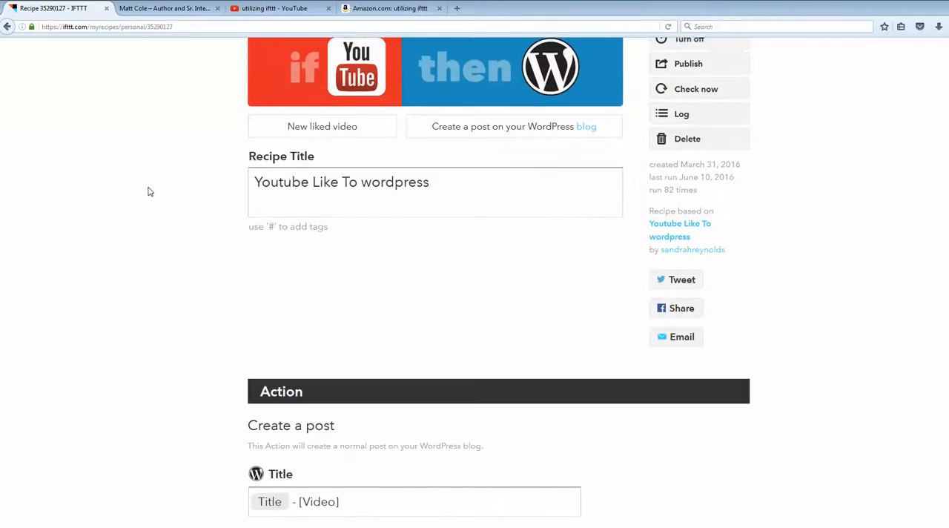
{"action": "scroll", "scroll_direction": "up", "scroll_amount": 3}
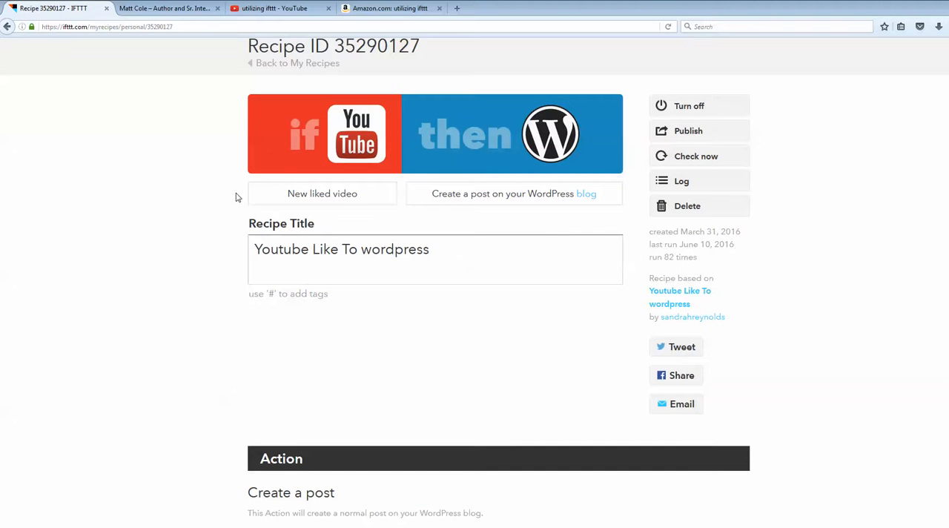
{"action": "mouse_move", "coordinate": [525, 219]}
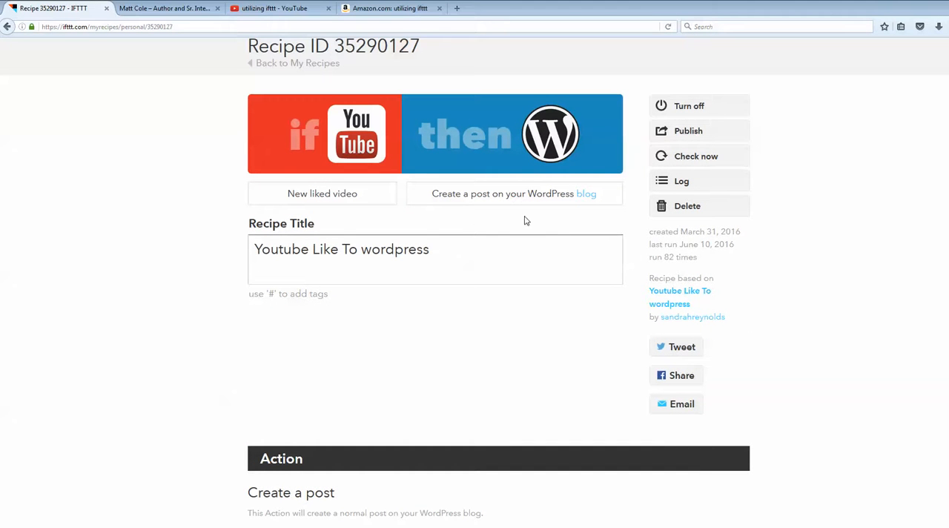
{"action": "mouse_move", "coordinate": [463, 326]}
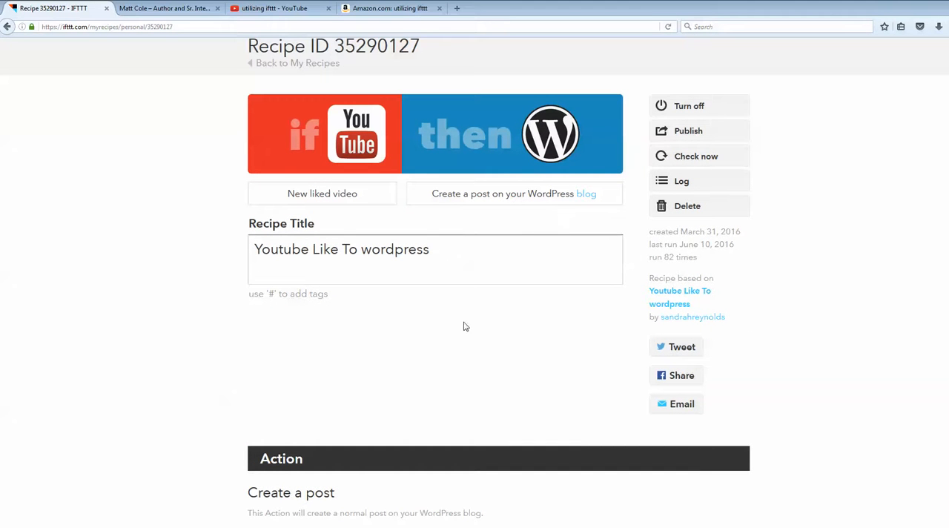
{"action": "mouse_move", "coordinate": [329, 303]}
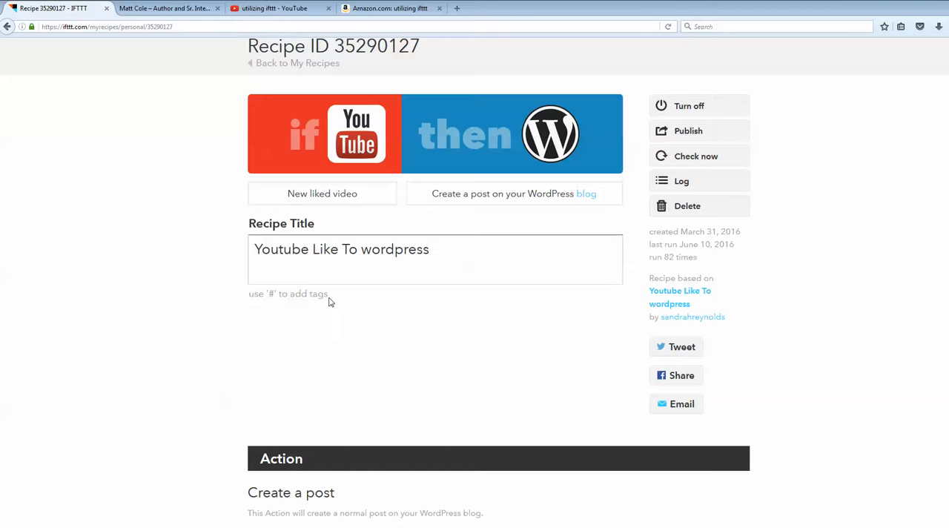
{"action": "mouse_move", "coordinate": [306, 194]}
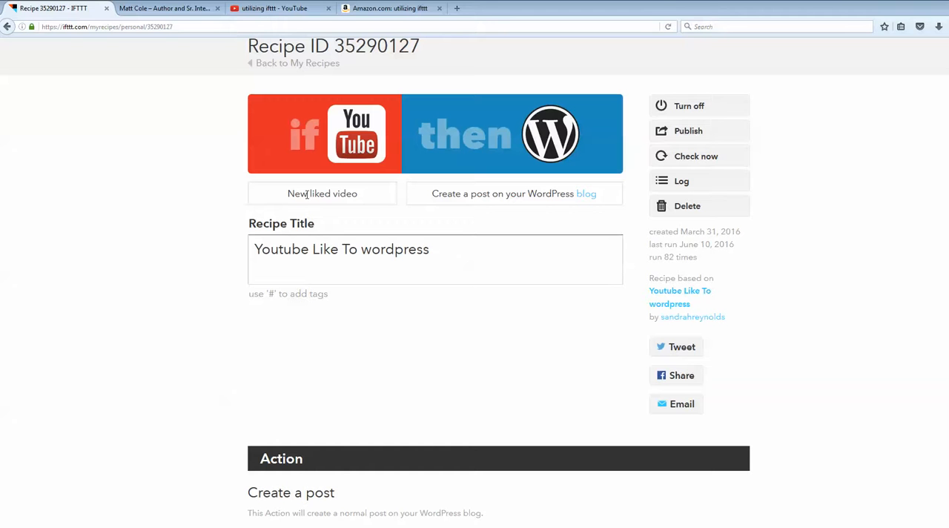
{"action": "scroll", "scroll_direction": "down", "scroll_amount": 3}
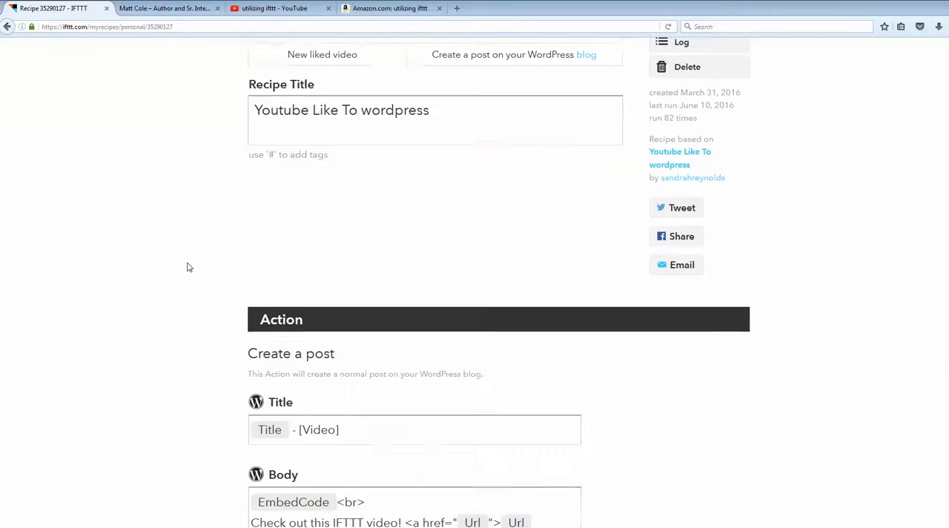
{"action": "scroll", "scroll_direction": "down", "scroll_amount": 3}
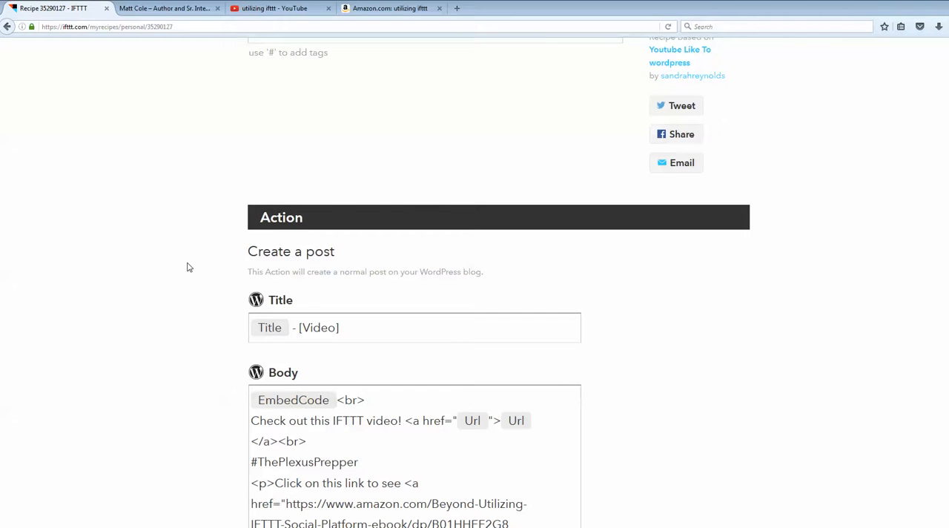
{"action": "mouse_move", "coordinate": [204, 264]}
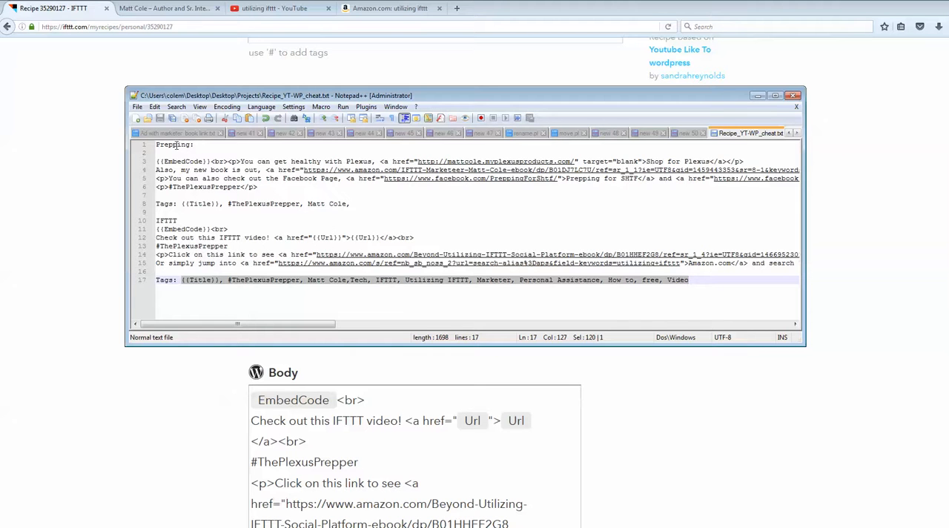
Step: Select the first post template line in the Recipe_YT-WP notes in Notepad++
{"action": "left_click", "coordinate": [175, 144]}
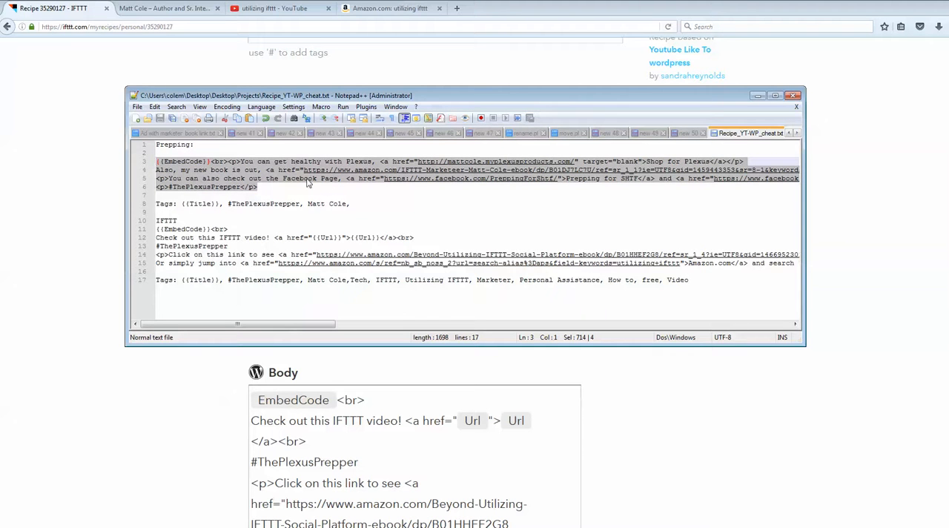
{"action": "mouse_move", "coordinate": [339, 178]}
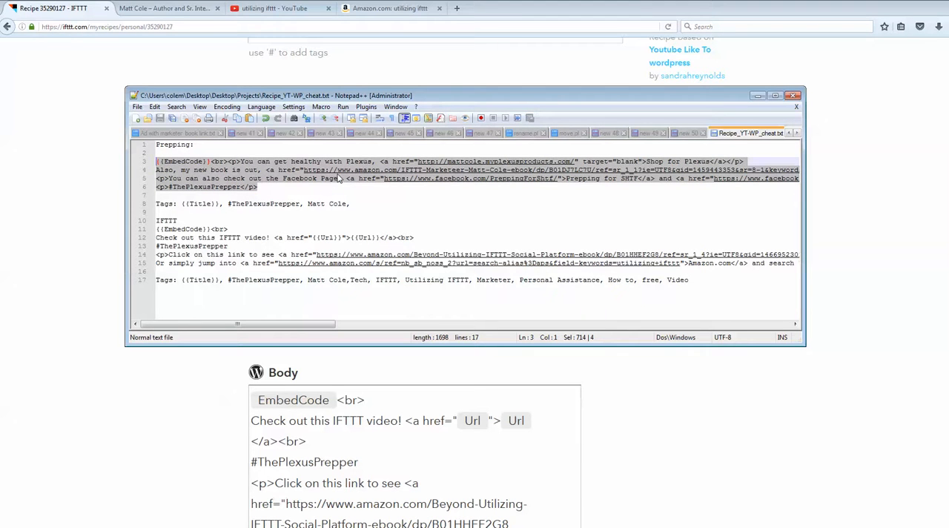
{"action": "mouse_move", "coordinate": [354, 424]}
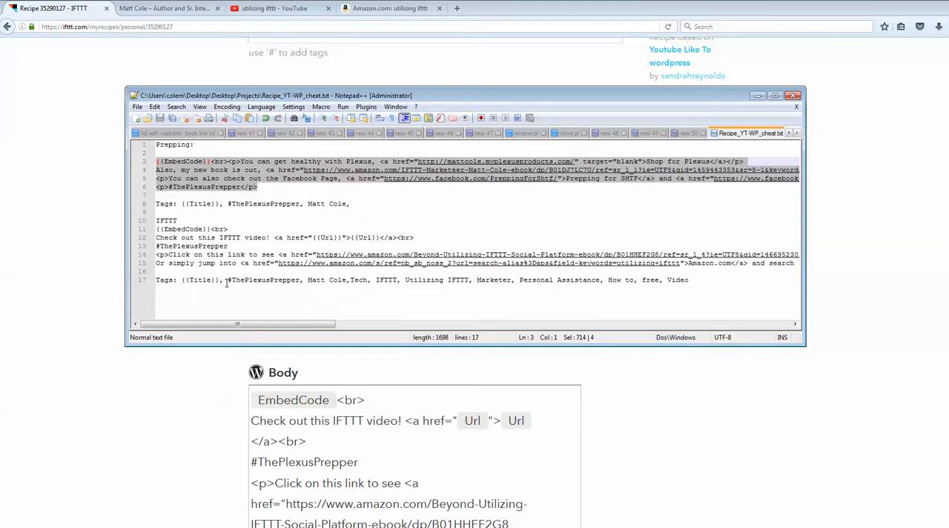
{"action": "mouse_move", "coordinate": [198, 384]}
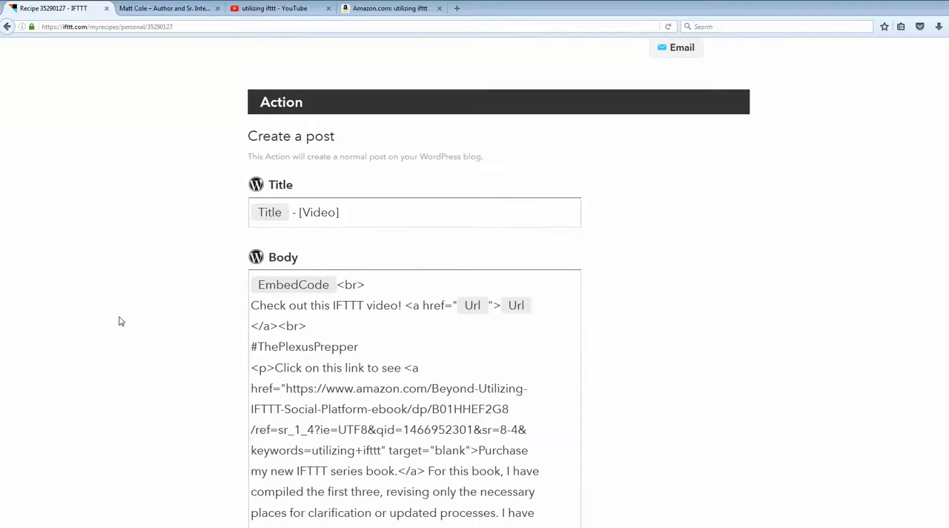
{"action": "scroll", "scroll_direction": "down", "scroll_amount": 3}
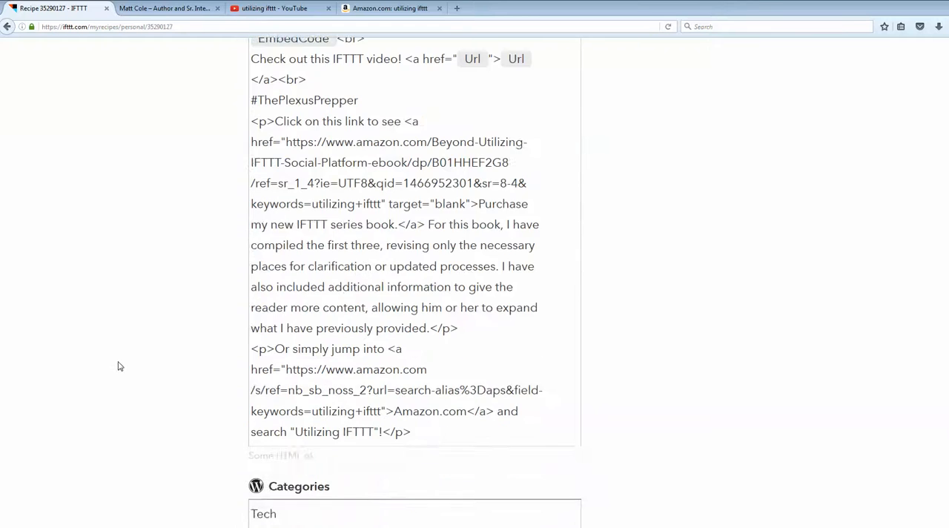
{"action": "scroll", "scroll_direction": "down", "scroll_amount": 3}
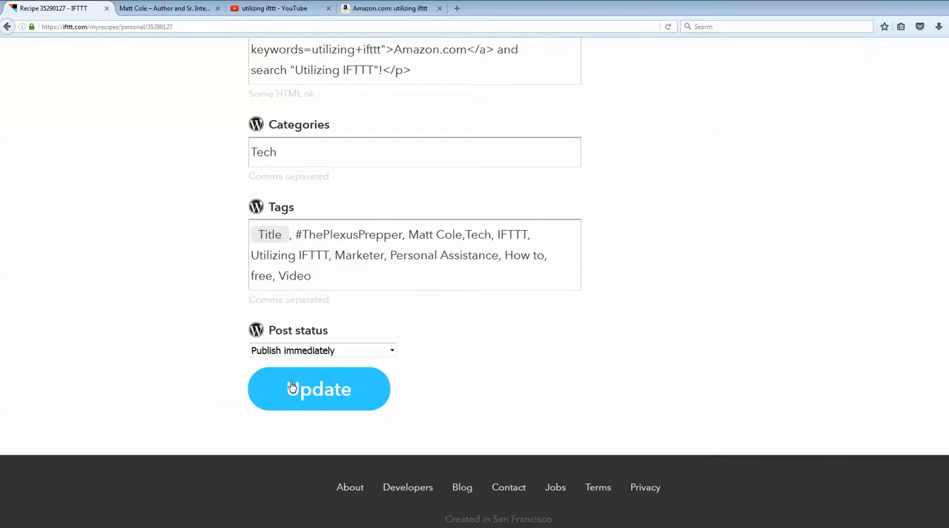
{"action": "scroll", "scroll_direction": "up", "scroll_amount": 3}
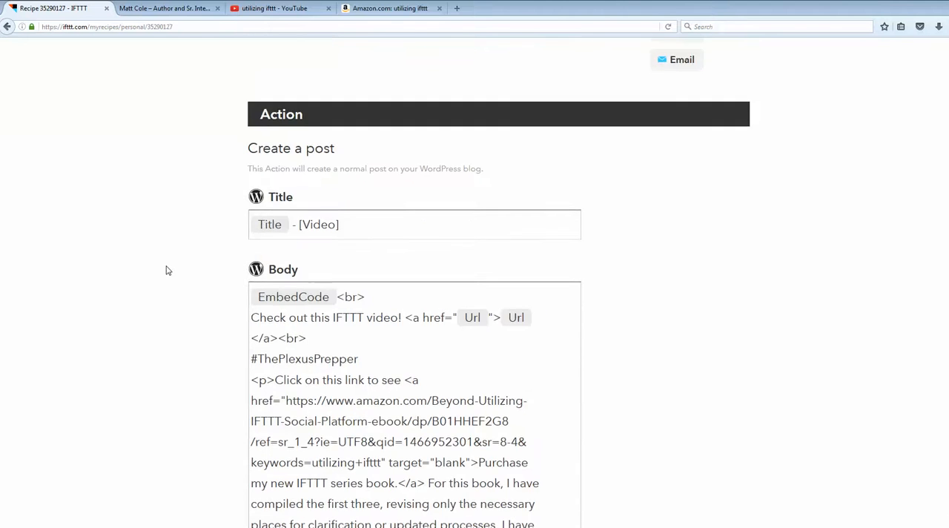
{"action": "scroll", "scroll_direction": "down", "scroll_amount": 3}
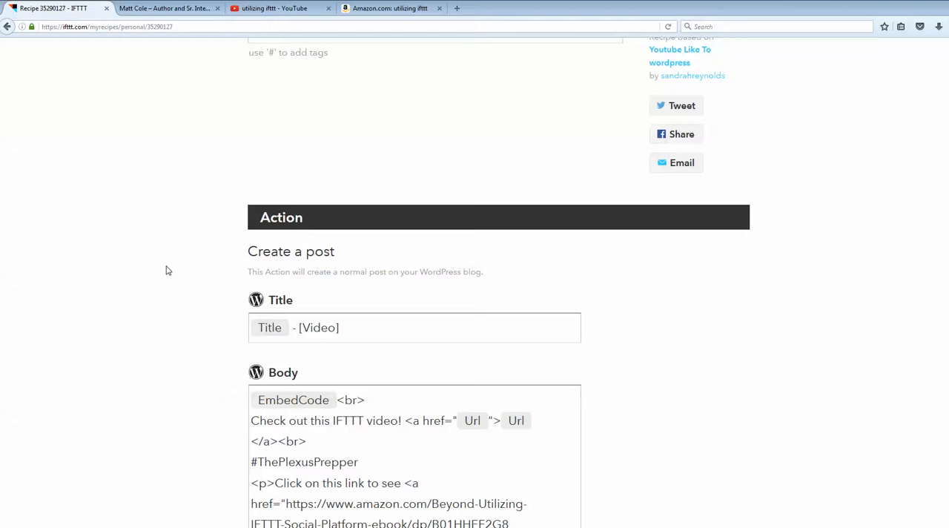
{"action": "mouse_move", "coordinate": [287, 368]}
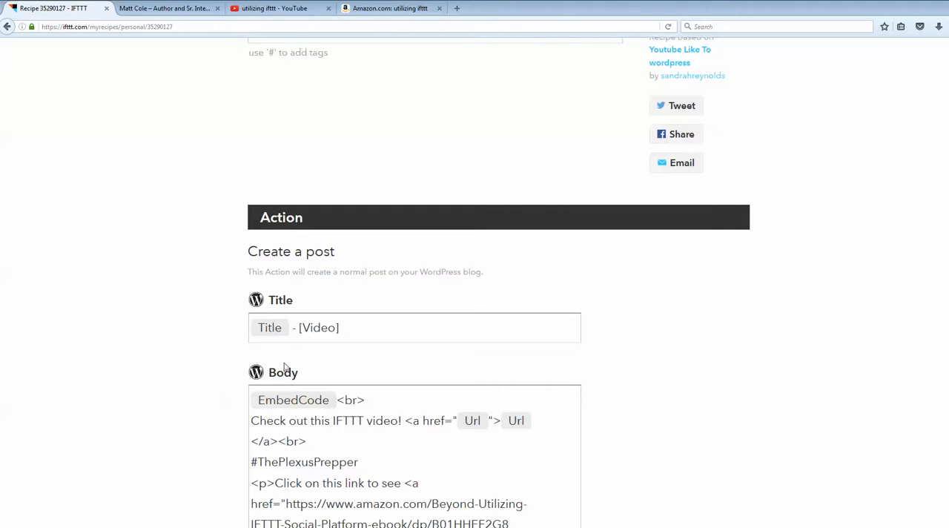
{"action": "mouse_move", "coordinate": [178, 349]}
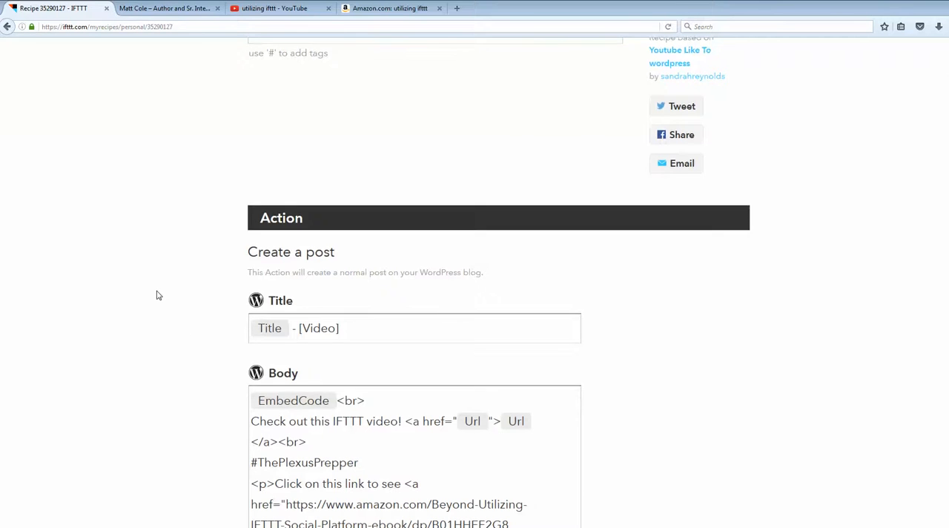
{"action": "scroll", "scroll_direction": "up", "scroll_amount": 3}
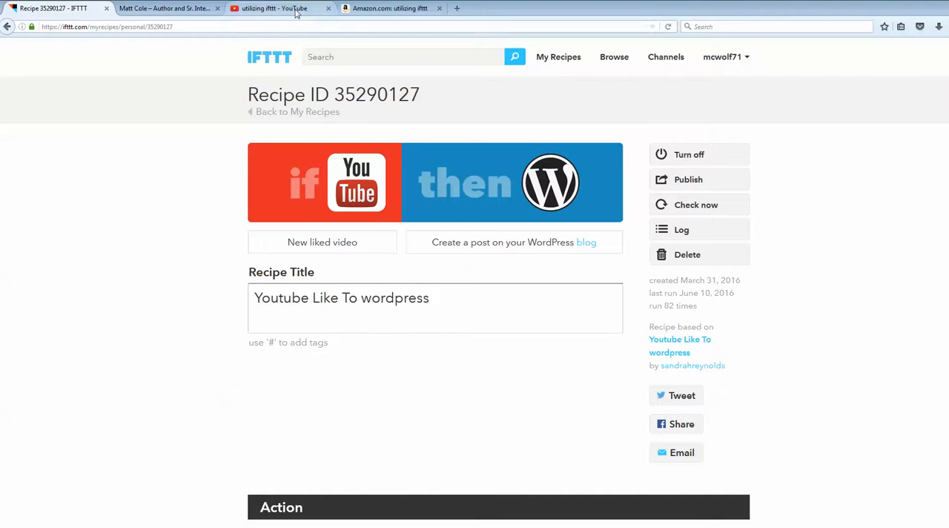
{"action": "mouse_move", "coordinate": [278, 14]}
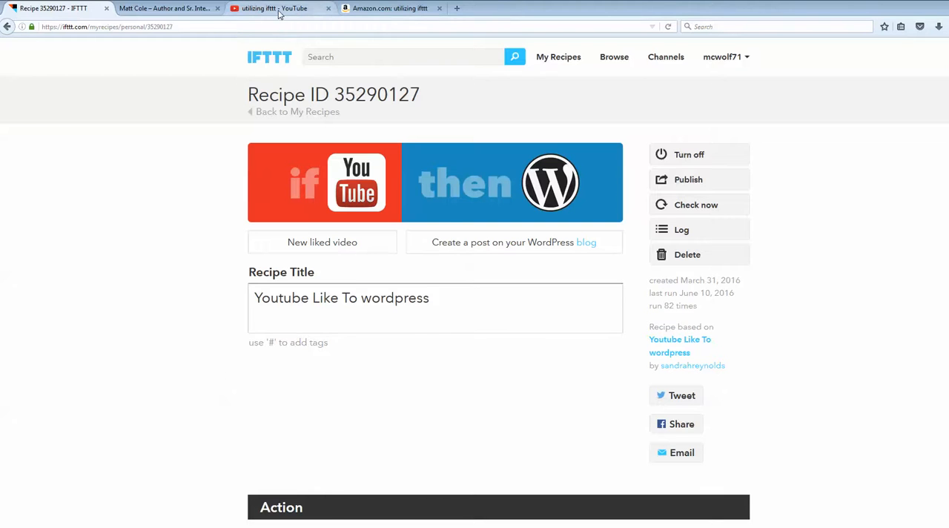
Step: Switch to the YouTube tab with the 'utilizing ifttt' search results
{"action": "left_click", "coordinate": [279, 9]}
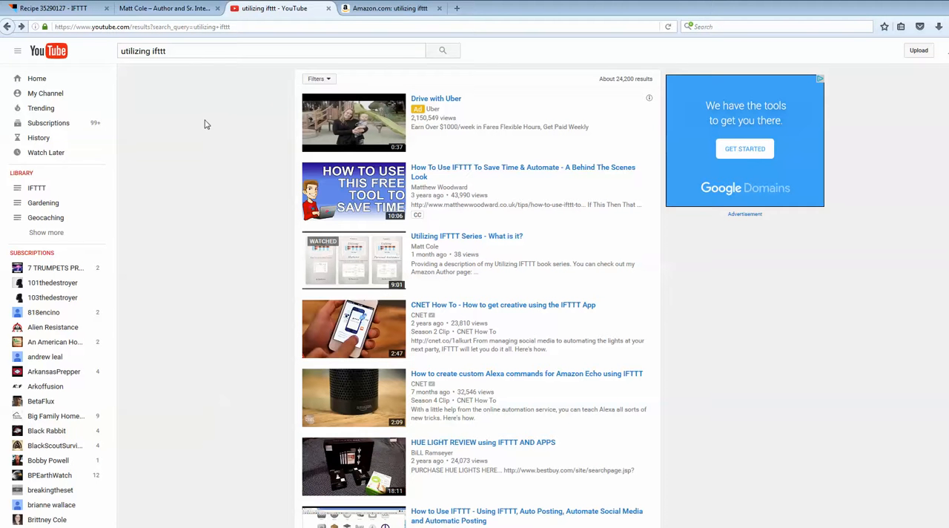
{"action": "mouse_move", "coordinate": [693, 62]}
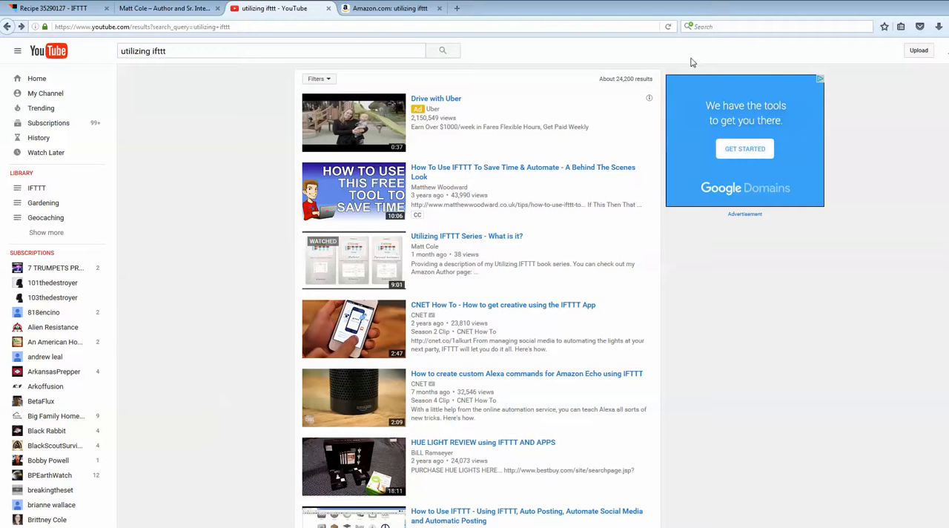
{"action": "mouse_move", "coordinate": [170, 215]}
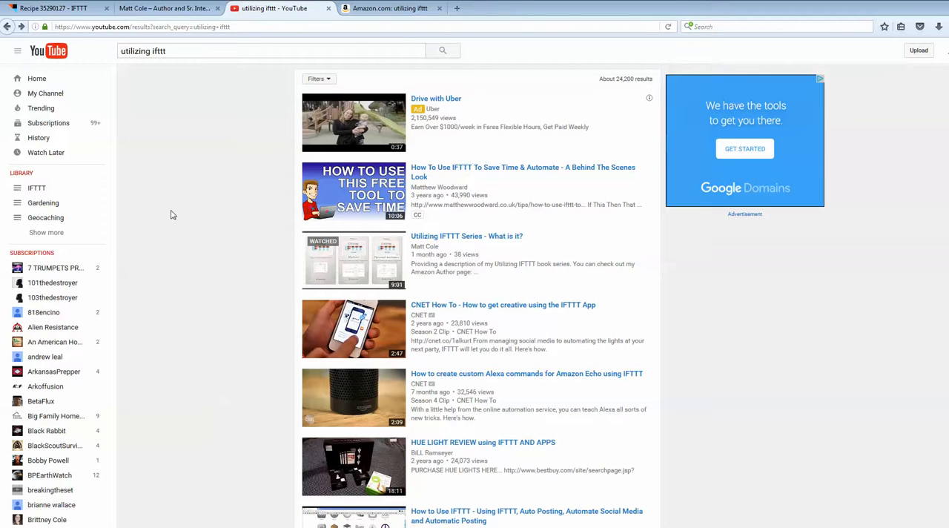
{"action": "mouse_move", "coordinate": [176, 132]}
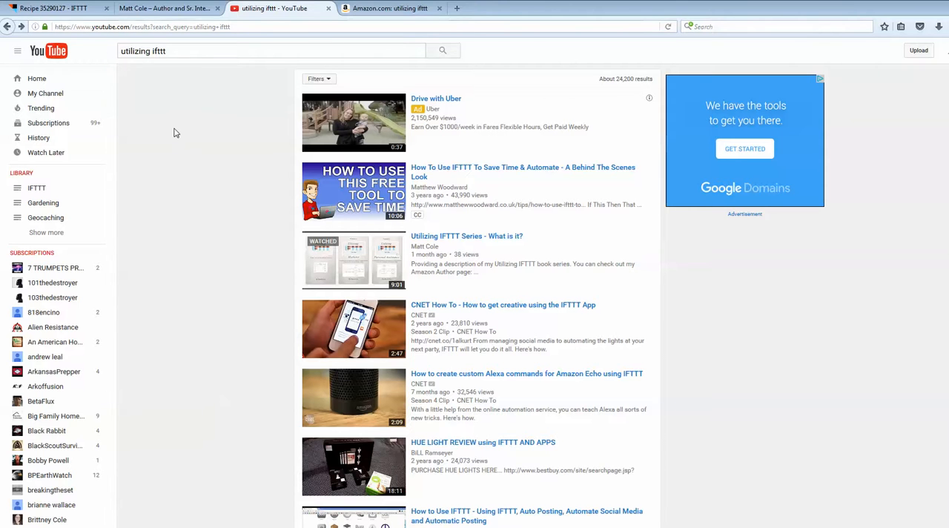
{"action": "mouse_move", "coordinate": [176, 64]}
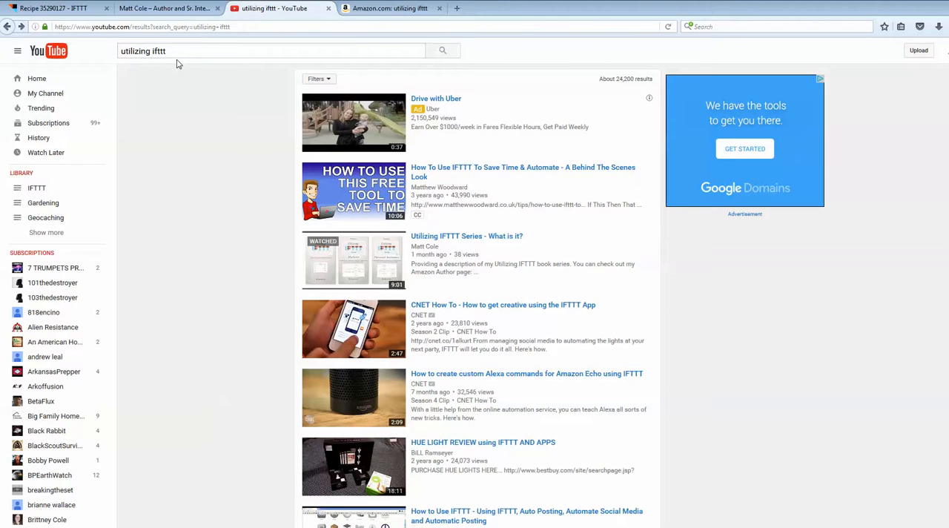
{"action": "mouse_move", "coordinate": [363, 234]}
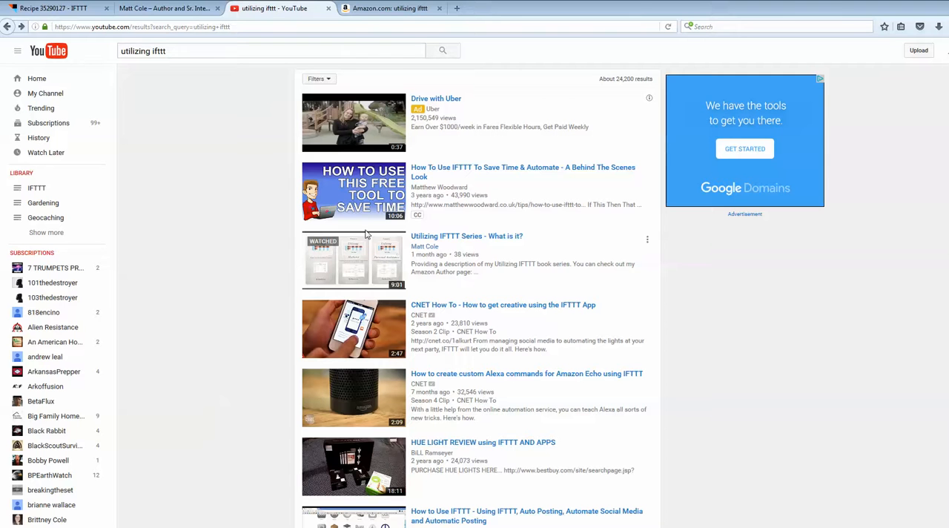
{"action": "mouse_move", "coordinate": [476, 243]}
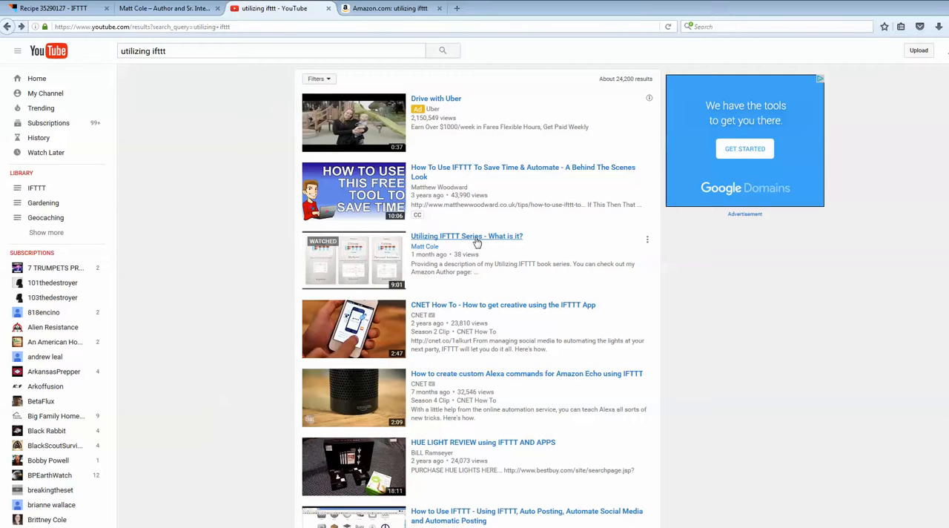
Step: Open the 'Utilizing IFTTT Series - What is it?' video and like it
{"action": "left_click", "coordinate": [466, 235]}
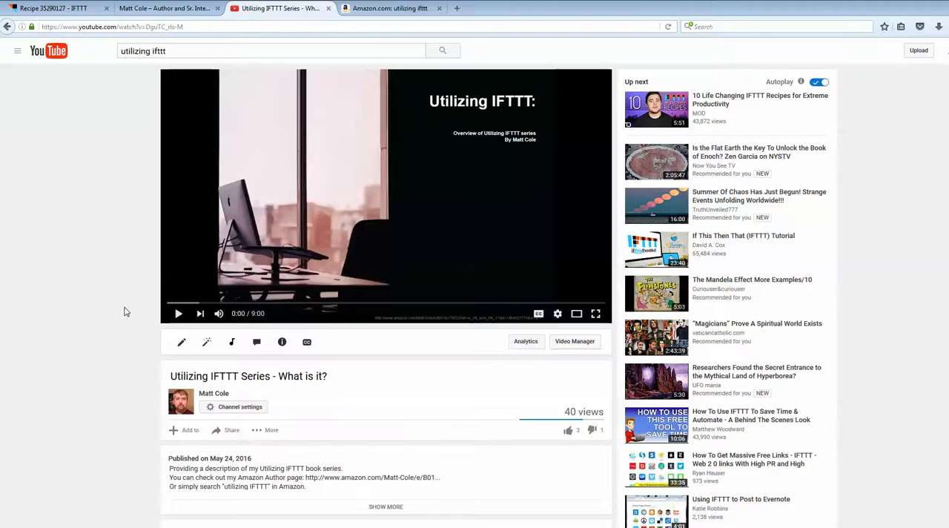
{"action": "scroll", "scroll_direction": "down", "scroll_amount": 3}
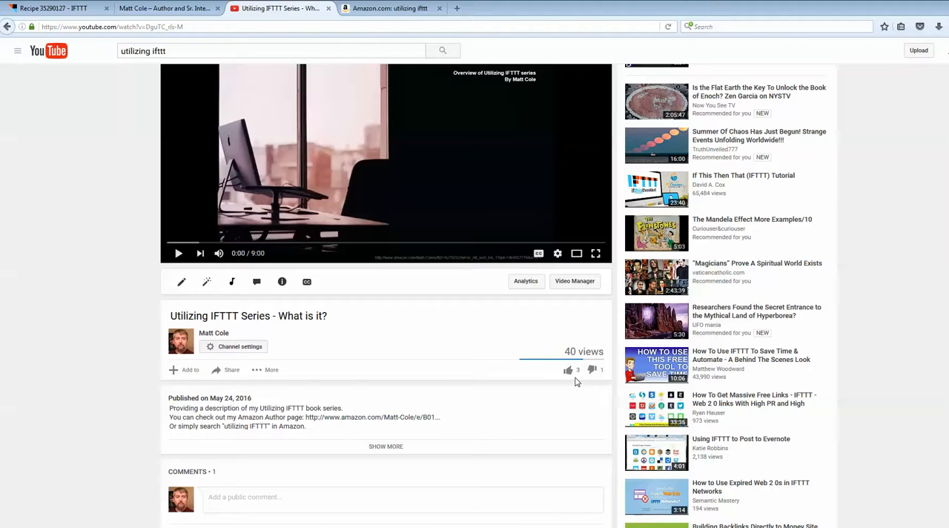
{"action": "left_click", "coordinate": [568, 369]}
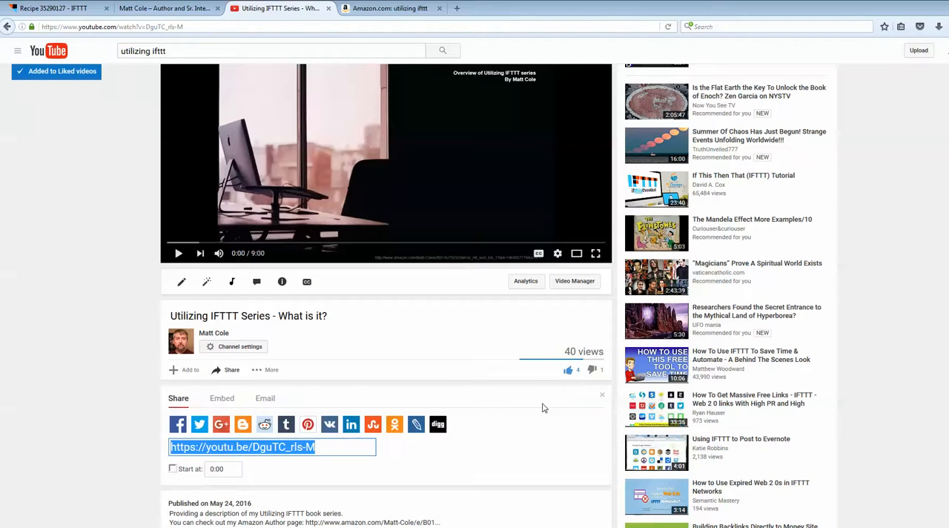
{"action": "mouse_move", "coordinate": [571, 384]}
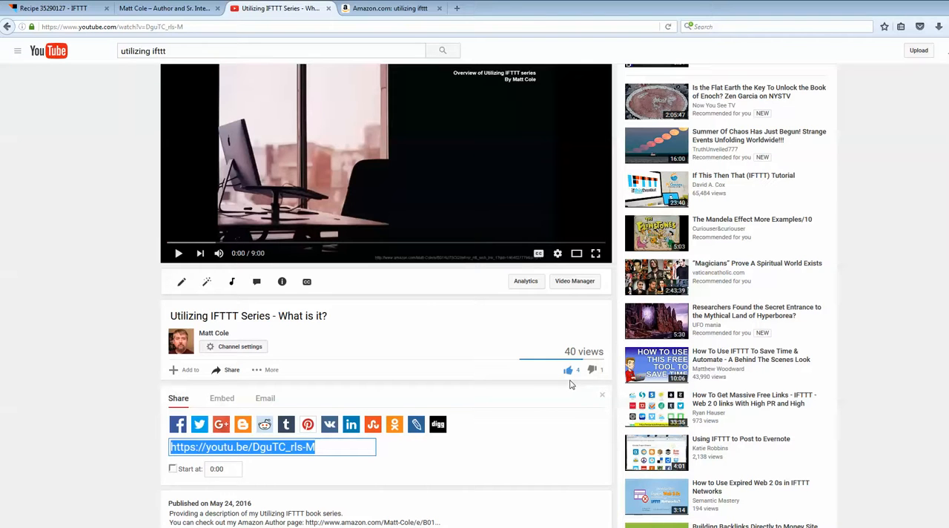
{"action": "mouse_move", "coordinate": [541, 368]}
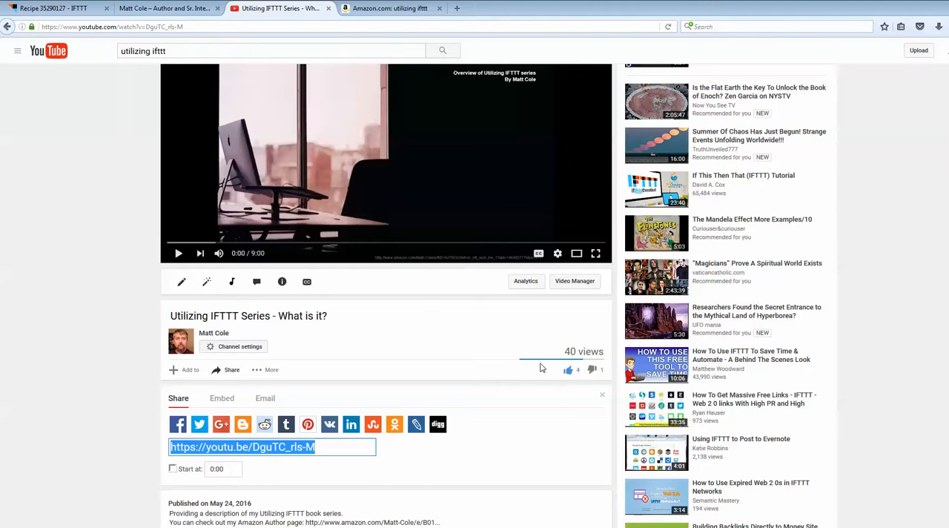
{"action": "mouse_move", "coordinate": [203, 326]}
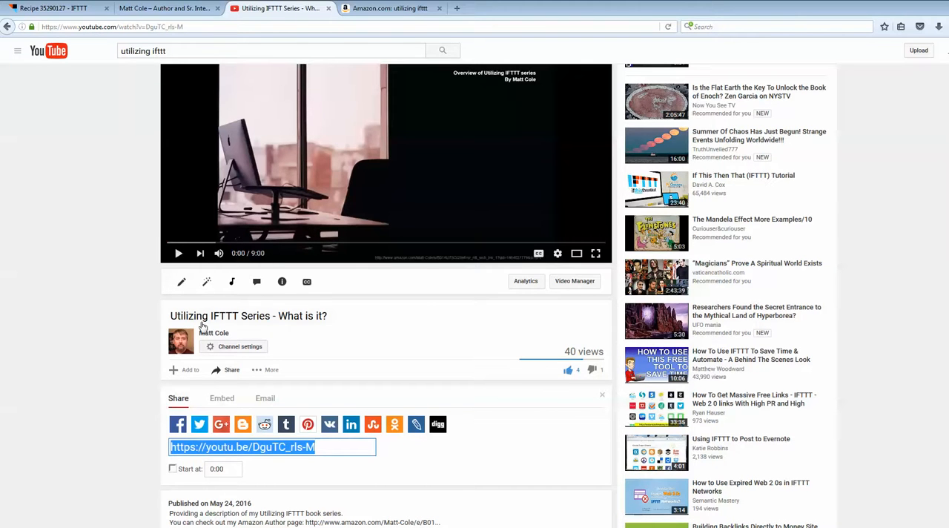
{"action": "left_click", "coordinate": [52, 9]}
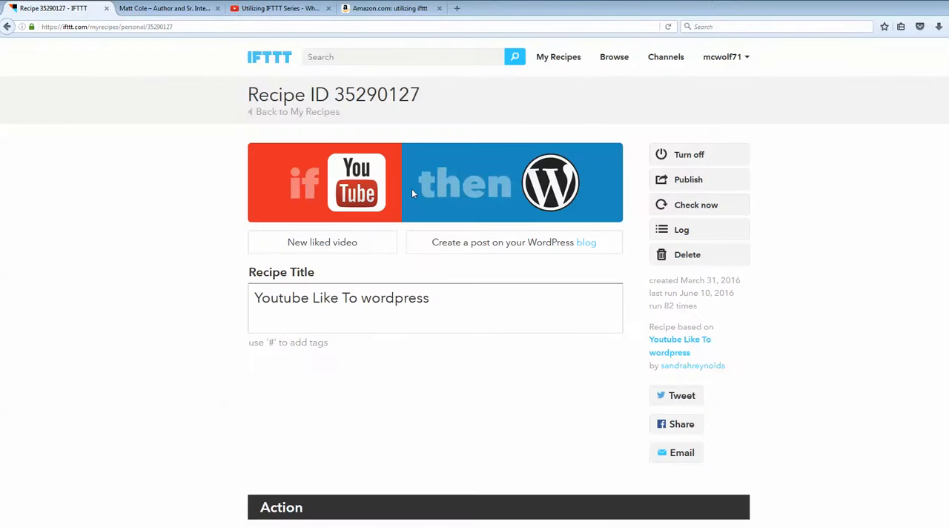
{"action": "mouse_move", "coordinate": [691, 306]}
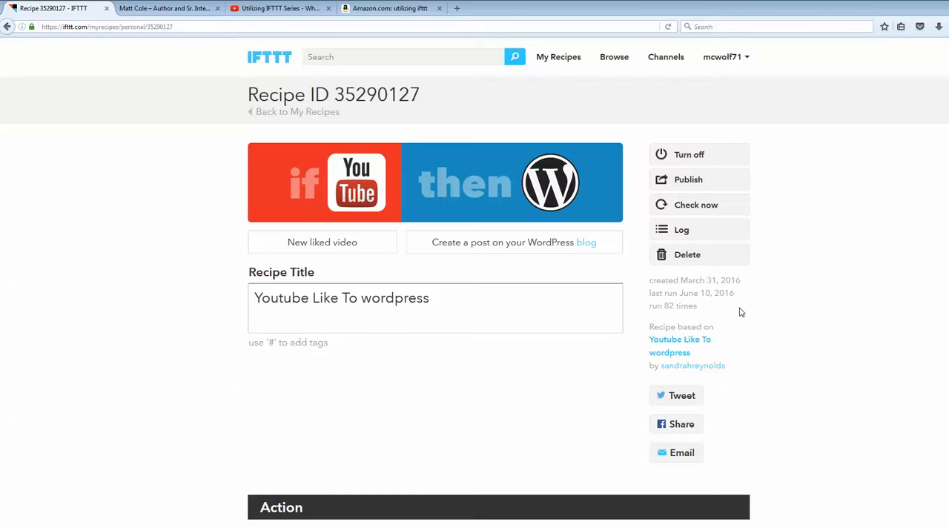
{"action": "mouse_move", "coordinate": [169, 261]}
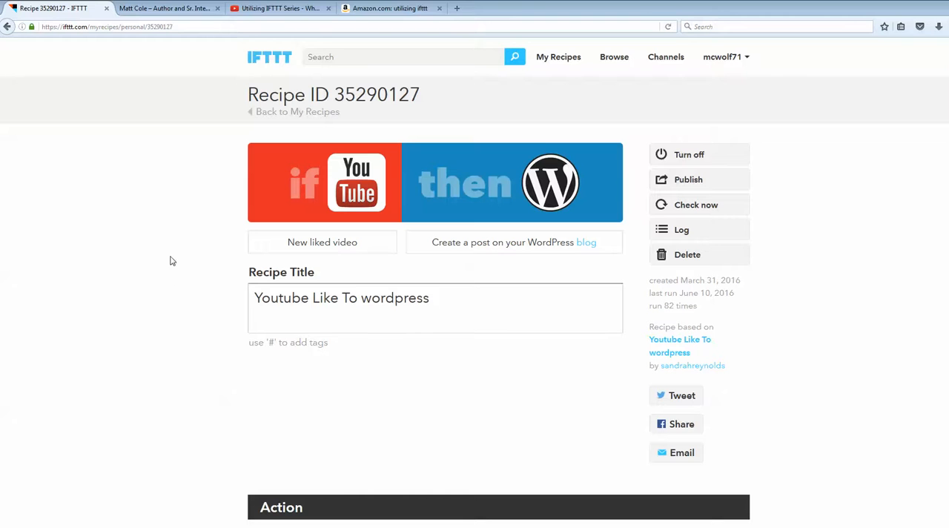
{"action": "mouse_move", "coordinate": [151, 248]}
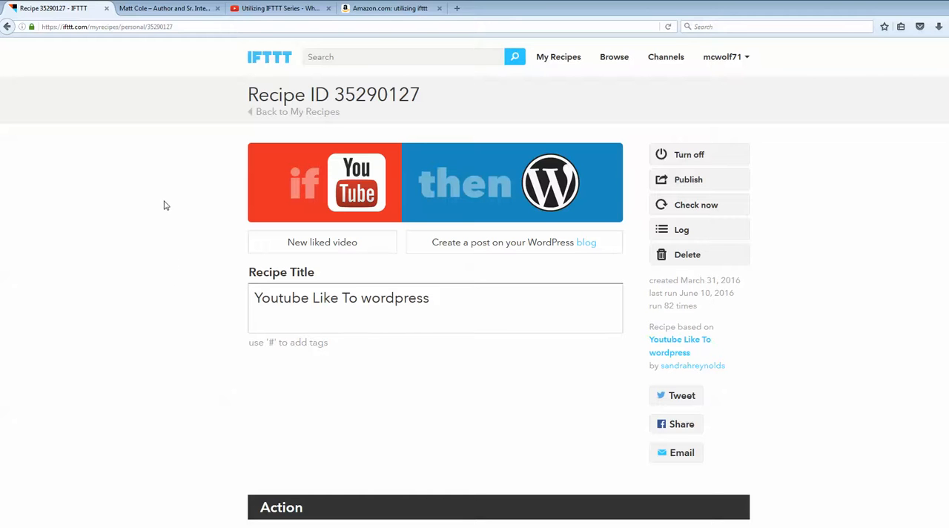
{"action": "mouse_move", "coordinate": [151, 240]}
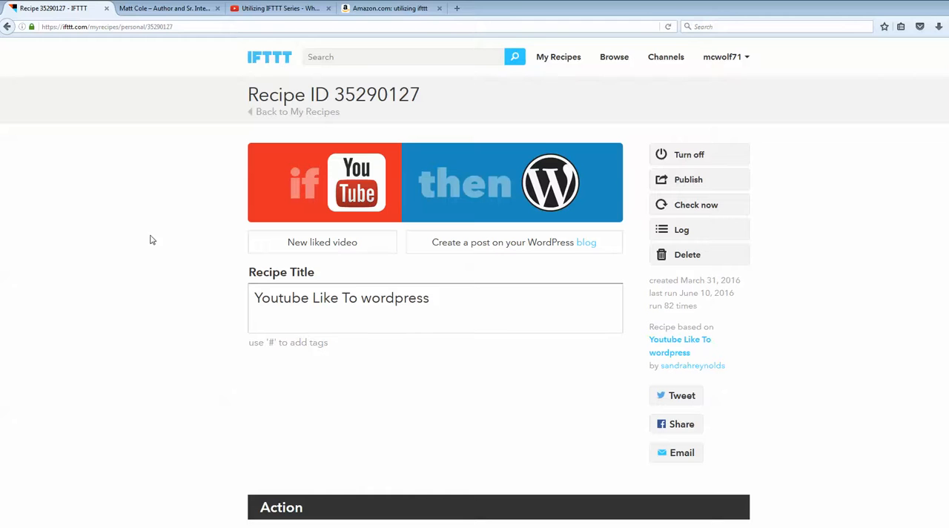
{"action": "mouse_move", "coordinate": [746, 320]}
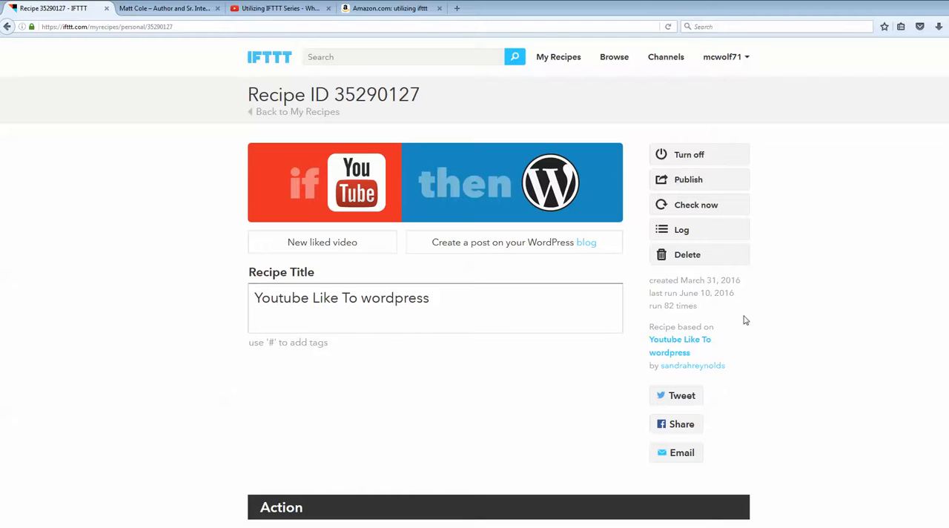
{"action": "mouse_move", "coordinate": [674, 317]}
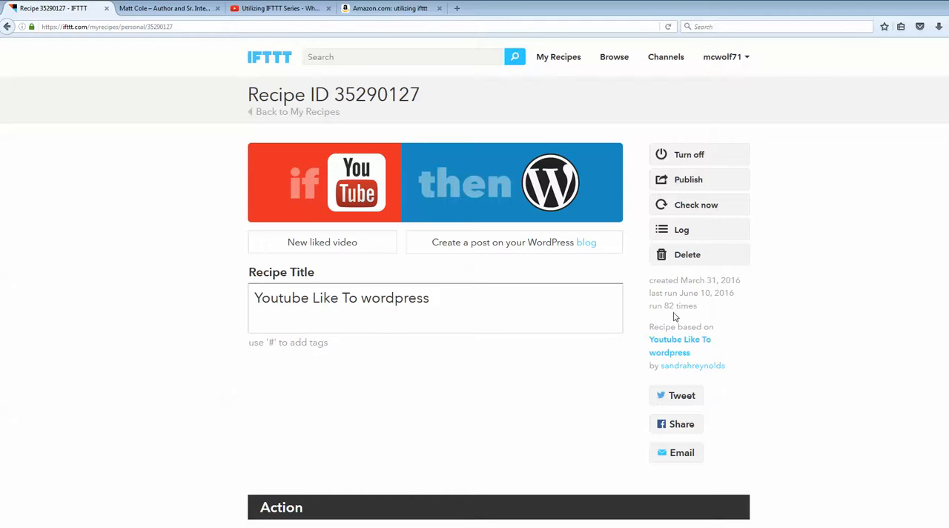
{"action": "mouse_move", "coordinate": [738, 319]}
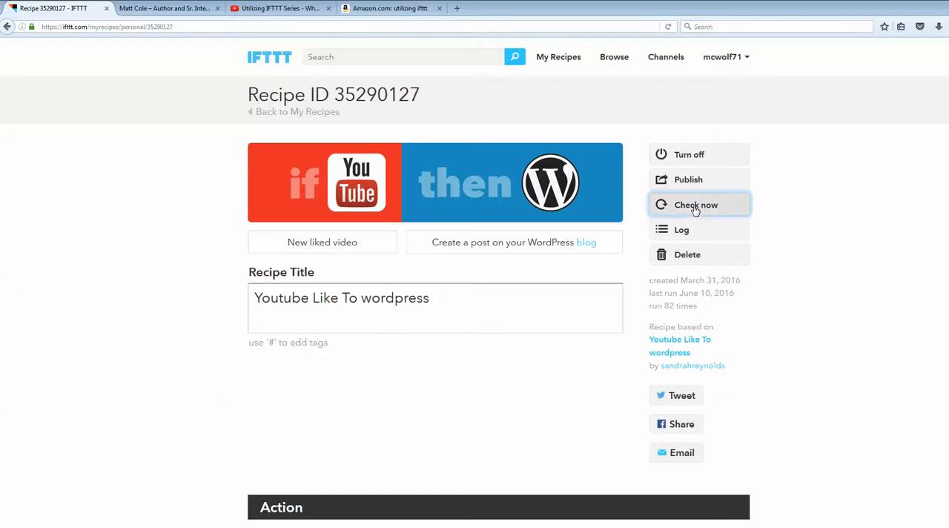
Step: Run the recipe with Check now, then retry after the 'try again in 30 seconds' banner
{"action": "left_click", "coordinate": [695, 205]}
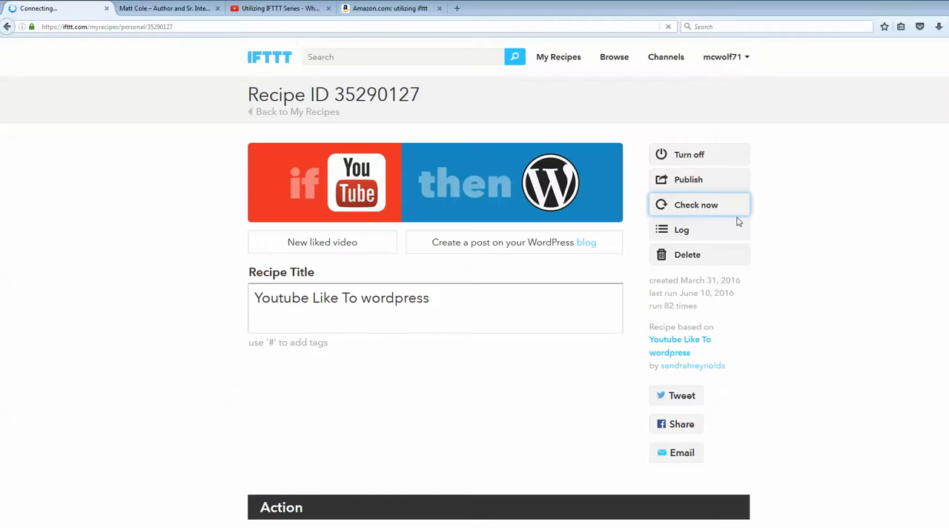
{"action": "left_click", "coordinate": [695, 205]}
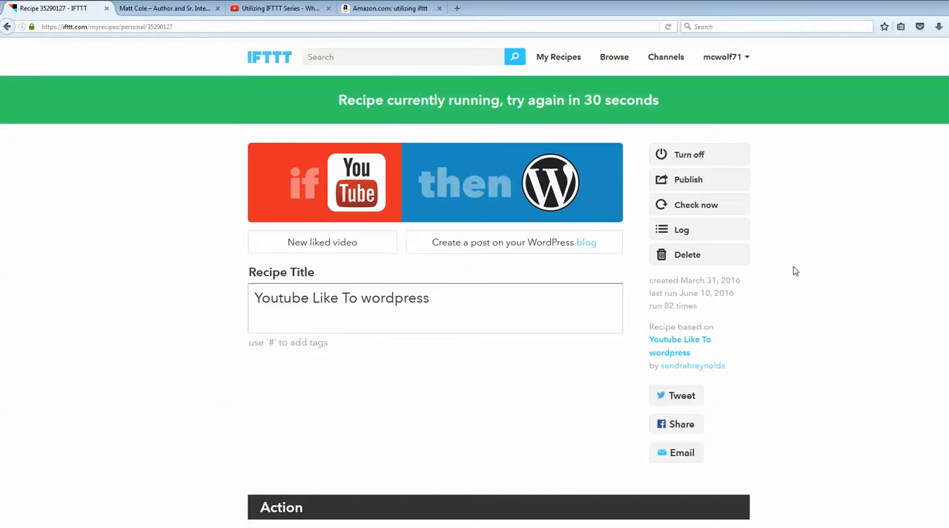
{"action": "mouse_move", "coordinate": [418, 111]}
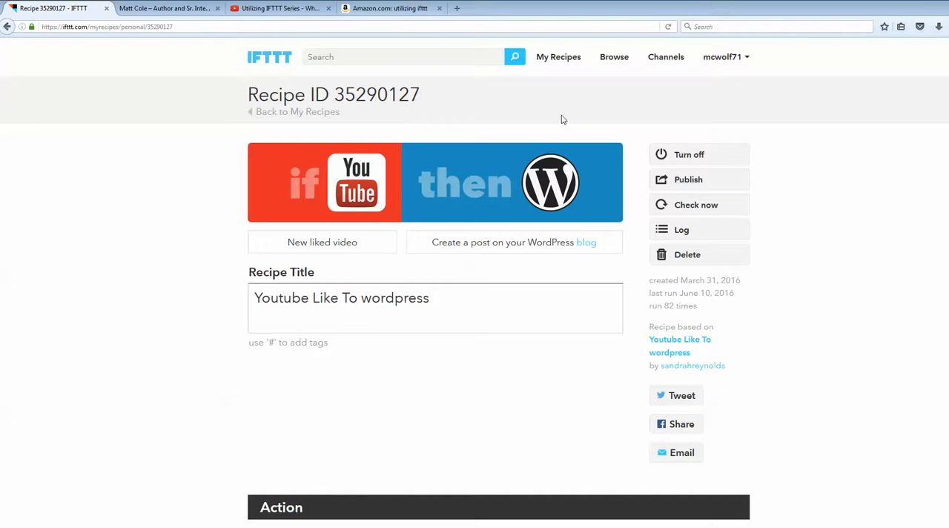
{"action": "mouse_move", "coordinate": [800, 295]}
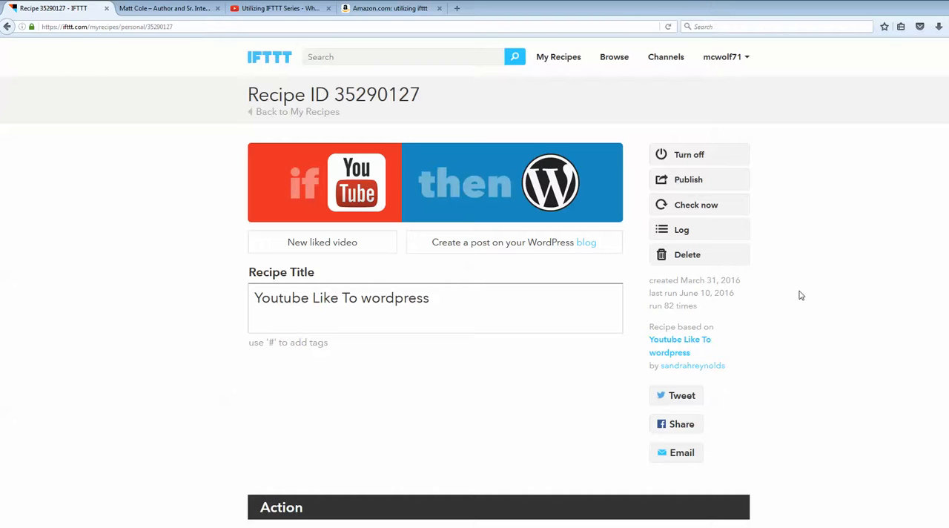
{"action": "mouse_move", "coordinate": [714, 205]}
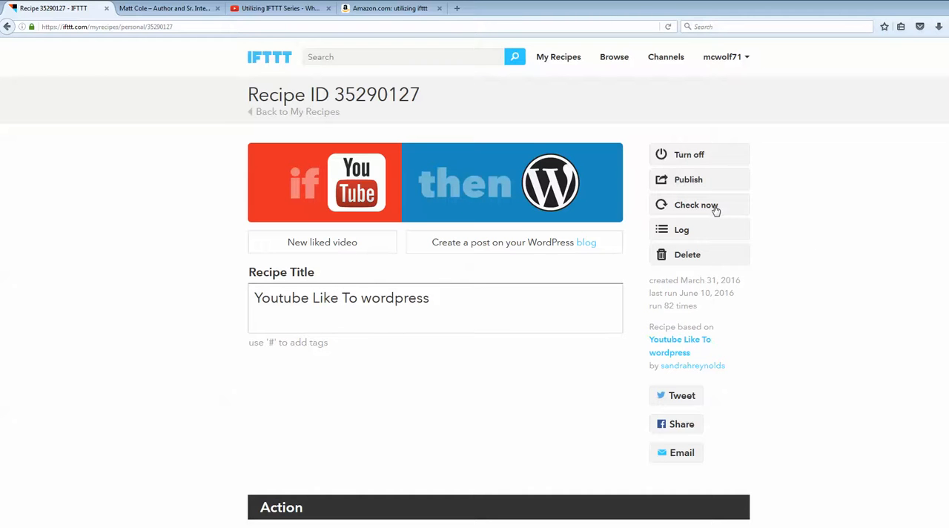
{"action": "left_click", "coordinate": [695, 204]}
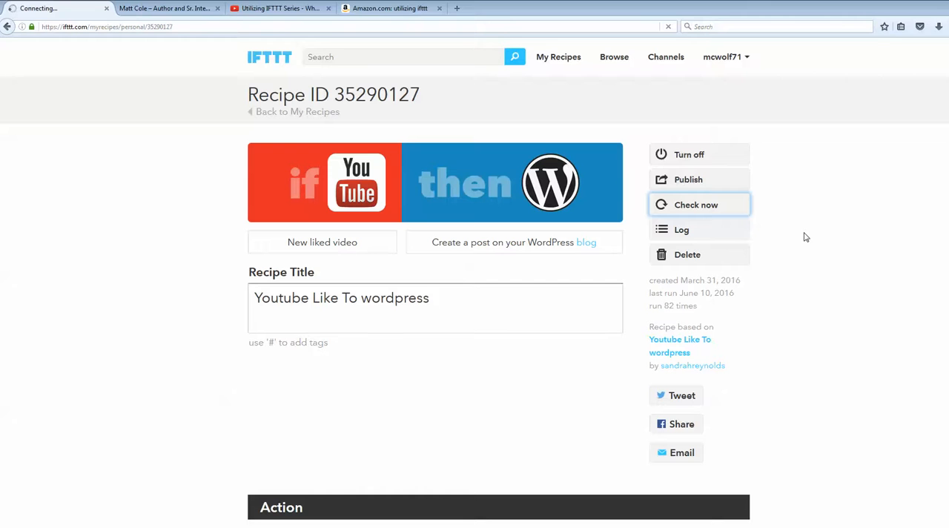
{"action": "mouse_move", "coordinate": [779, 213]}
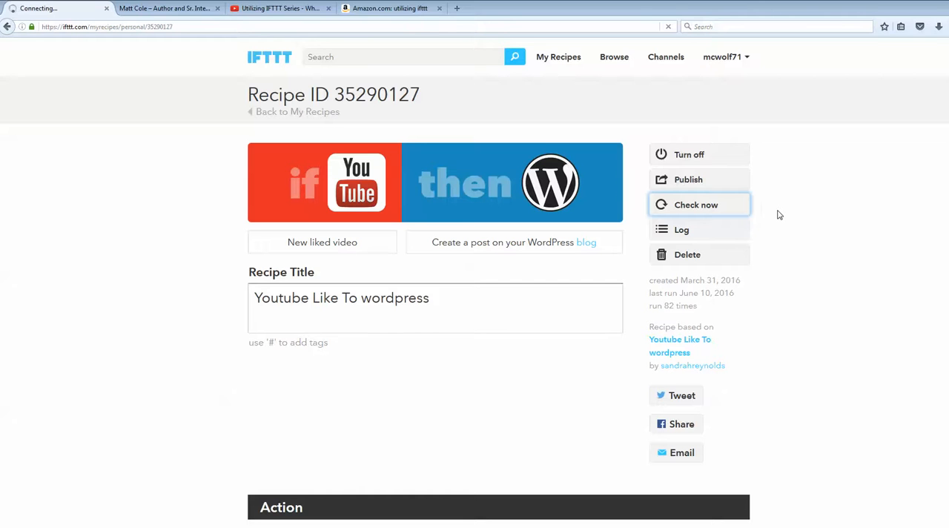
{"action": "mouse_move", "coordinate": [768, 228]}
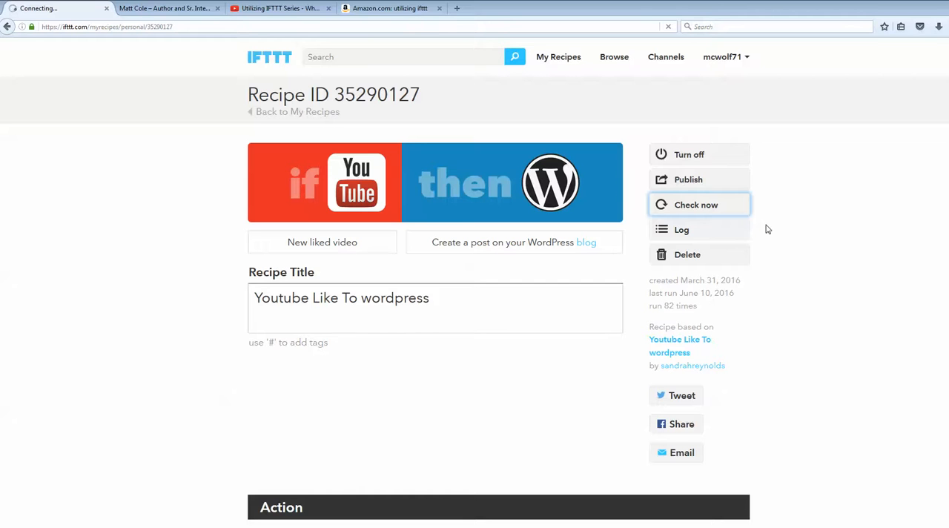
{"action": "mouse_move", "coordinate": [768, 229]}
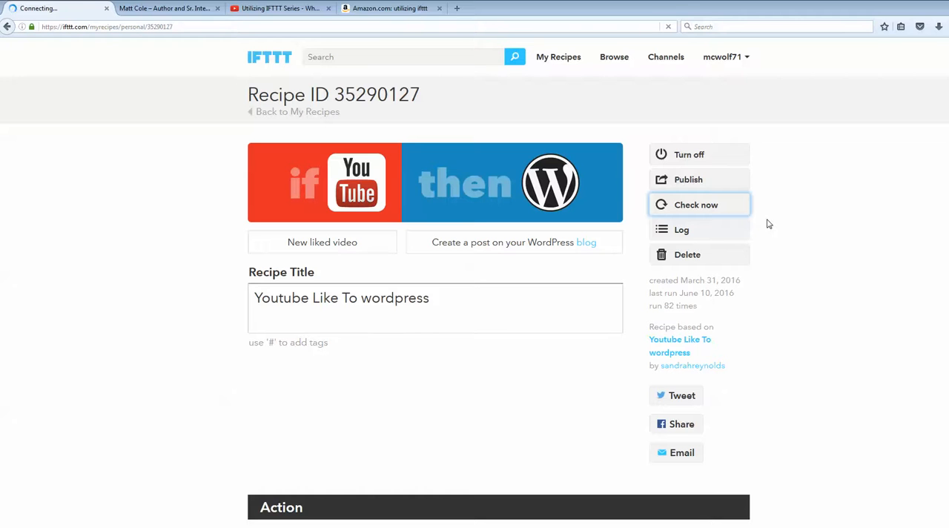
Step: Confirm the finished run: last run less than a minute ago, run count 83
{"action": "left_click", "coordinate": [696, 205]}
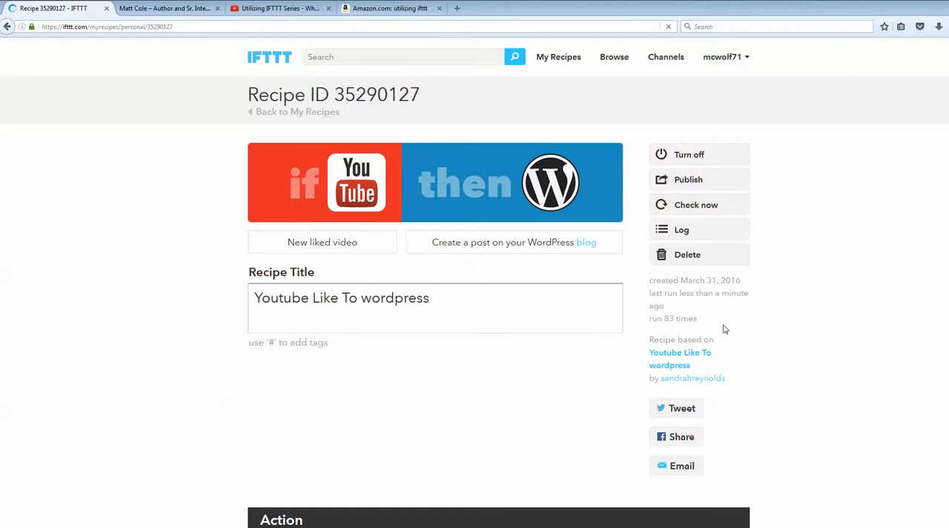
{"action": "left_click", "coordinate": [696, 205]}
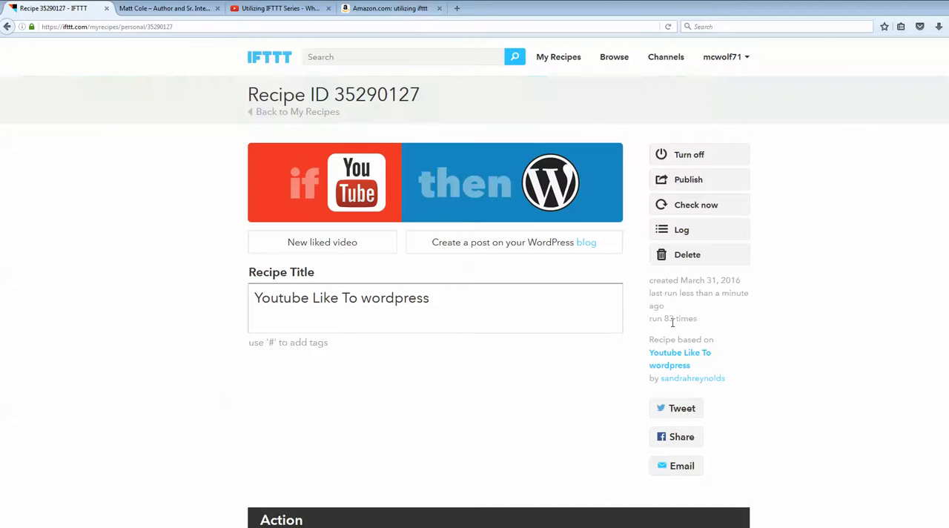
{"action": "double_click", "coordinate": [667, 317]}
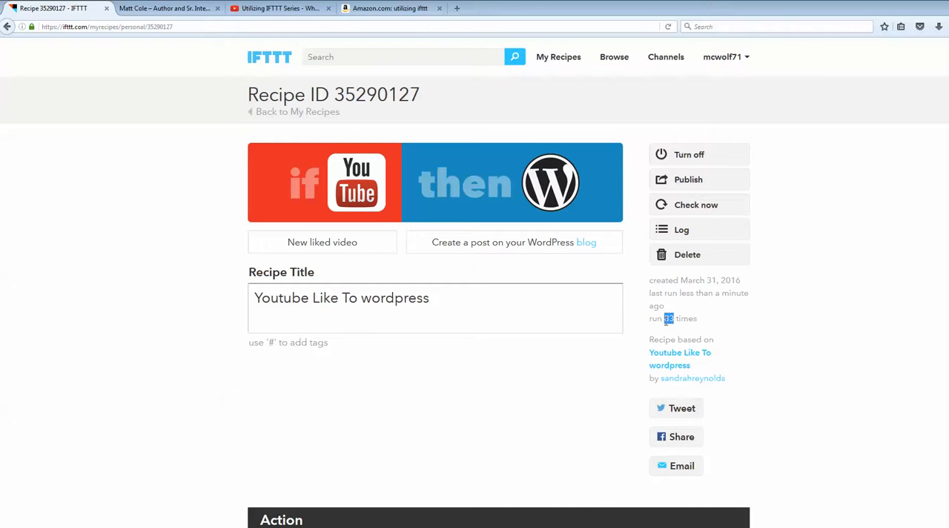
{"action": "mouse_move", "coordinate": [192, 226]}
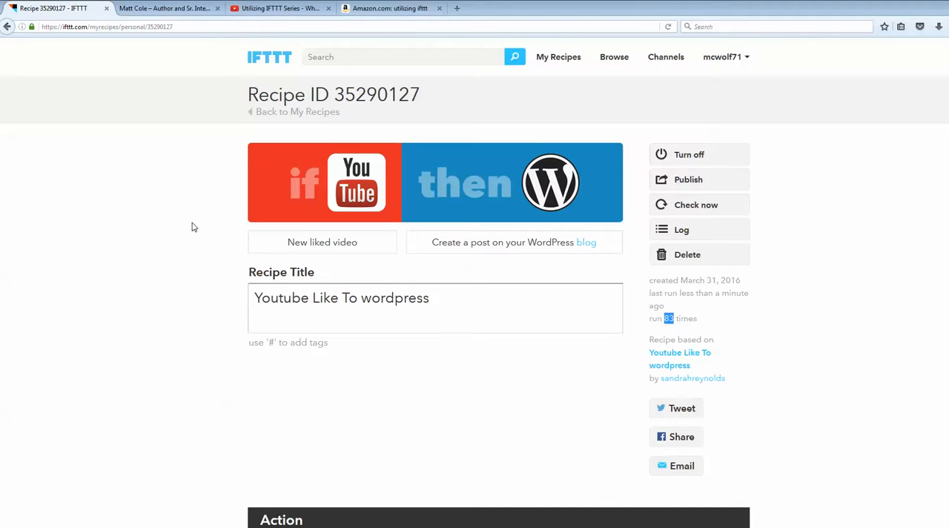
{"action": "mouse_move", "coordinate": [558, 243]}
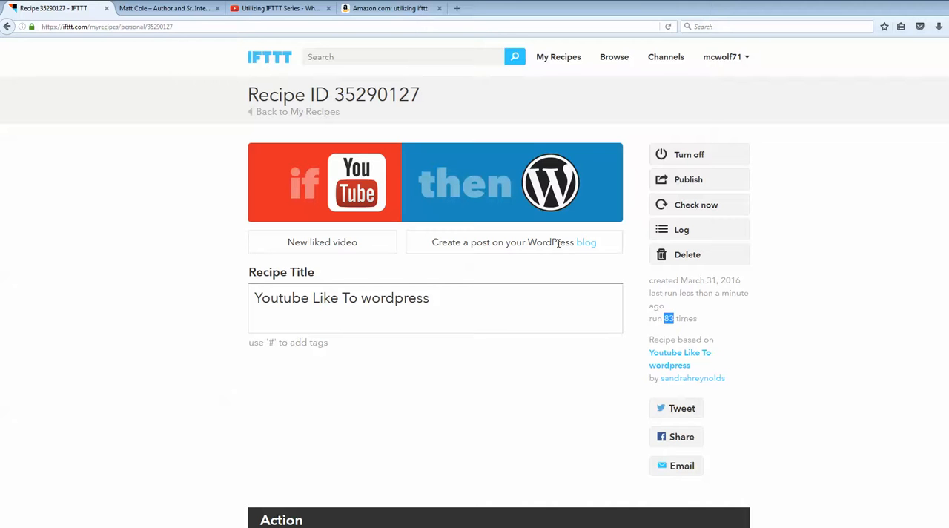
Step: Reload the mattcole.us blog home page and open the new 'Utilizing IFTTT Series – What is it?' post
{"action": "left_click", "coordinate": [166, 8]}
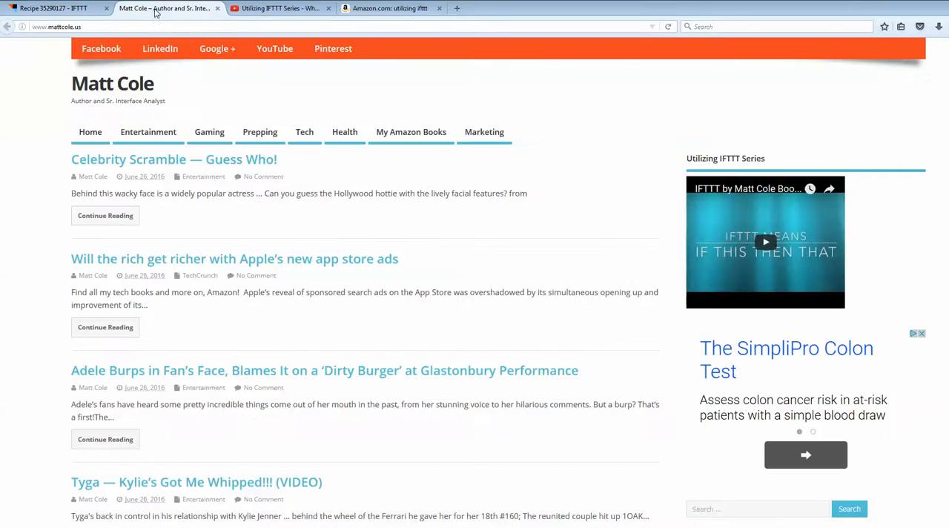
{"action": "left_click", "coordinate": [57, 27]}
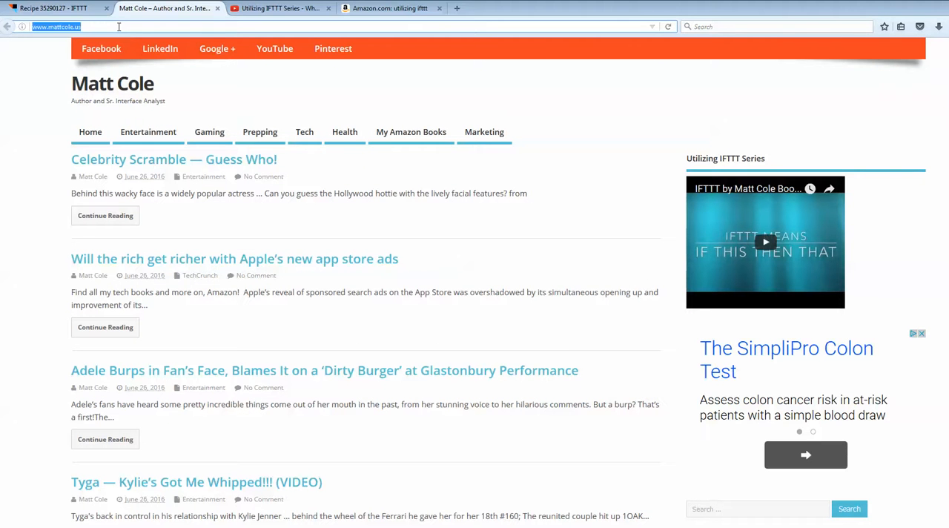
{"action": "key", "text": "Return"}
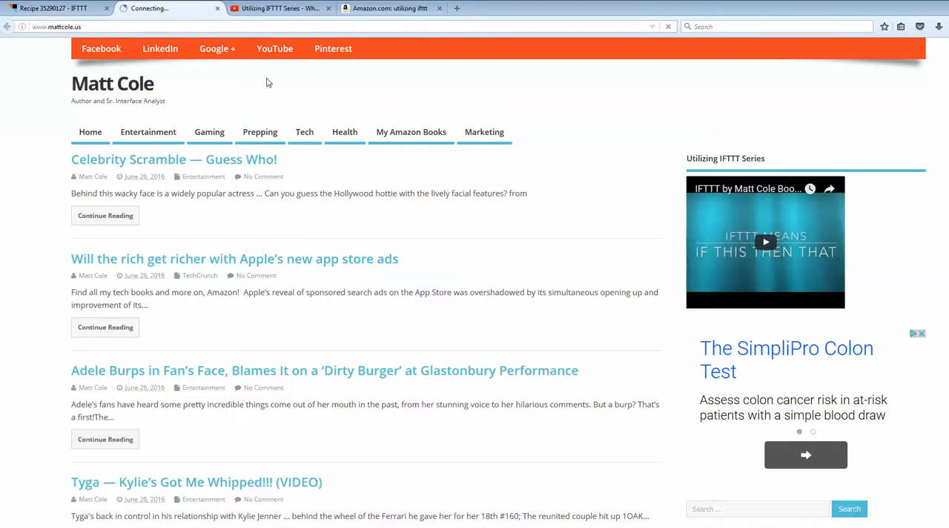
{"action": "mouse_move", "coordinate": [477, 101]}
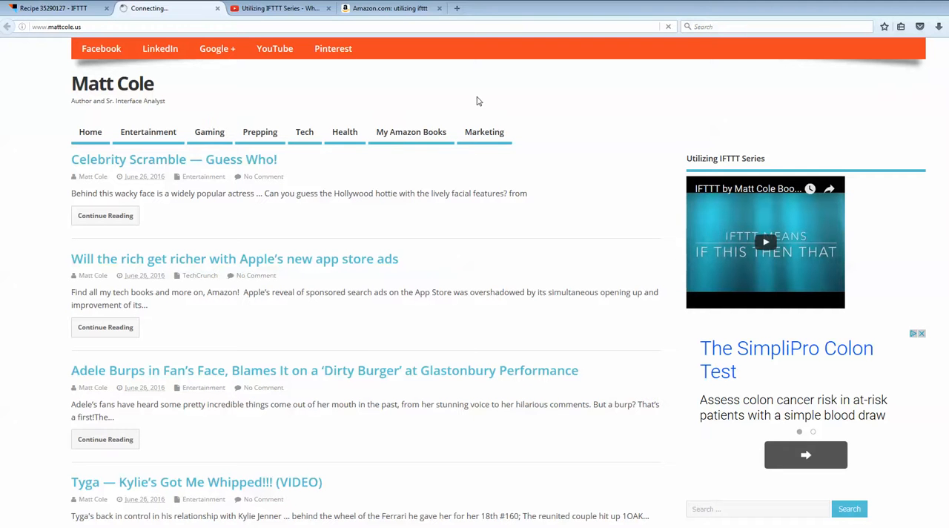
{"action": "mouse_move", "coordinate": [481, 95]}
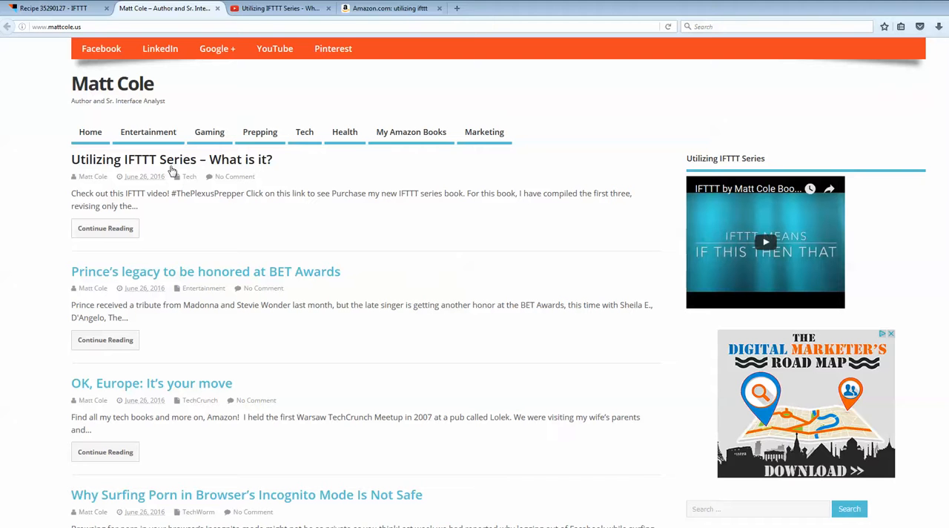
{"action": "mouse_move", "coordinate": [161, 164]}
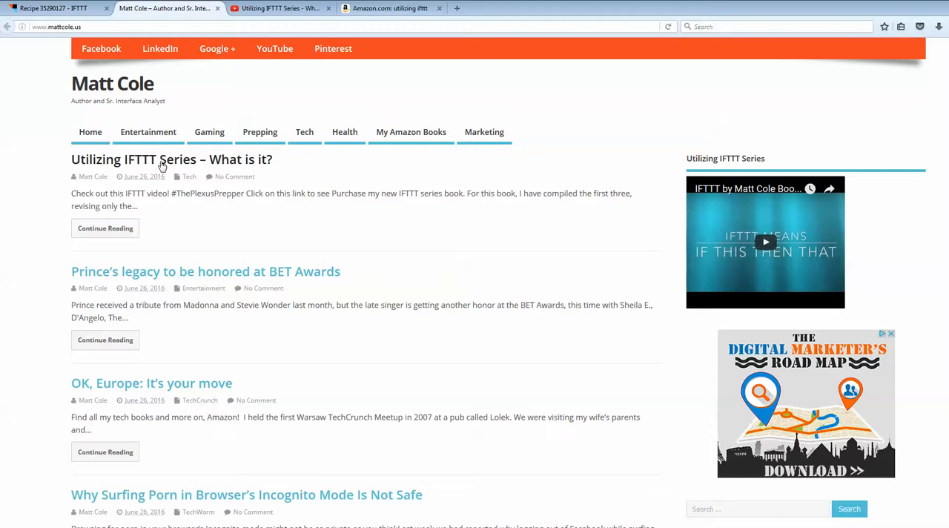
{"action": "mouse_move", "coordinate": [255, 167]}
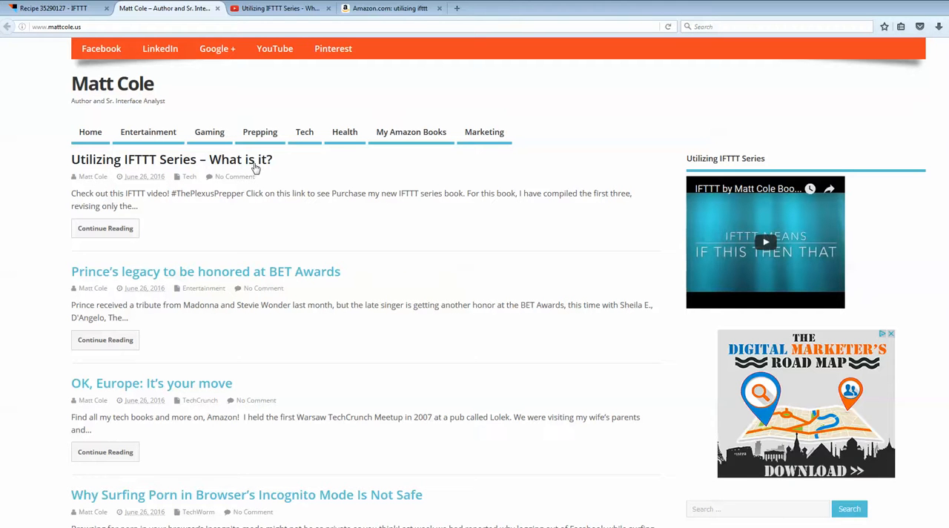
{"action": "left_click", "coordinate": [281, 9]}
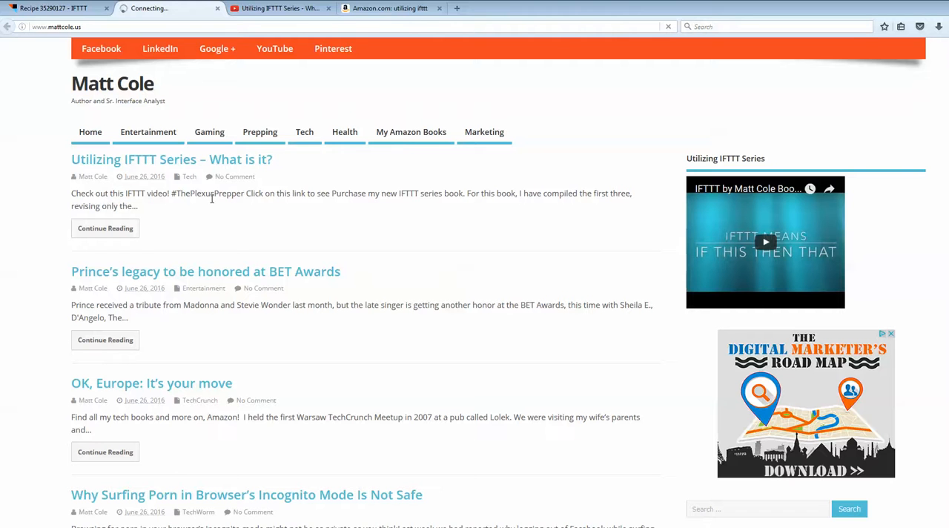
{"action": "left_click", "coordinate": [172, 159]}
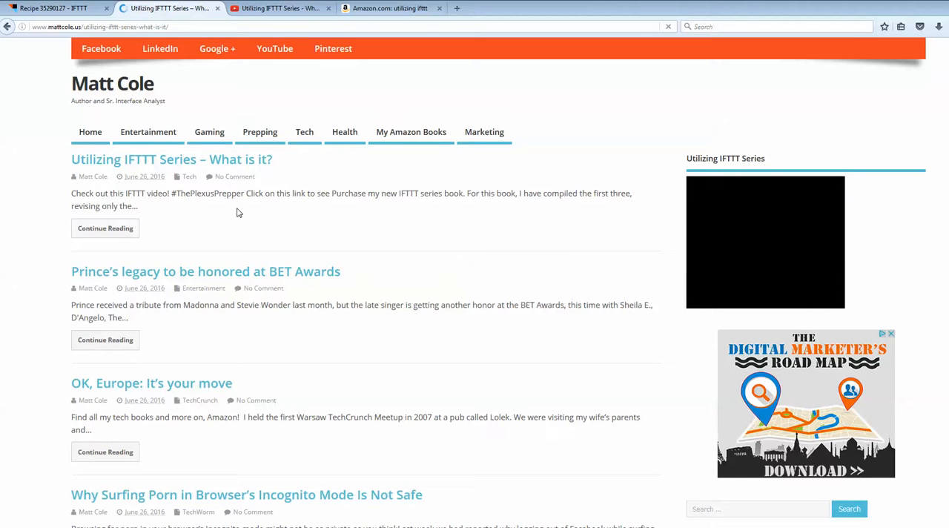
{"action": "left_click", "coordinate": [172, 158]}
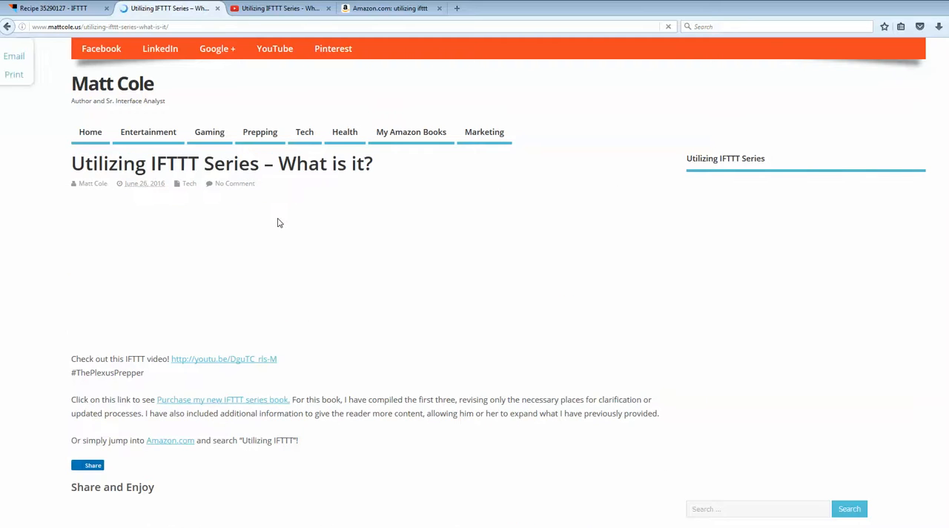
{"action": "scroll", "scroll_direction": "down", "scroll_amount": 3}
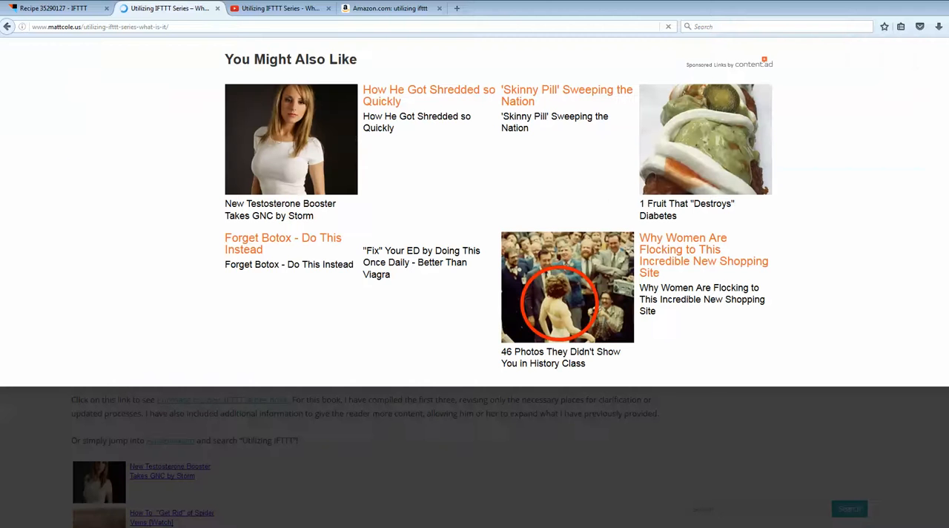
{"action": "scroll", "scroll_direction": "up", "scroll_amount": 3}
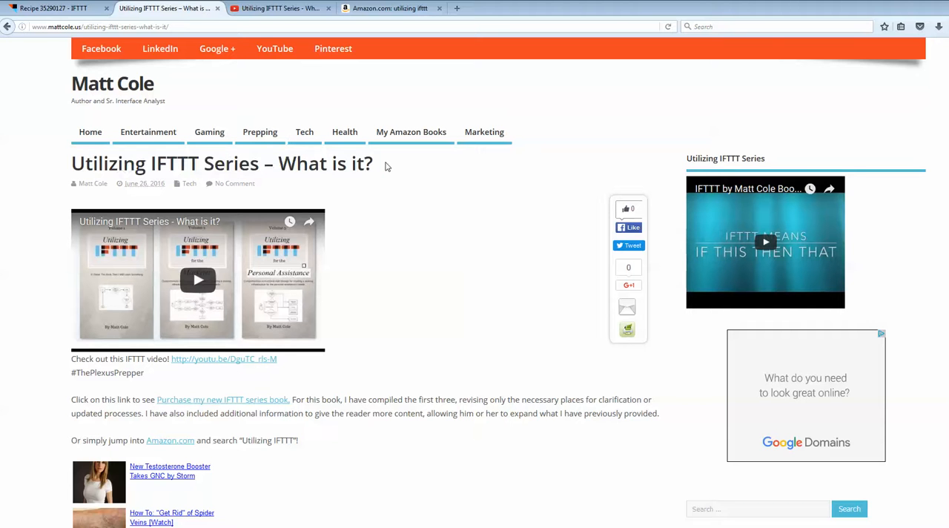
{"action": "scroll", "scroll_direction": "down", "scroll_amount": 3}
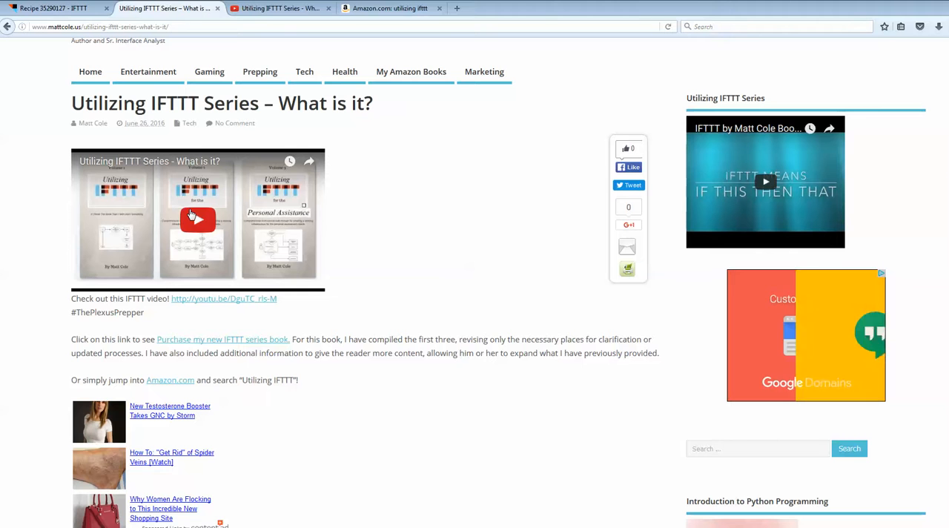
{"action": "left_click", "coordinate": [52, 9]}
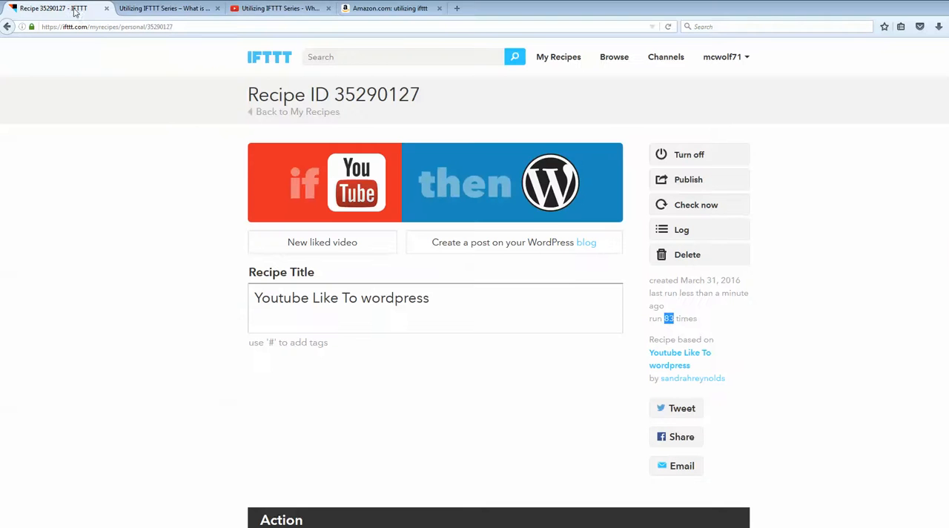
{"action": "scroll", "scroll_direction": "down", "scroll_amount": 3}
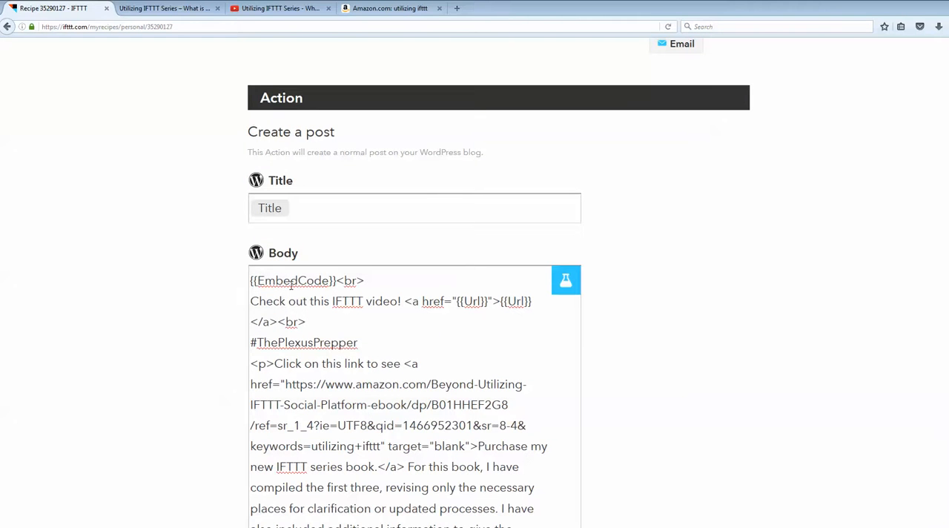
{"action": "left_click", "coordinate": [163, 9]}
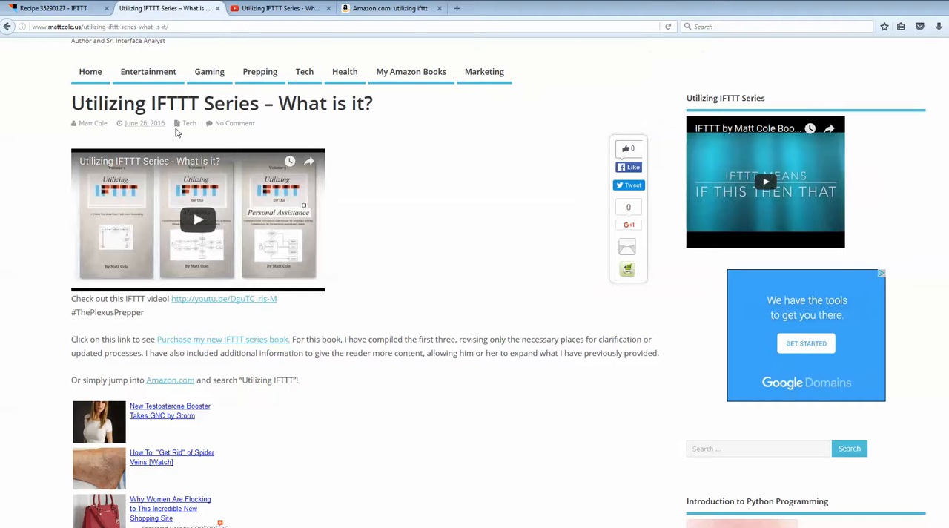
{"action": "scroll", "scroll_direction": "down", "scroll_amount": 3}
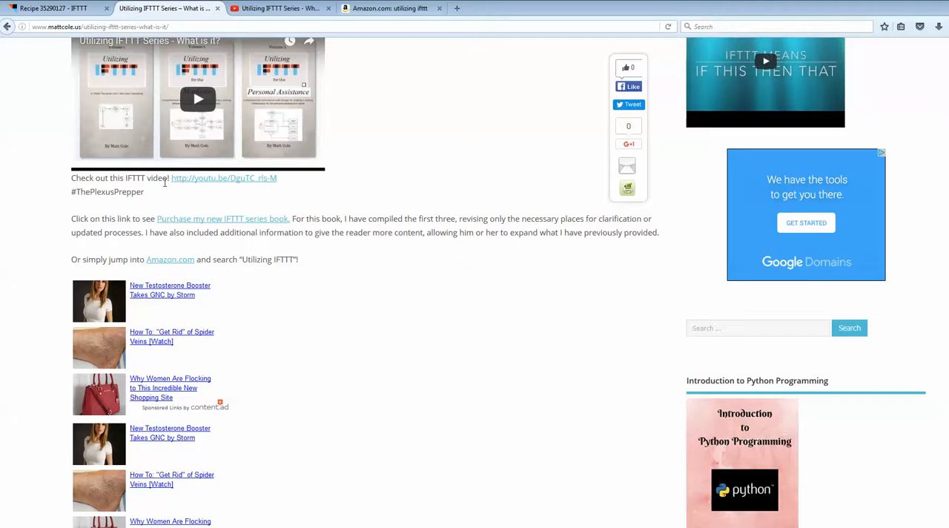
{"action": "mouse_move", "coordinate": [228, 190]}
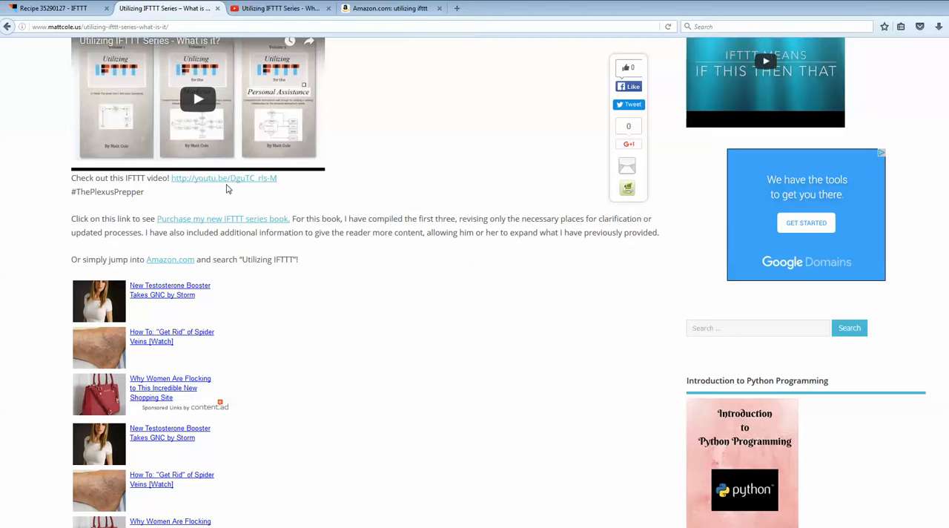
{"action": "mouse_move", "coordinate": [92, 224]}
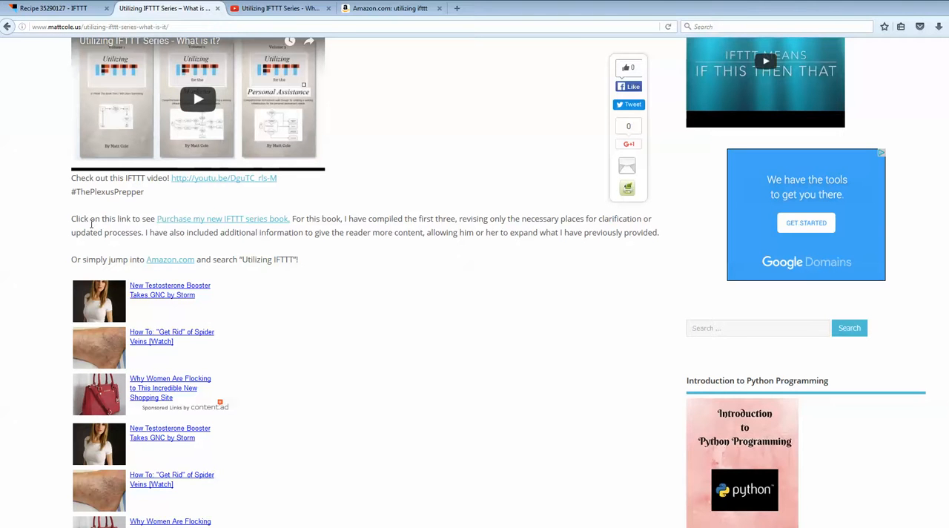
{"action": "mouse_move", "coordinate": [280, 225]}
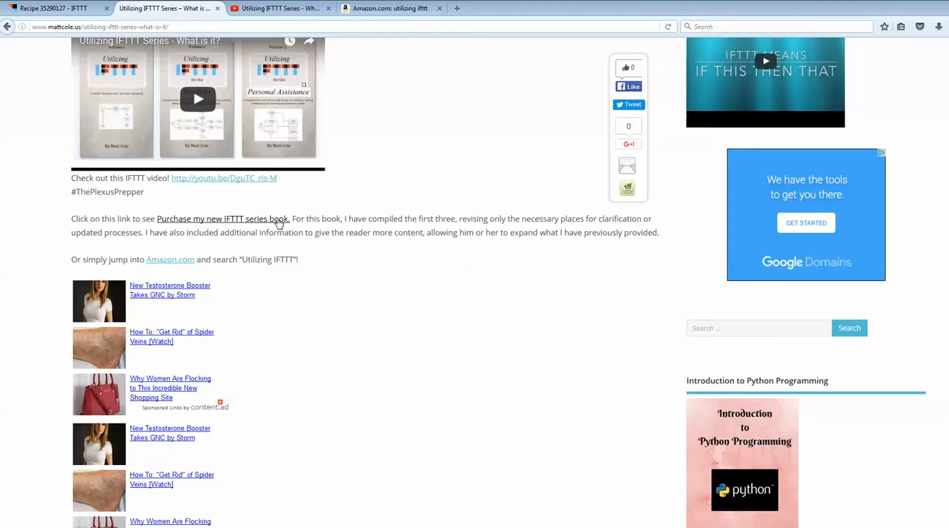
{"action": "mouse_move", "coordinate": [480, 216]}
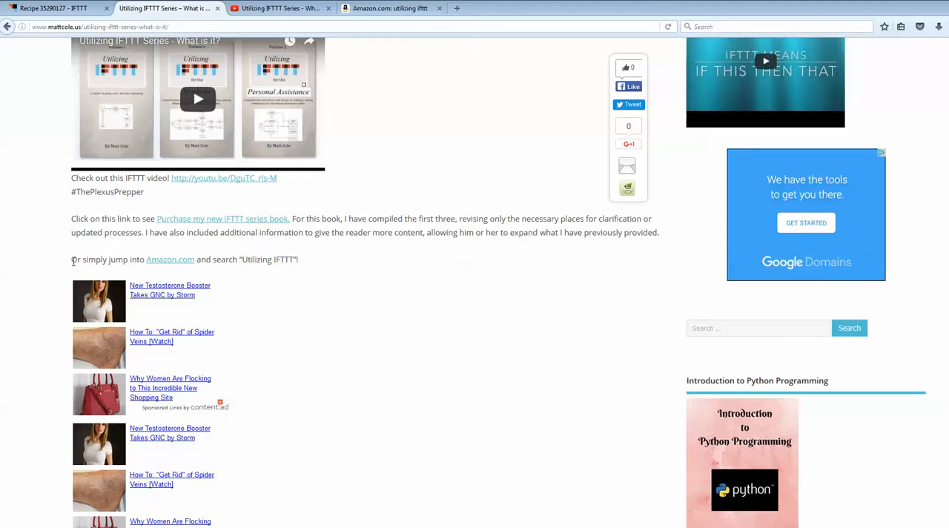
{"action": "mouse_move", "coordinate": [197, 264]}
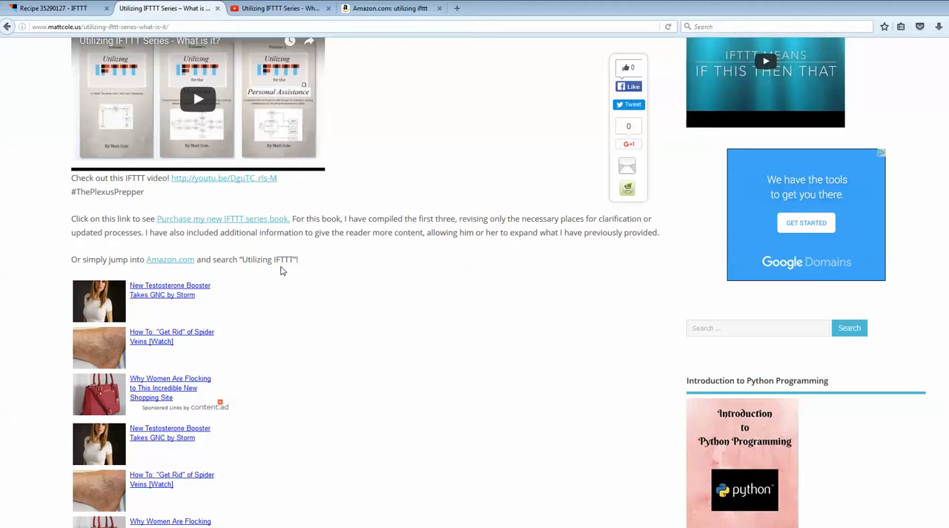
{"action": "mouse_move", "coordinate": [303, 269]}
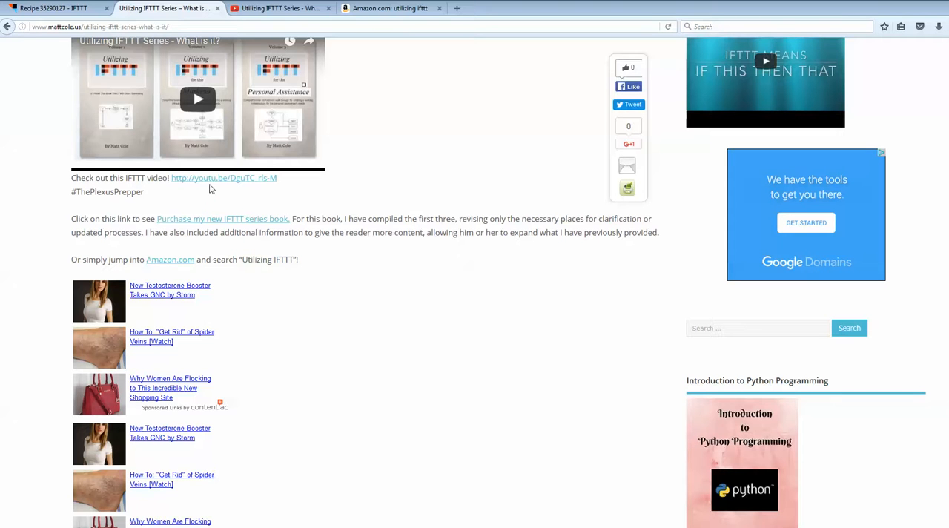
{"action": "mouse_move", "coordinate": [190, 255]}
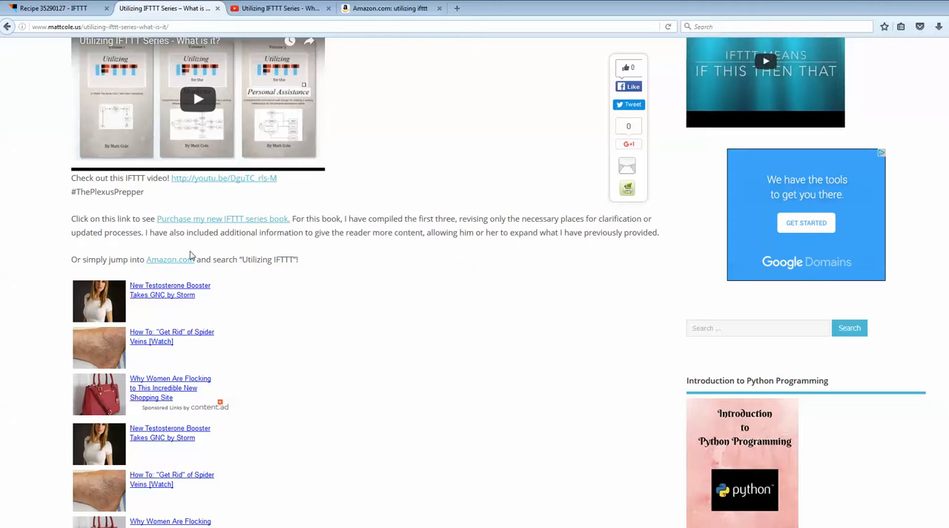
{"action": "mouse_move", "coordinate": [183, 257]}
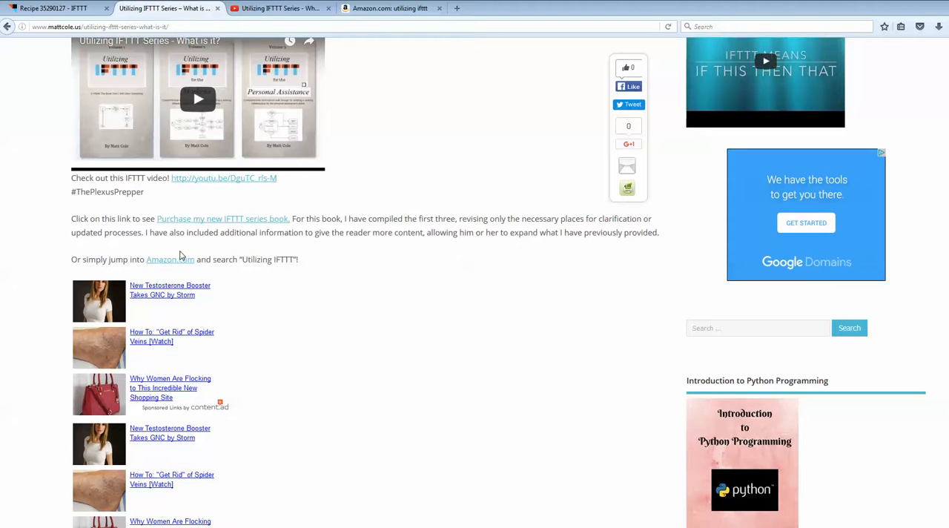
{"action": "mouse_move", "coordinate": [258, 232]}
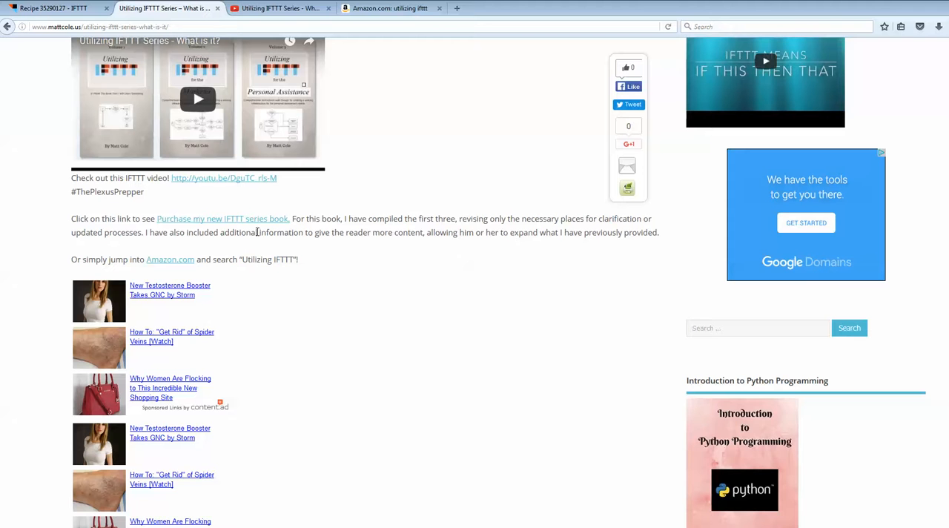
{"action": "scroll", "scroll_direction": "up", "scroll_amount": 3}
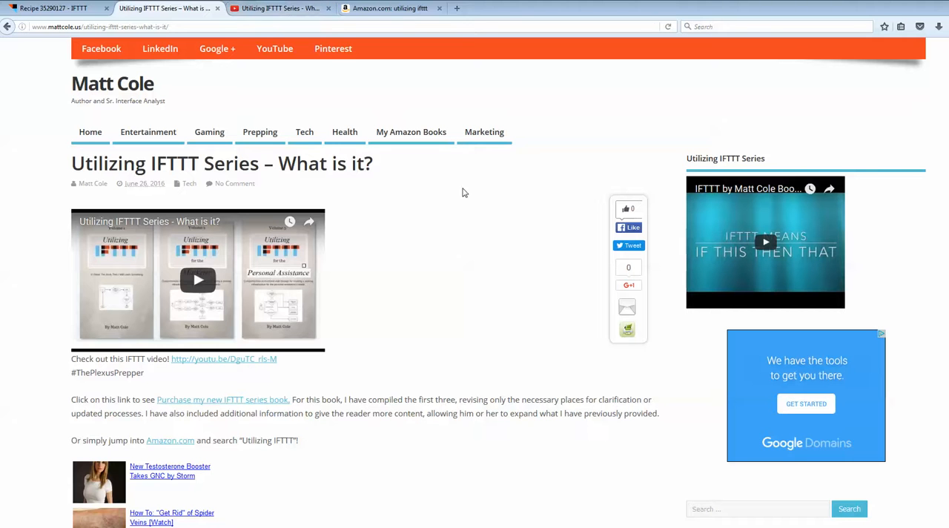
{"action": "mouse_move", "coordinate": [432, 218]}
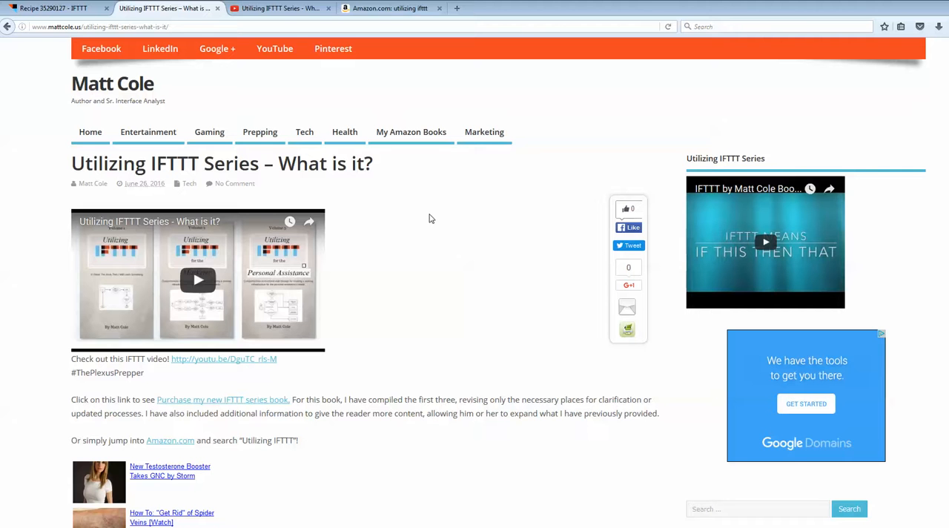
{"action": "mouse_move", "coordinate": [422, 213]}
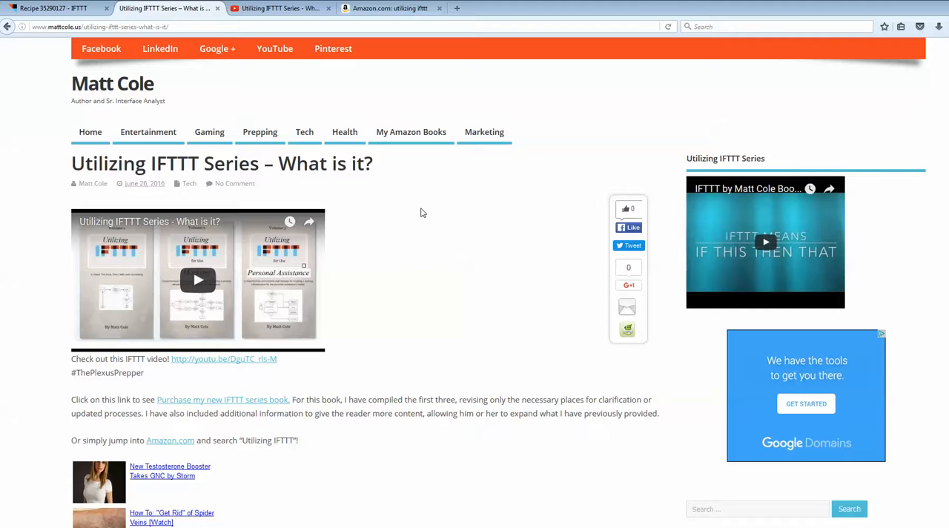
{"action": "mouse_move", "coordinate": [436, 234]}
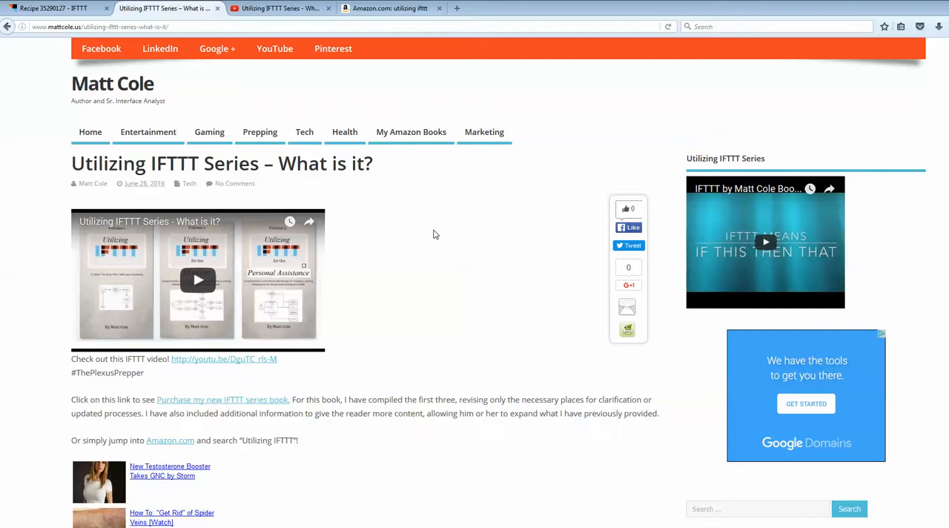
{"action": "mouse_move", "coordinate": [462, 273]}
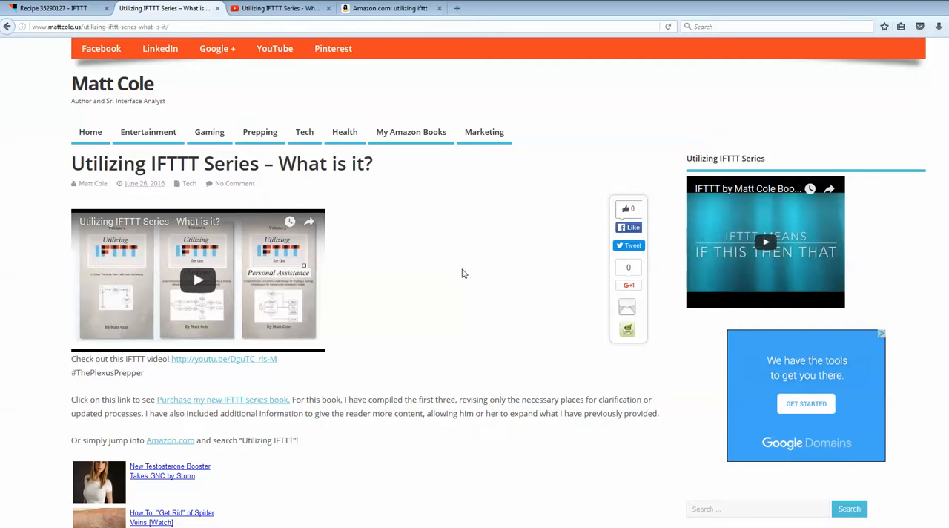
{"action": "mouse_move", "coordinate": [456, 260]}
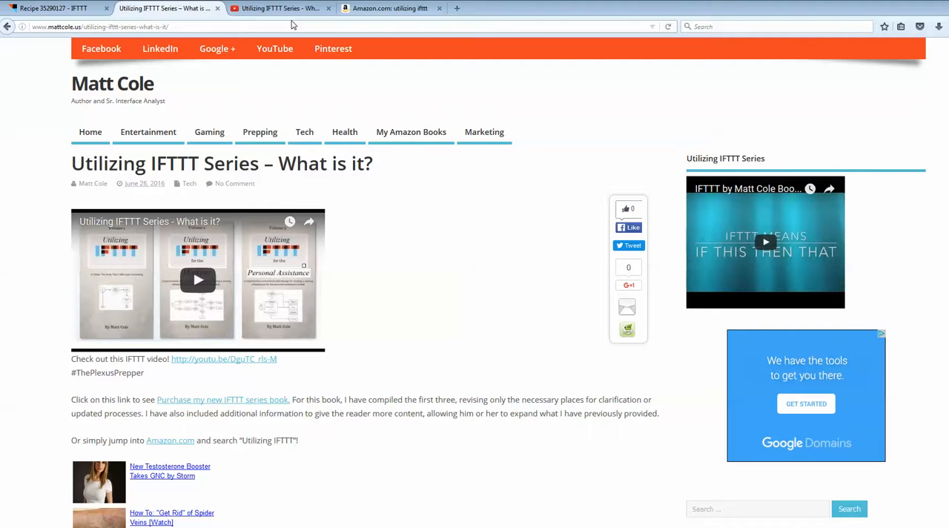
{"action": "mouse_move", "coordinate": [465, 256]}
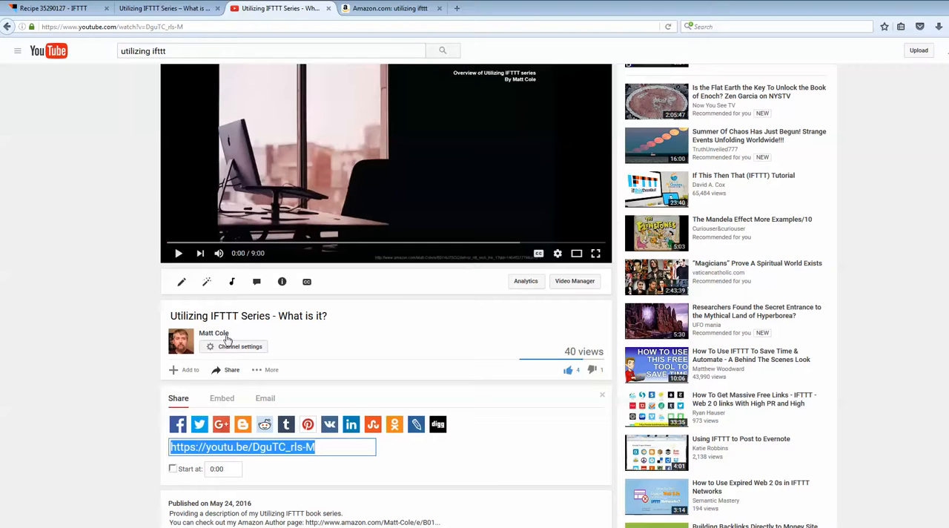
{"action": "mouse_move", "coordinate": [126, 358]}
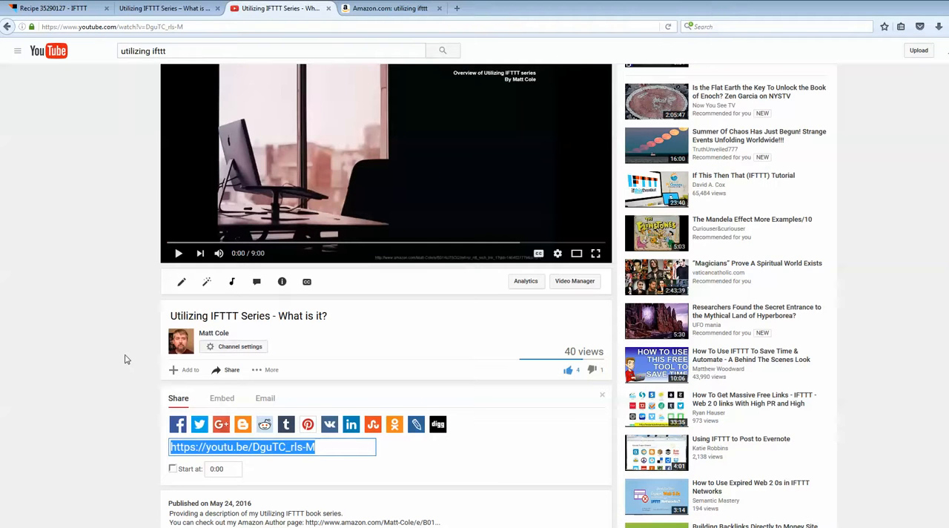
{"action": "mouse_move", "coordinate": [84, 311]}
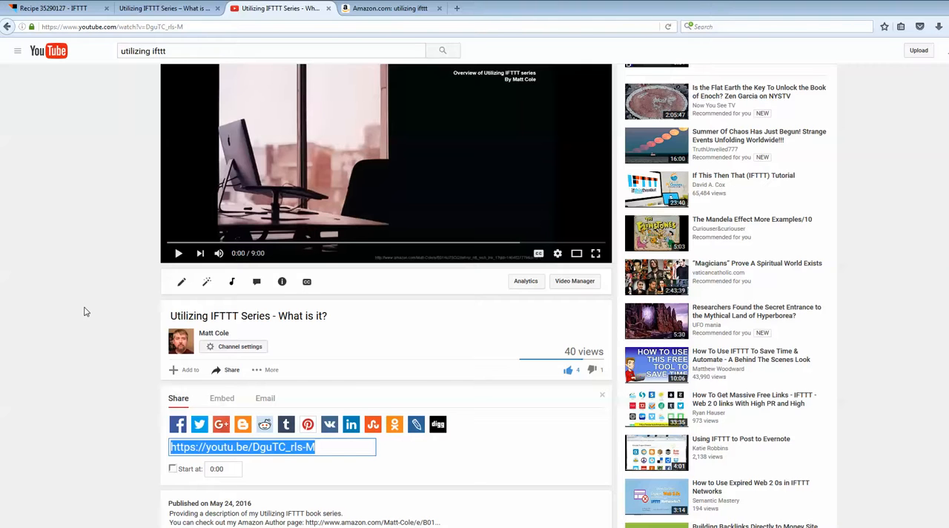
Step: Deselect the video's short share link by clicking an empty area of the YouTube page
{"action": "left_click", "coordinate": [74, 204]}
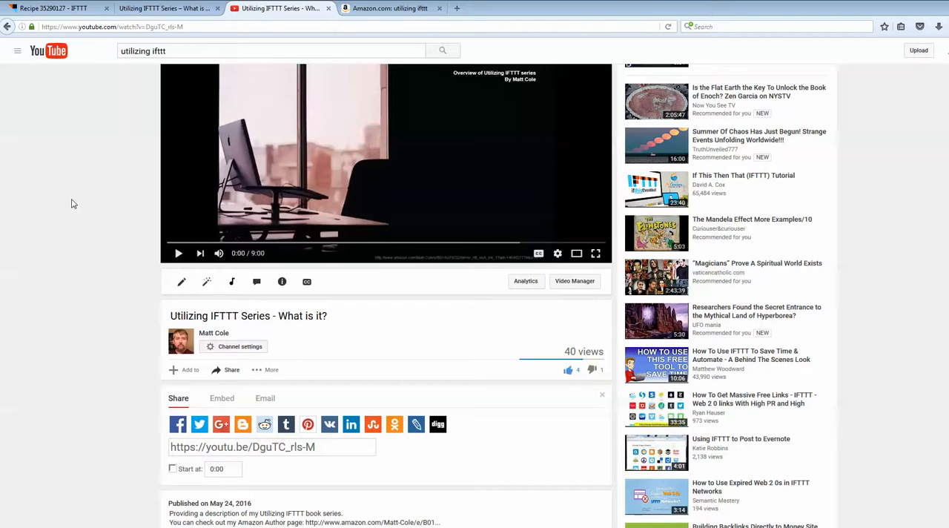
{"action": "mouse_move", "coordinate": [47, 230]}
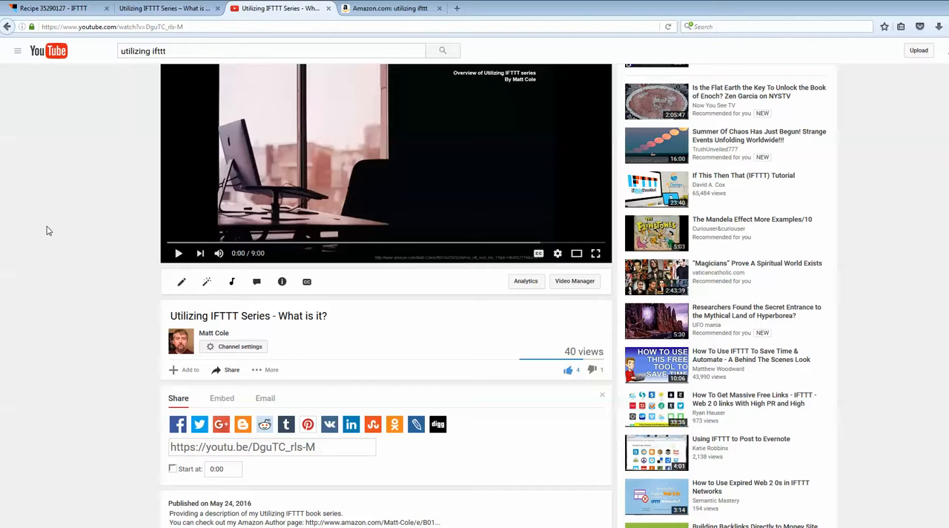
{"action": "mouse_move", "coordinate": [880, 442]}
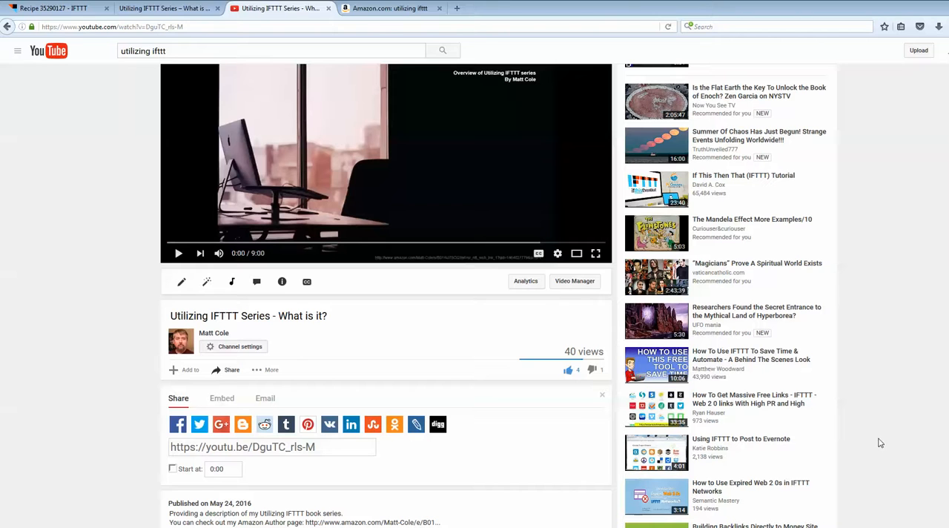
{"action": "mouse_move", "coordinate": [116, 381]}
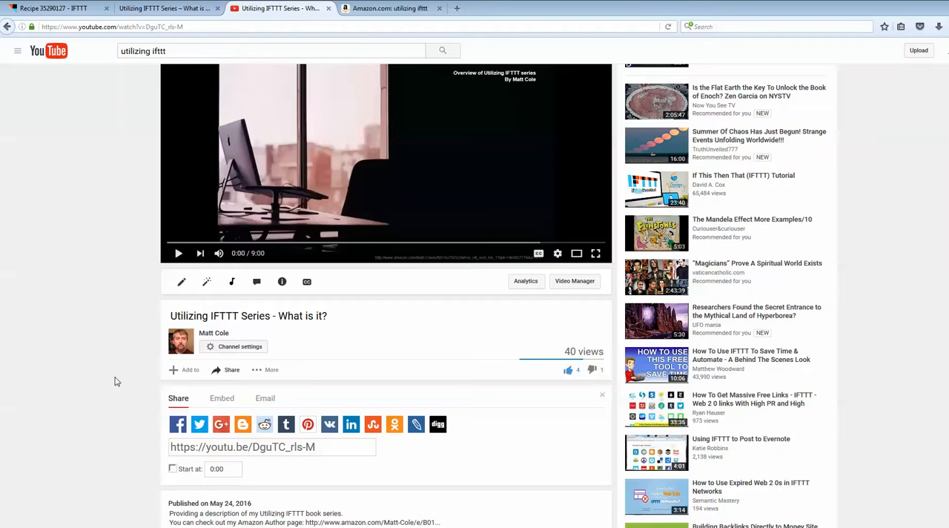